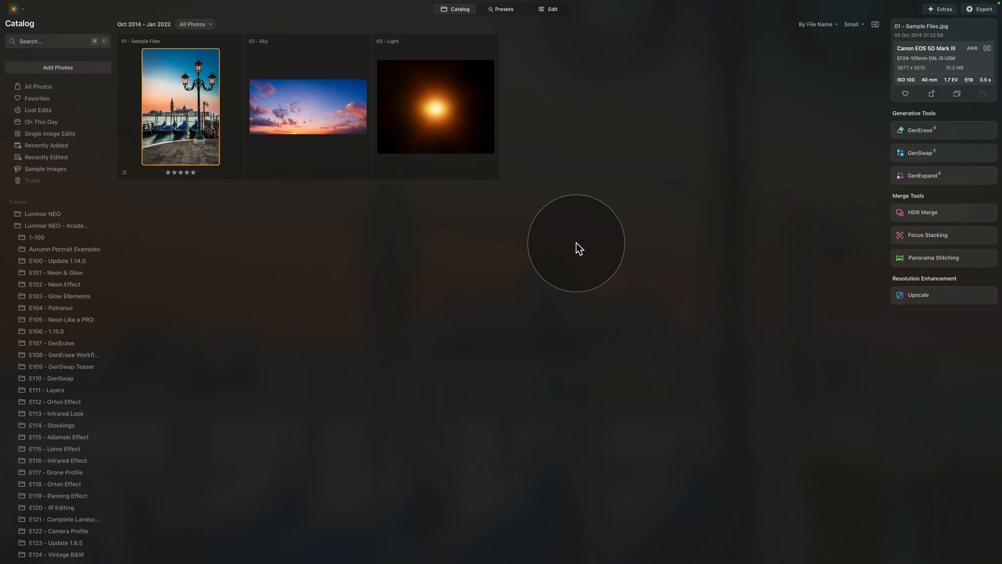
{"action": "mouse_move", "coordinate": [451, 24]}
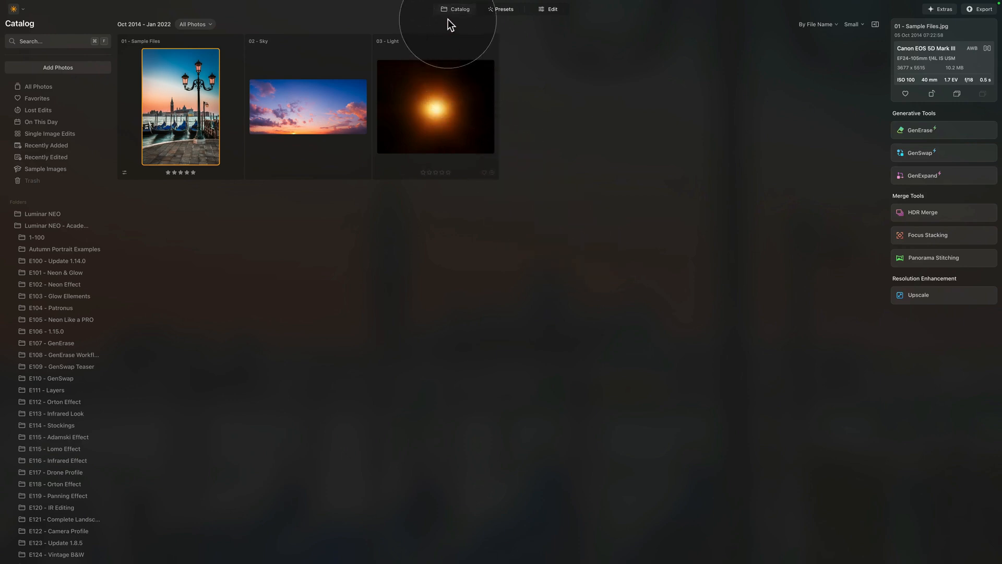
{"action": "mouse_move", "coordinate": [303, 192]}
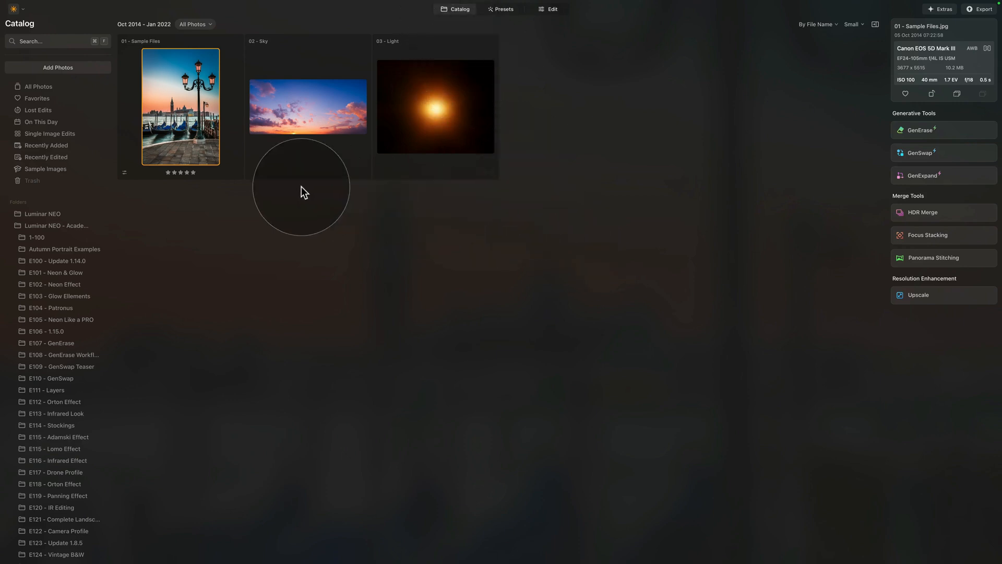
{"action": "mouse_move", "coordinate": [198, 112]}
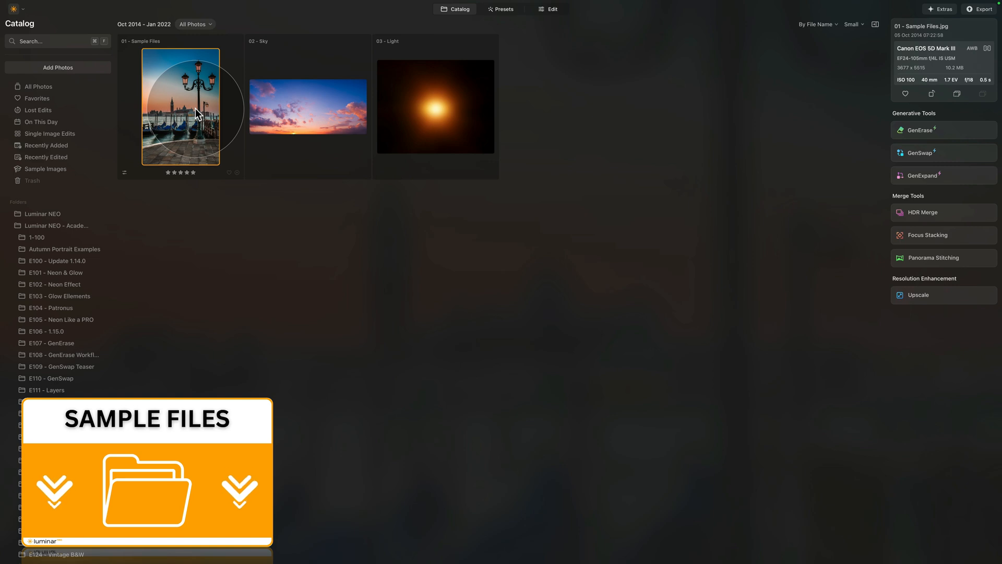
Select the Venice lamp photo in the catalog and bring it into the Edit workspace.
{"action": "scroll", "scroll_direction": "down", "scroll_amount": 3}
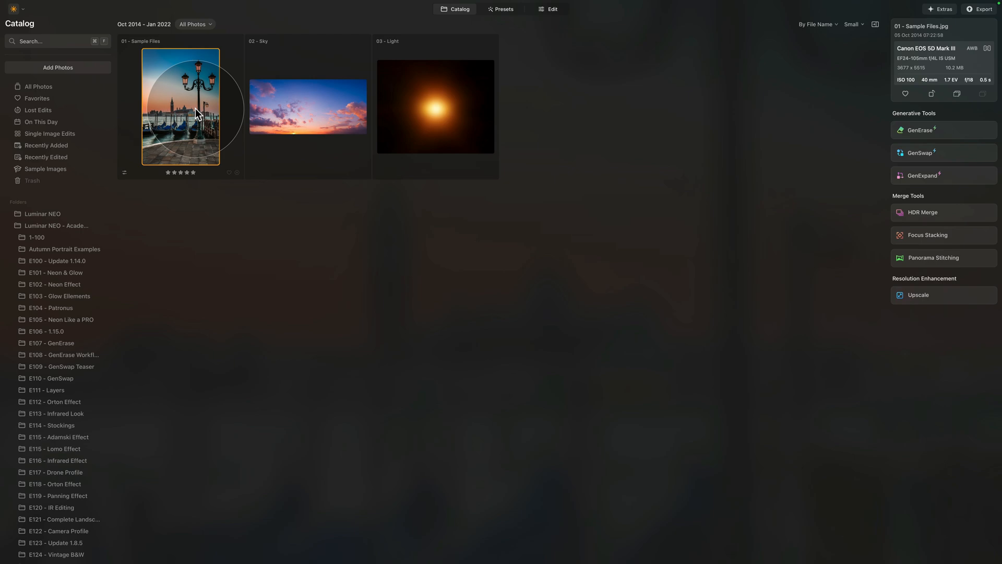
{"action": "left_click", "coordinate": [434, 106]}
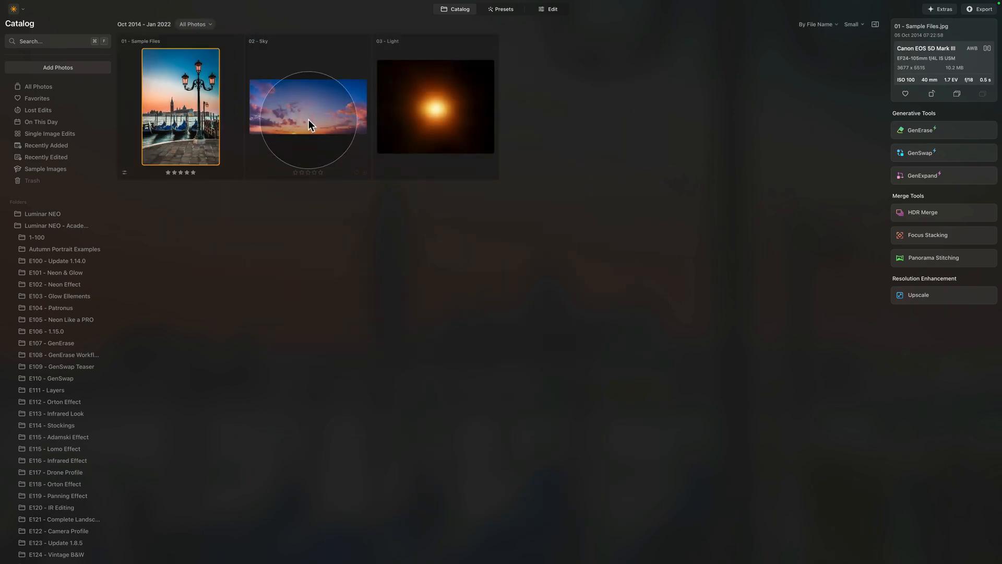
{"action": "left_click", "coordinate": [435, 106]}
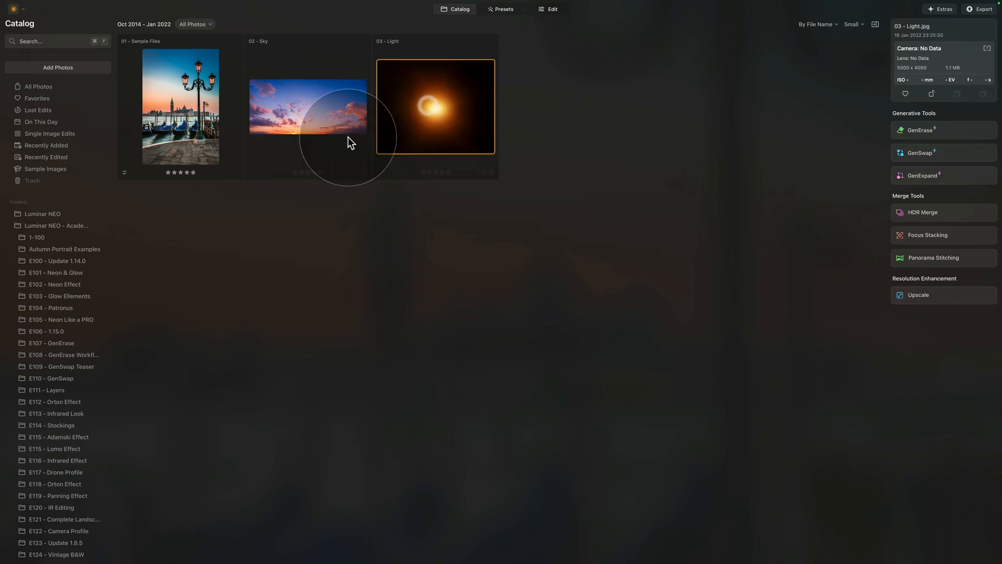
{"action": "left_click", "coordinate": [180, 106]}
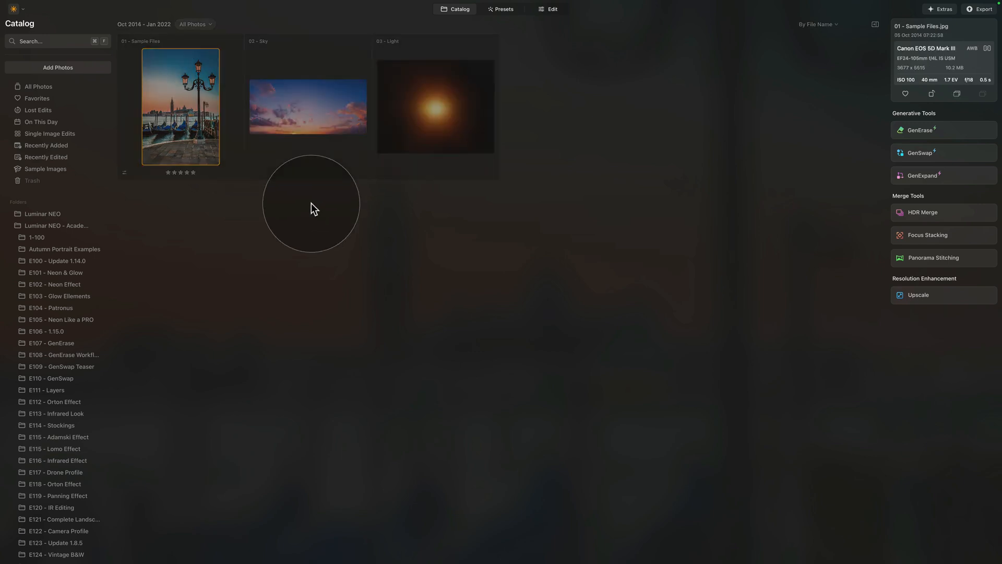
{"action": "double_click", "coordinate": [180, 107]}
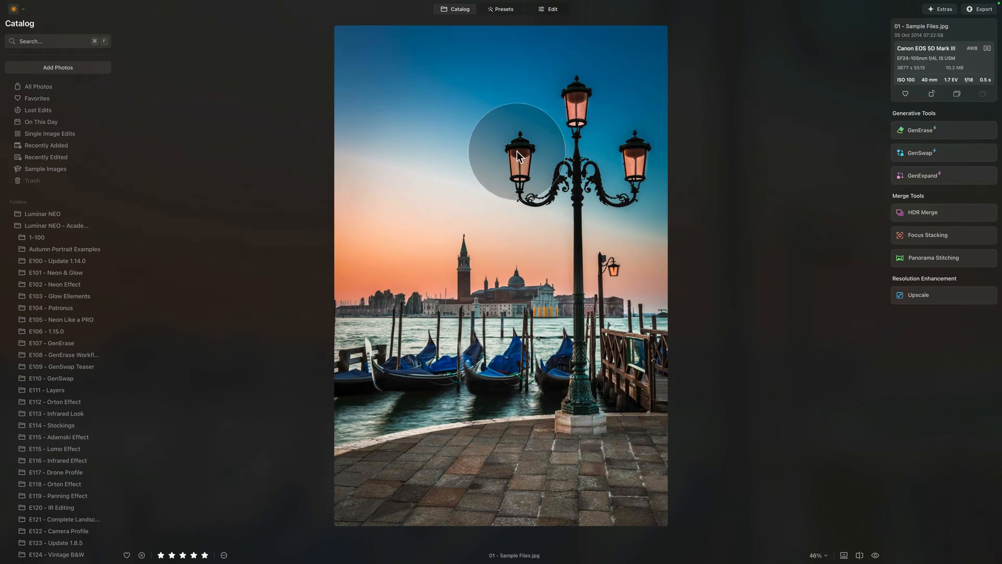
{"action": "mouse_move", "coordinate": [523, 161]}
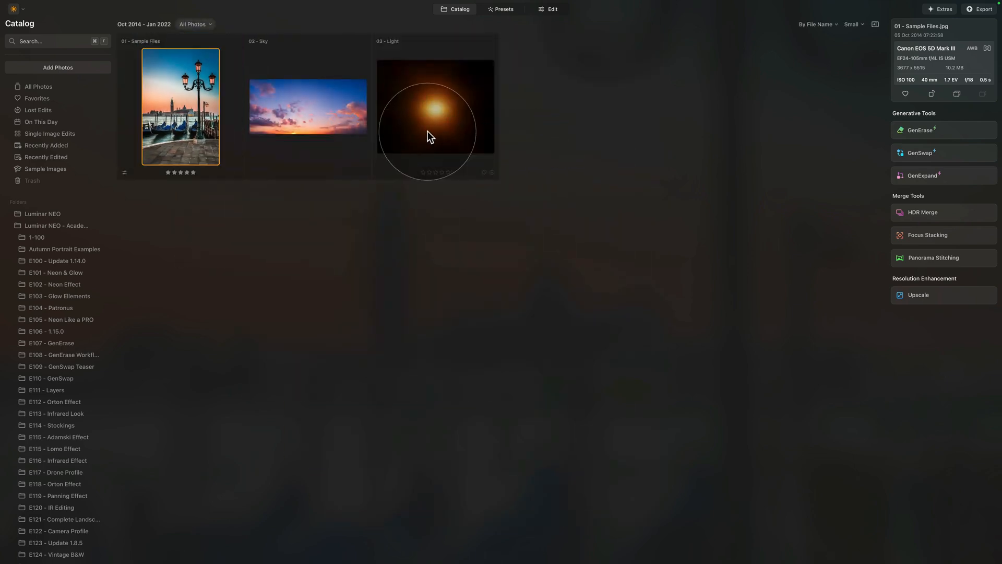
{"action": "double_click", "coordinate": [179, 107]}
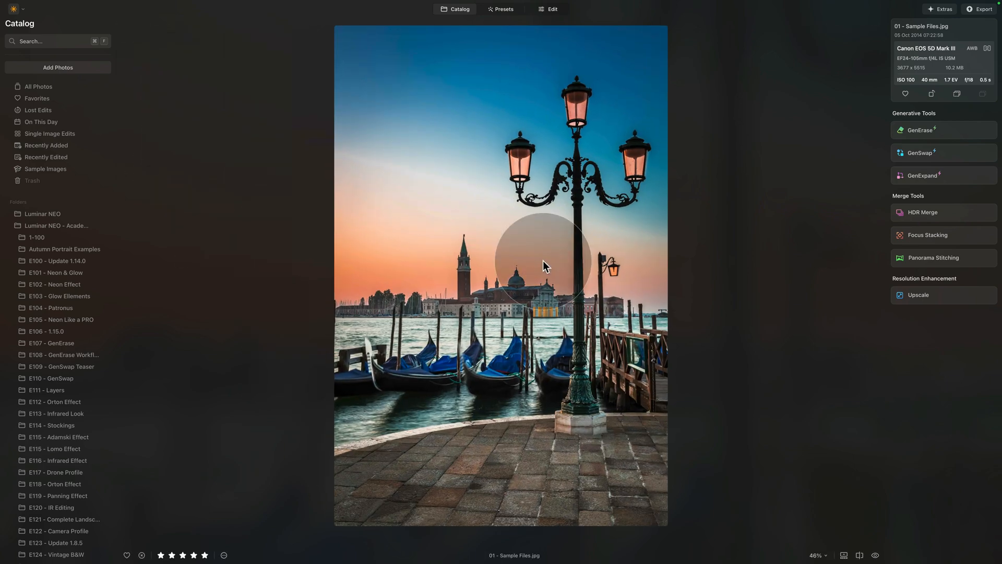
{"action": "mouse_move", "coordinate": [580, 315]}
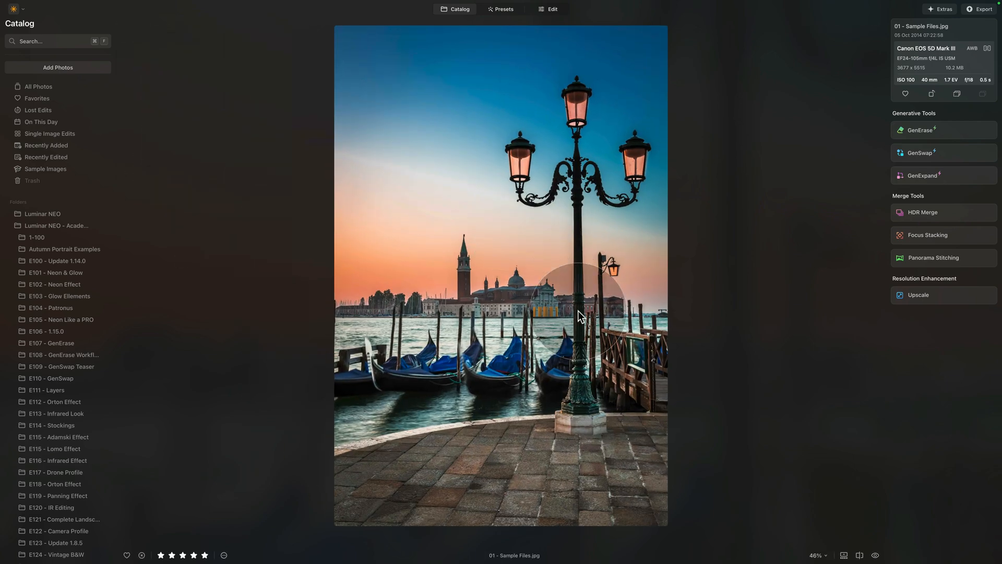
{"action": "mouse_move", "coordinate": [588, 285]}
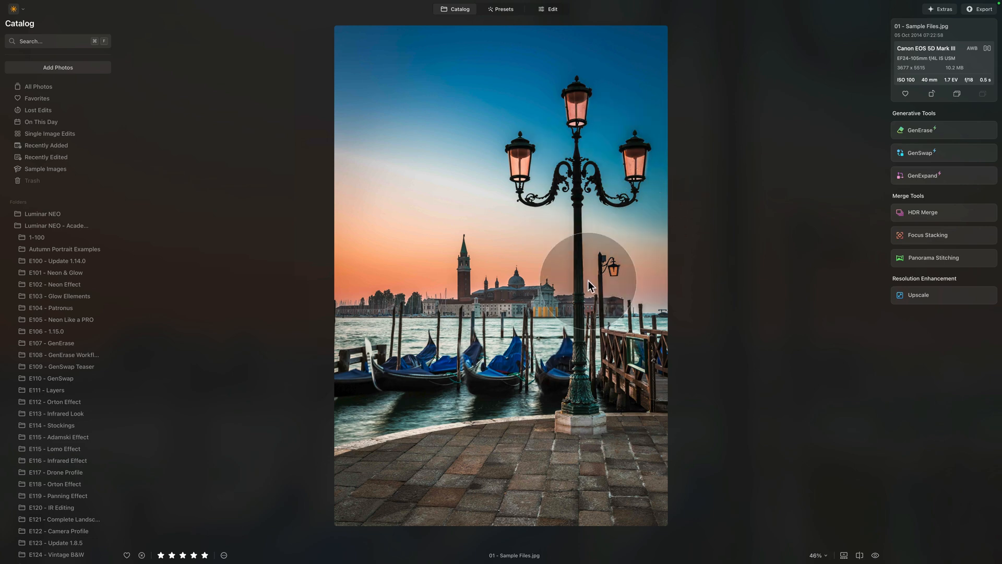
{"action": "mouse_move", "coordinate": [553, 313]}
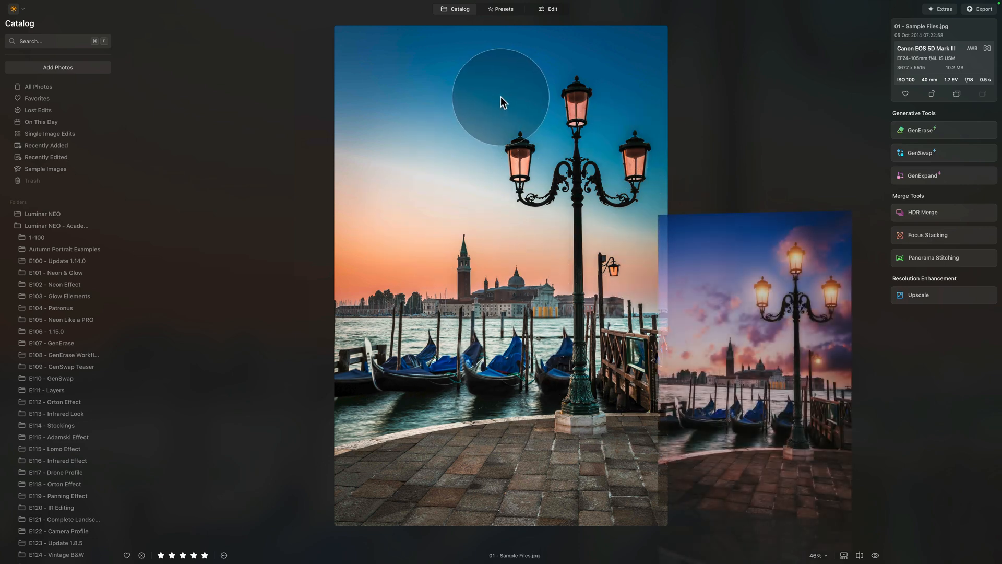
{"action": "mouse_move", "coordinate": [541, 184]}
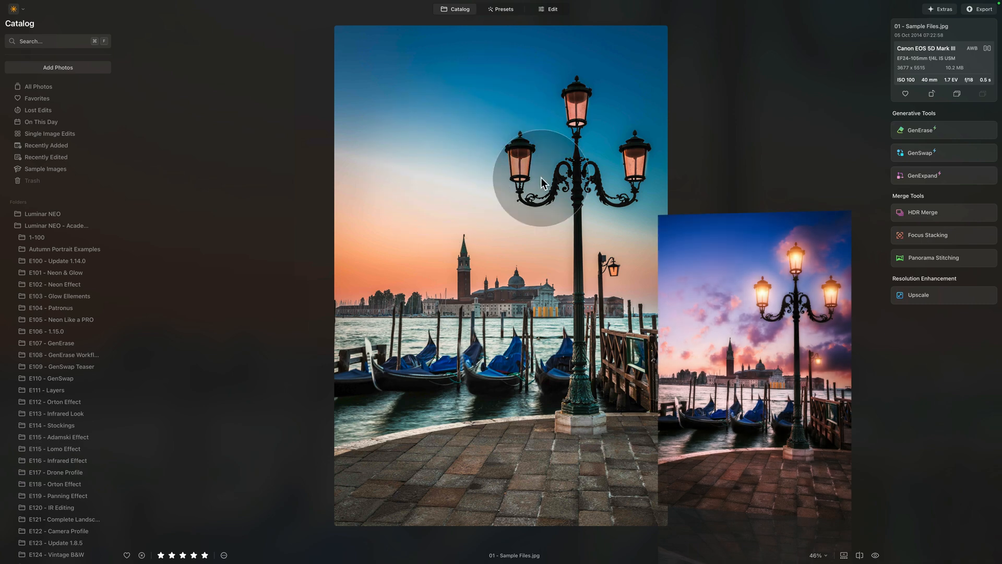
{"action": "mouse_move", "coordinate": [480, 155]}
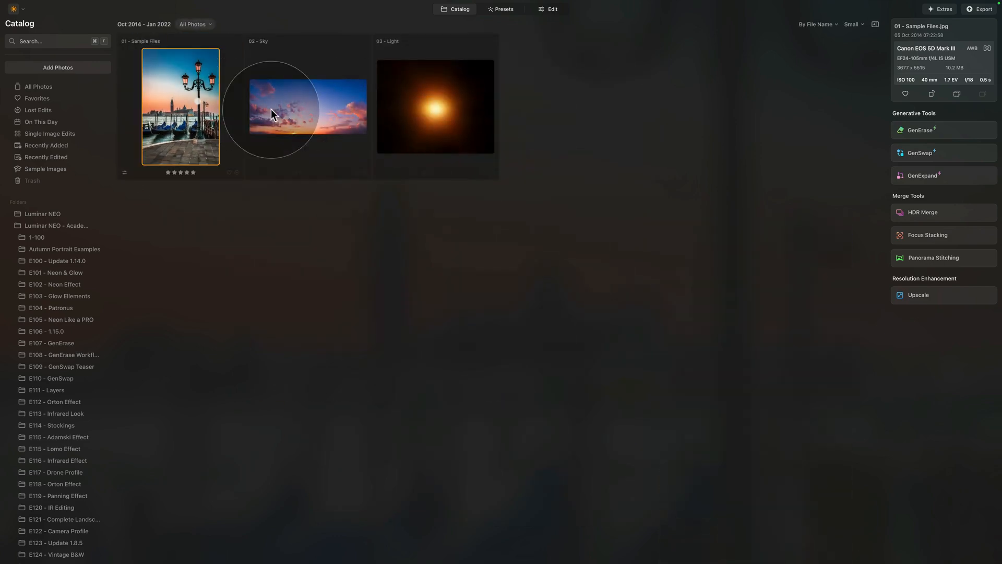
{"action": "left_click", "coordinate": [551, 9]}
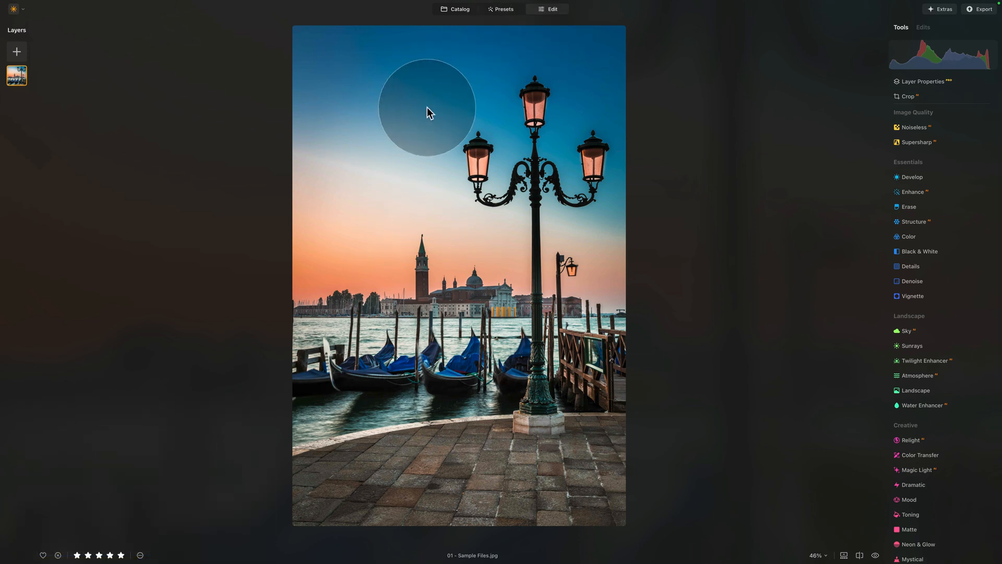
{"action": "mouse_move", "coordinate": [416, 106]}
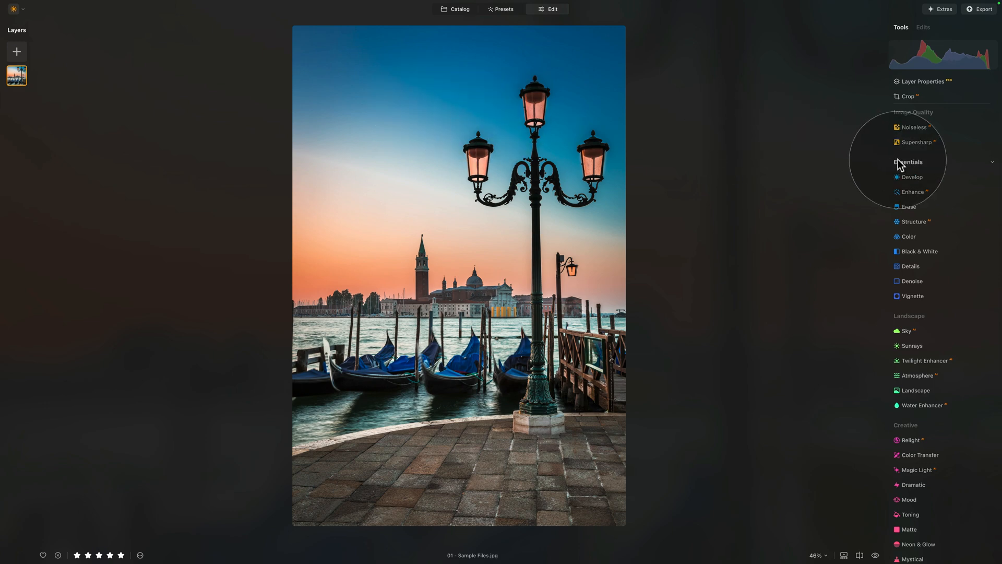
Start Sky AI and filter its sky selection gallery to sunset skies.
{"action": "scroll", "scroll_direction": "down", "scroll_amount": 3}
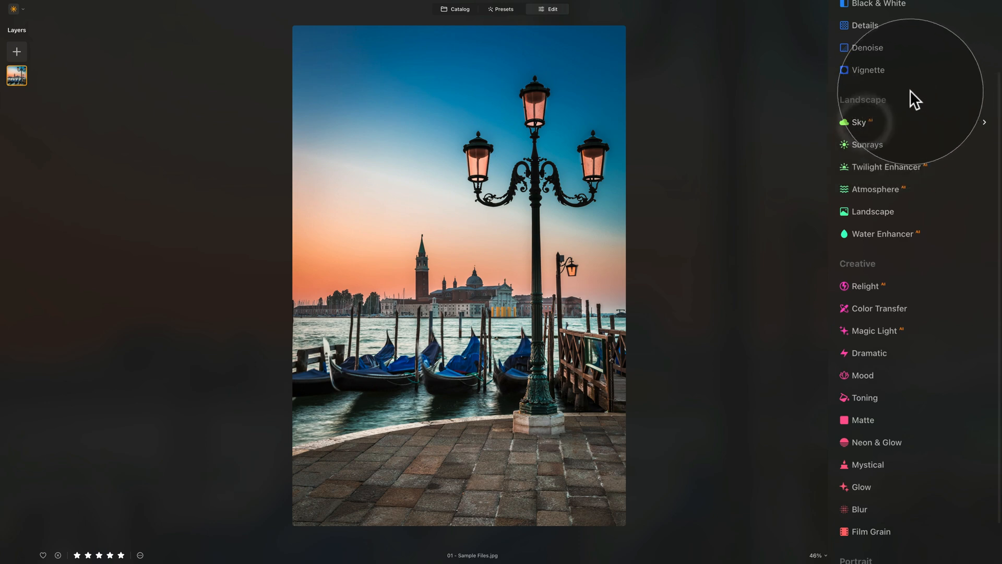
{"action": "left_click", "coordinate": [859, 122]}
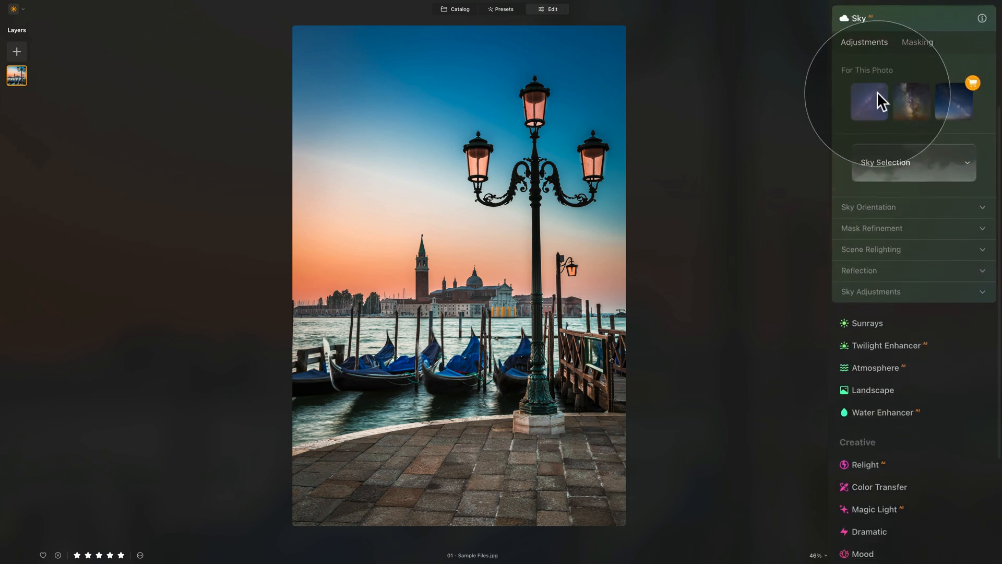
{"action": "left_click", "coordinate": [913, 162]}
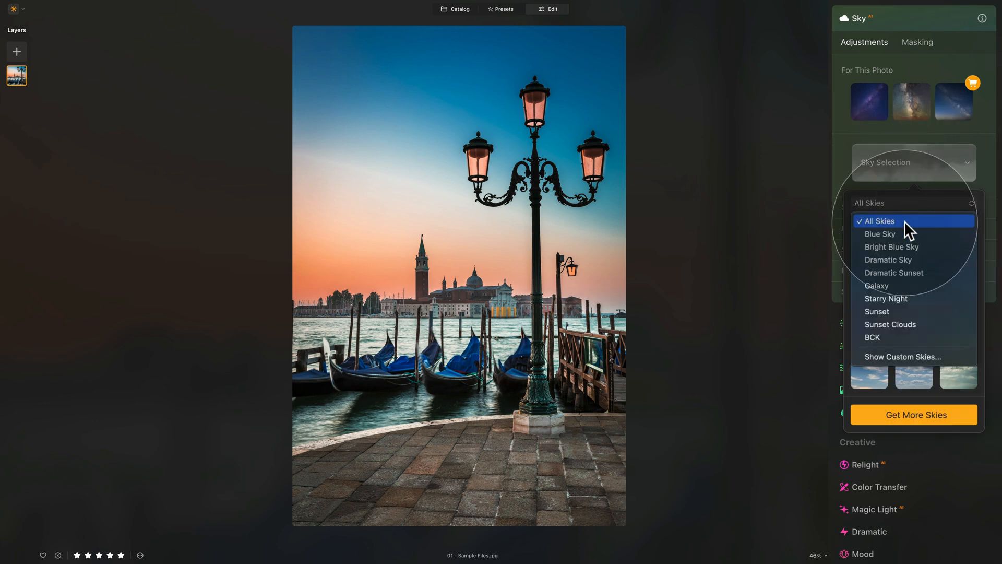
{"action": "left_click", "coordinate": [879, 220]}
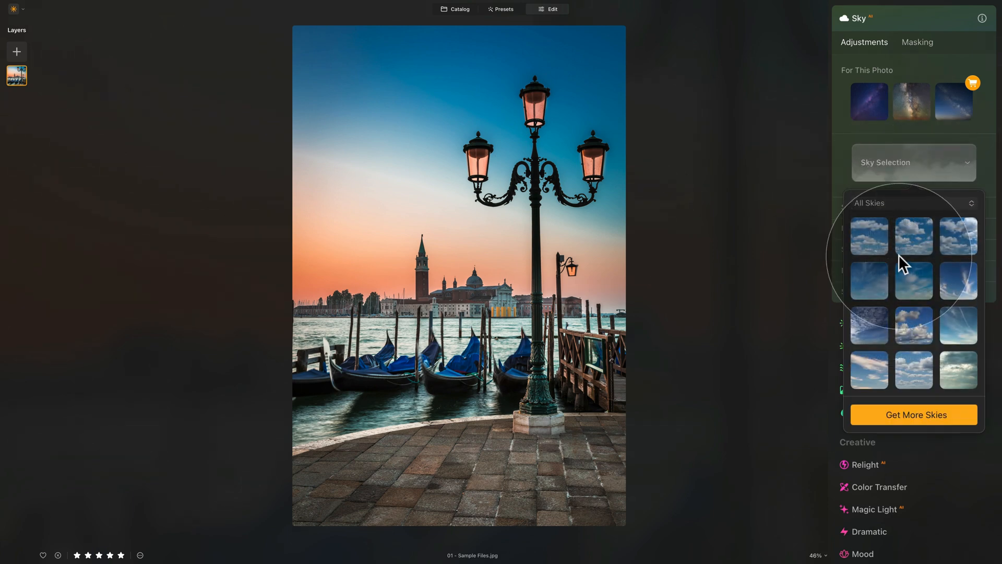
{"action": "scroll", "scroll_direction": "down", "scroll_amount": 3}
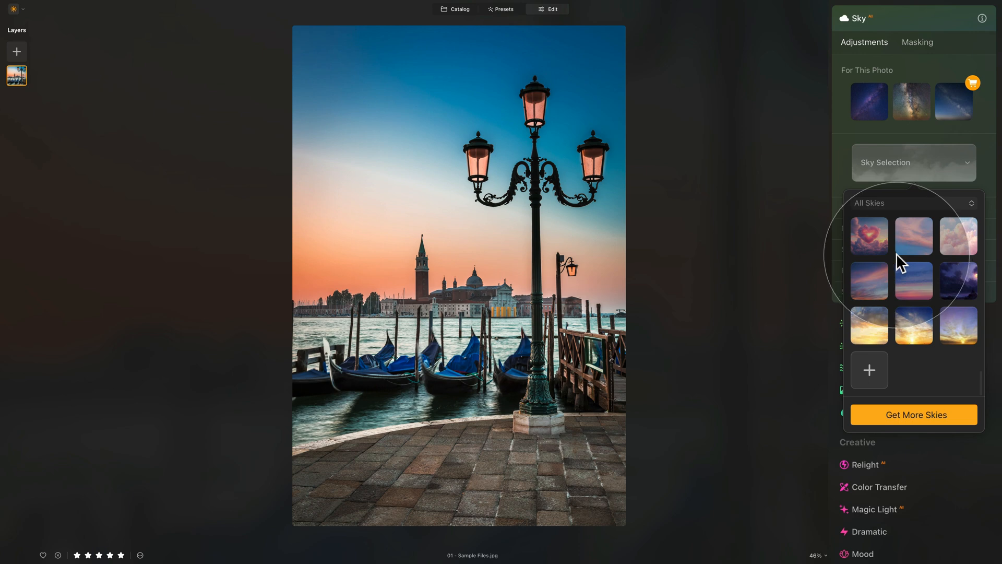
{"action": "mouse_move", "coordinate": [882, 383]}
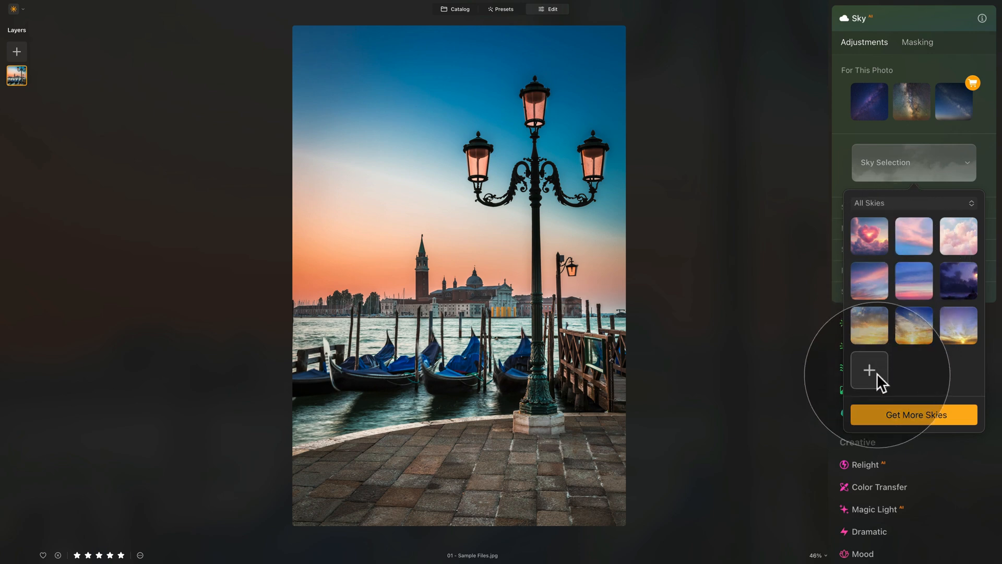
Load the custom '02 - Sky' file so its pink and purple sunset replaces the plain sky.
{"action": "left_click", "coordinate": [868, 371]}
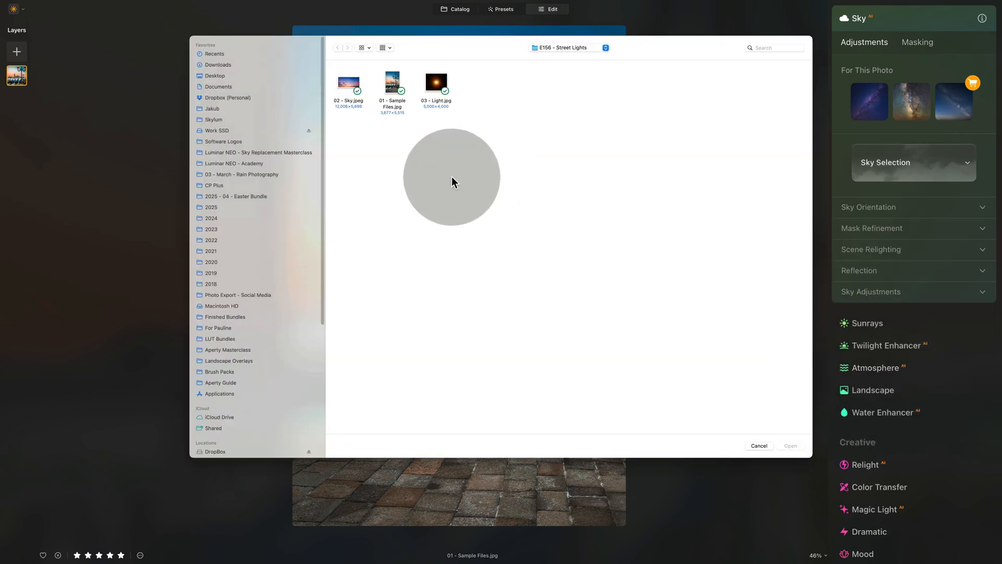
{"action": "mouse_move", "coordinate": [401, 135]}
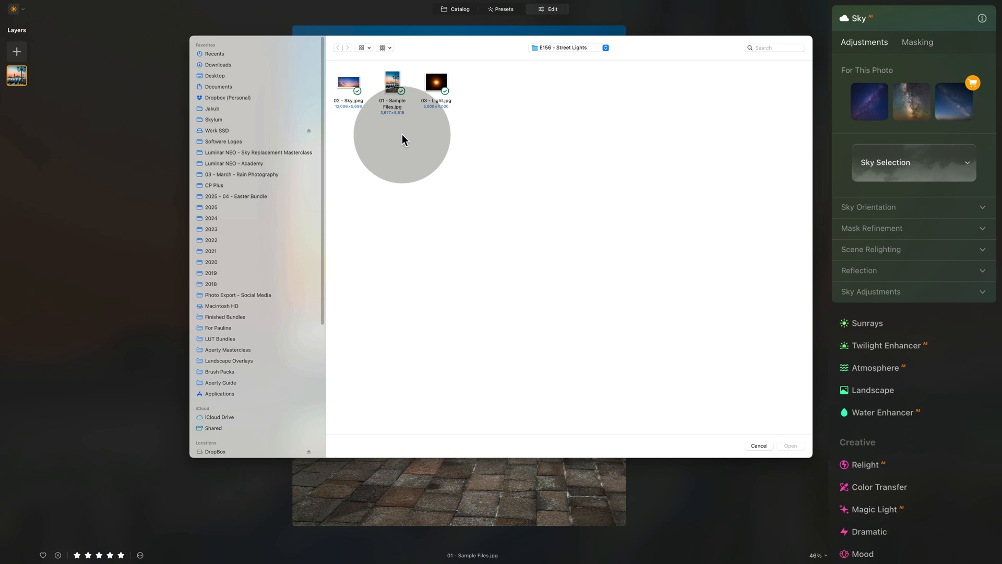
{"action": "left_click", "coordinate": [347, 81]}
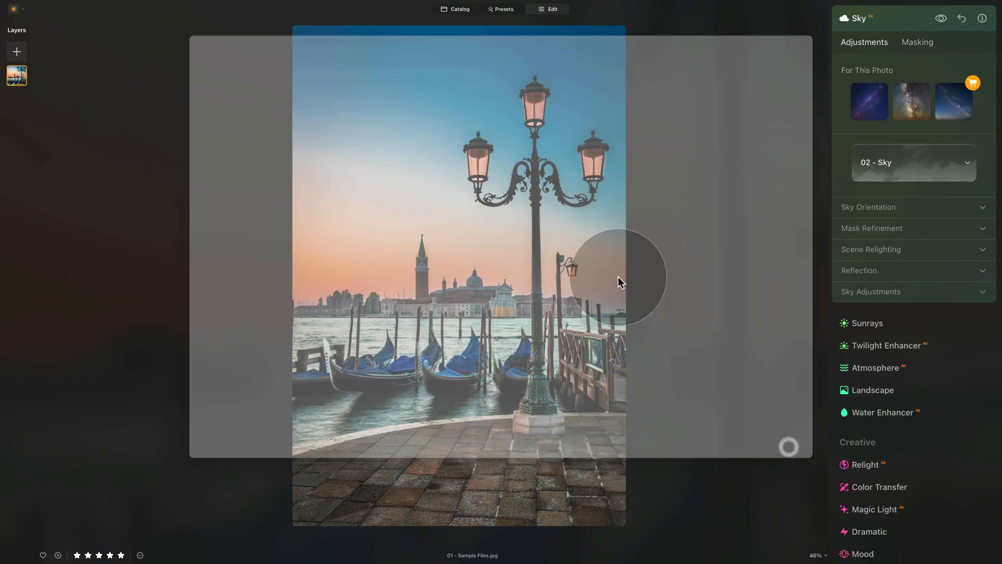
{"action": "left_click", "coordinate": [912, 161]}
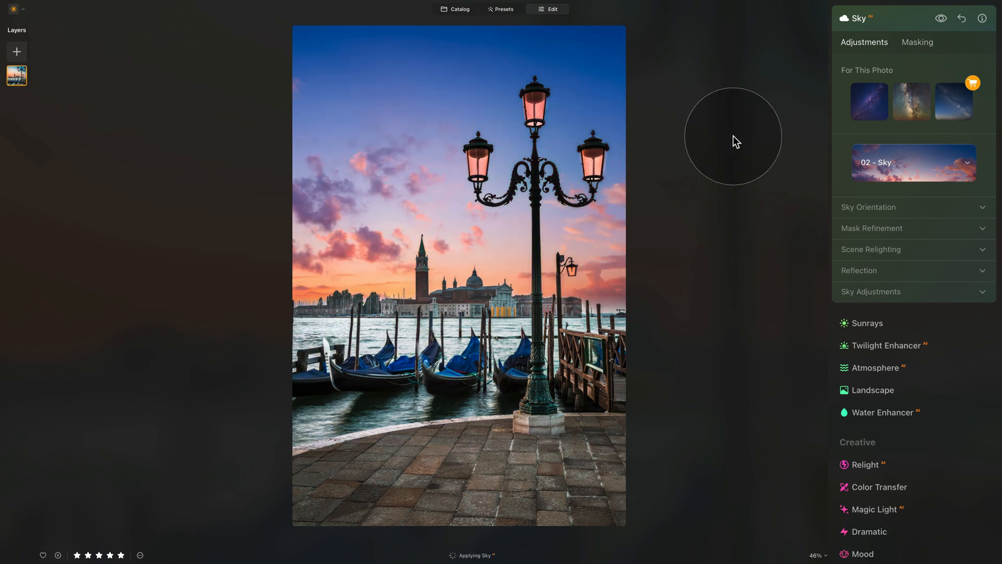
{"action": "mouse_move", "coordinate": [480, 192]}
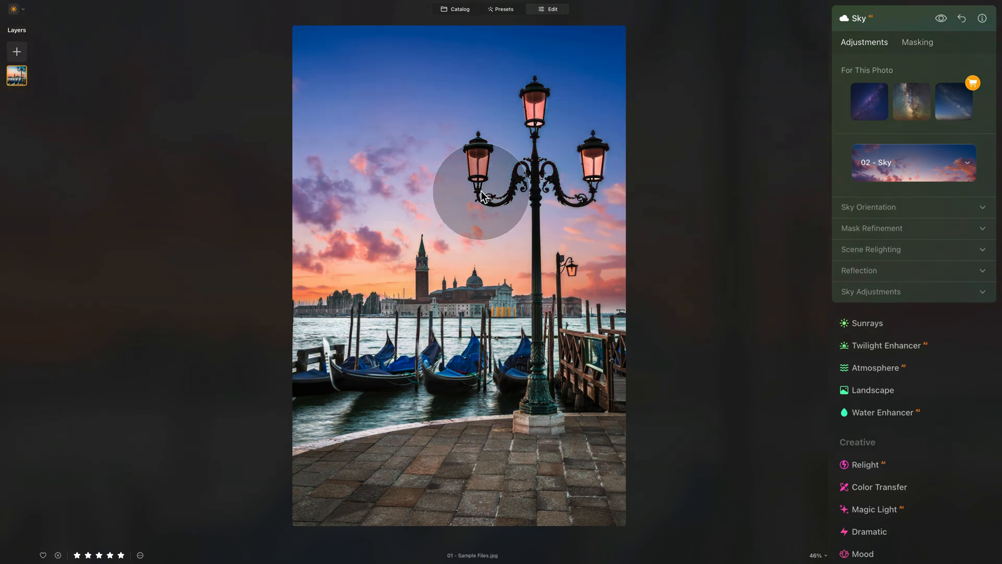
{"action": "mouse_move", "coordinate": [515, 204]}
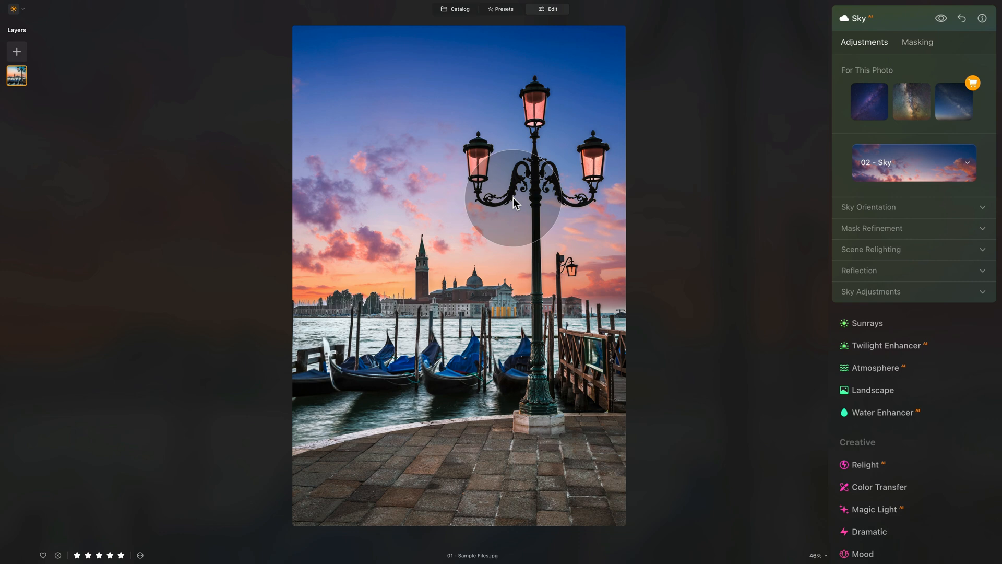
{"action": "mouse_move", "coordinate": [519, 209]}
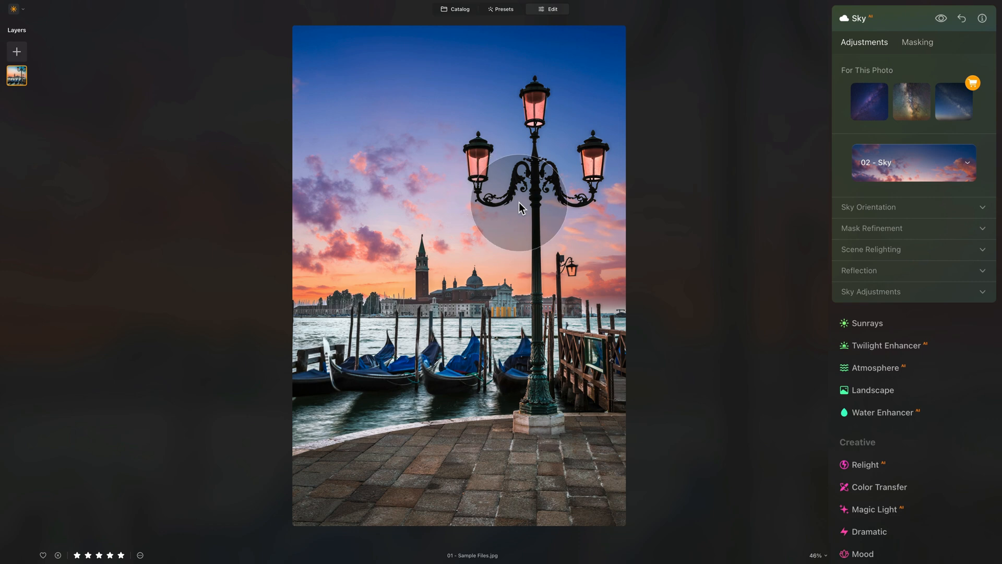
Flip the sky under Sky Orientation, reposition it behind the lamp and compare against the original.
{"action": "left_click", "coordinate": [868, 207]}
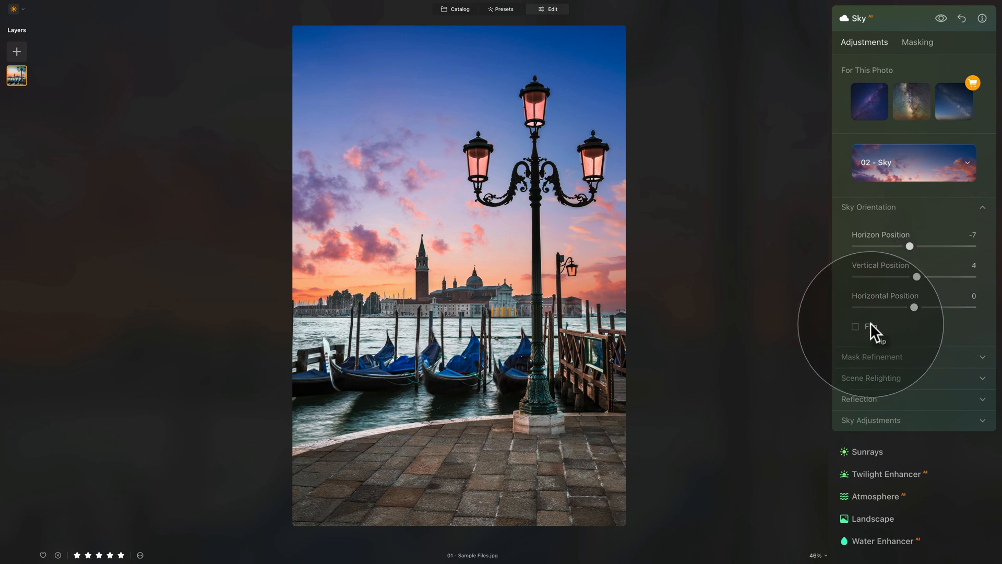
{"action": "left_click", "coordinate": [855, 326]}
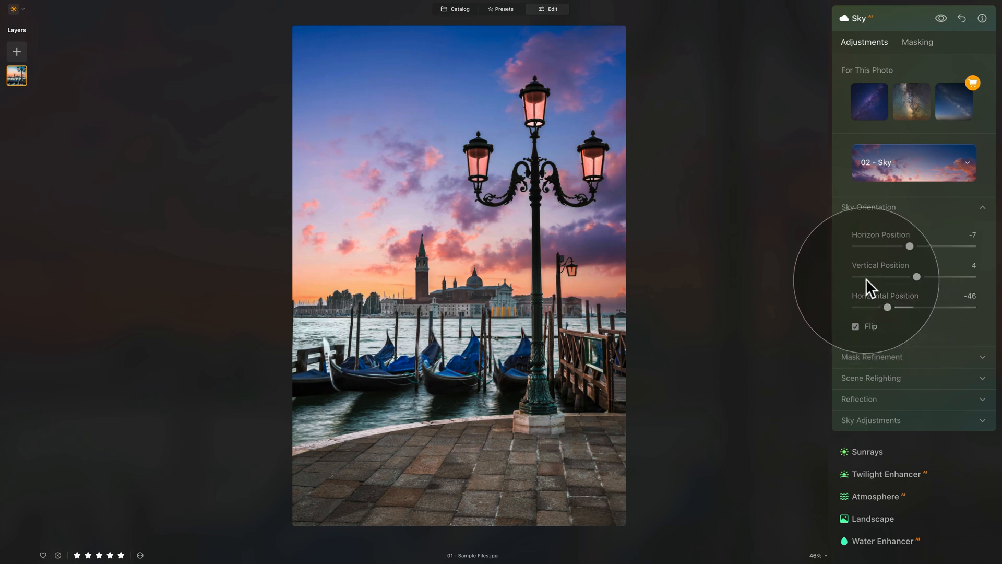
{"action": "left_click", "coordinate": [940, 18]}
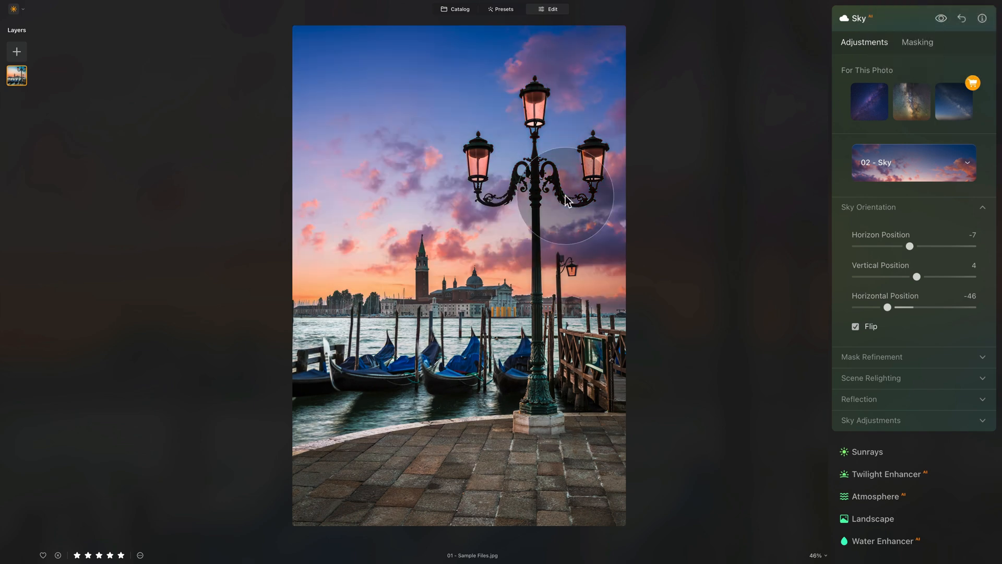
{"action": "mouse_move", "coordinate": [551, 55]}
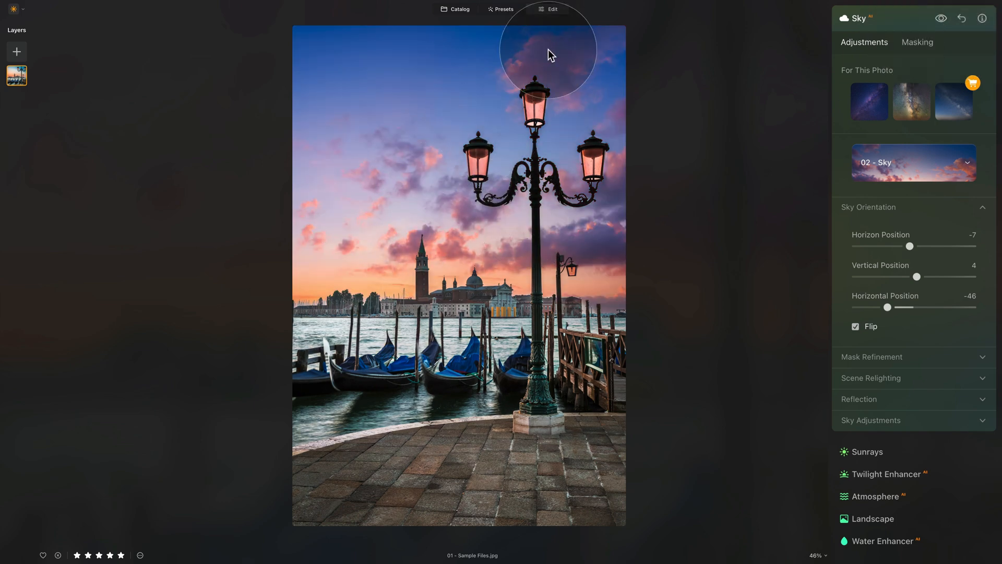
{"action": "left_click", "coordinate": [941, 18]}
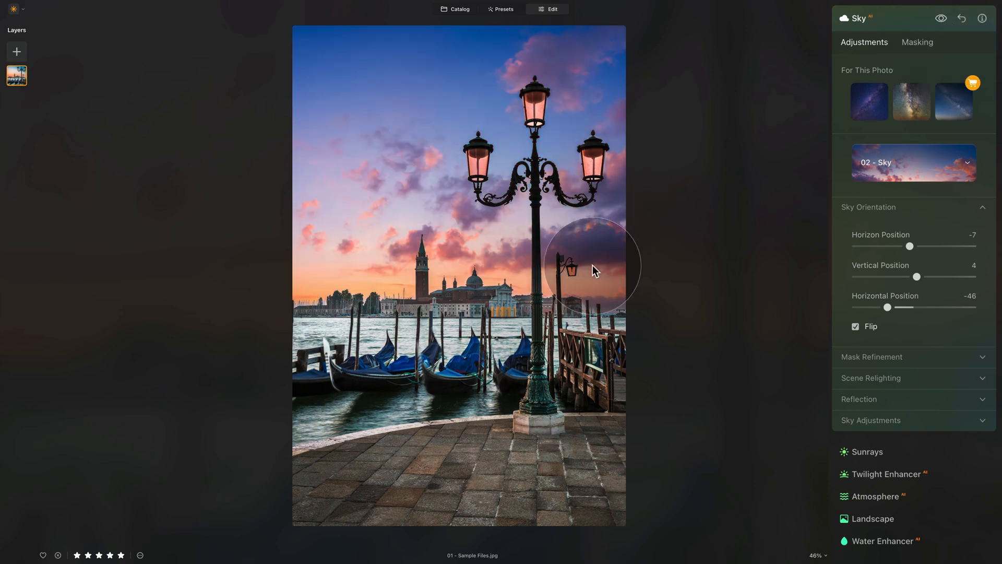
{"action": "left_click", "coordinate": [941, 17]}
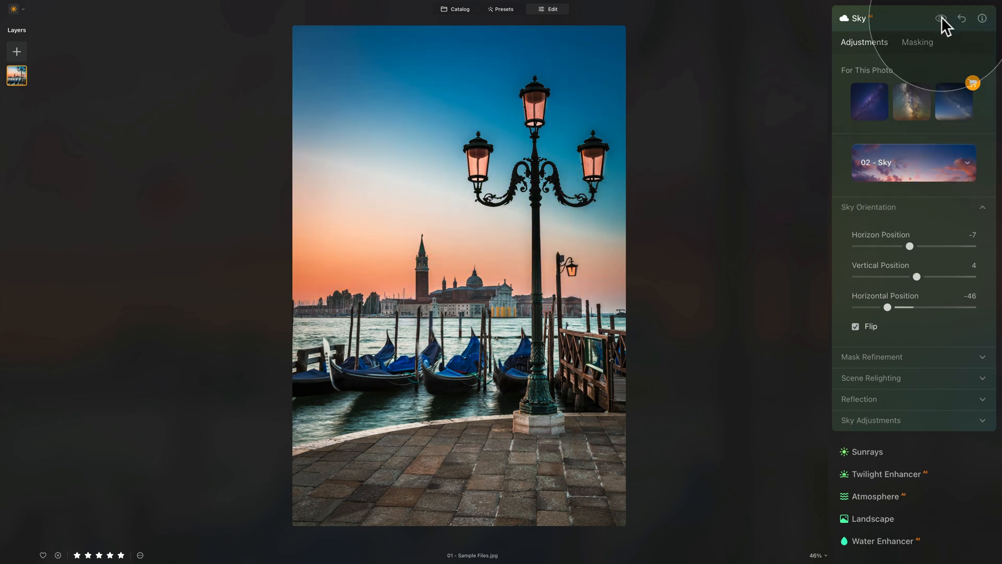
{"action": "left_click", "coordinate": [940, 17]}
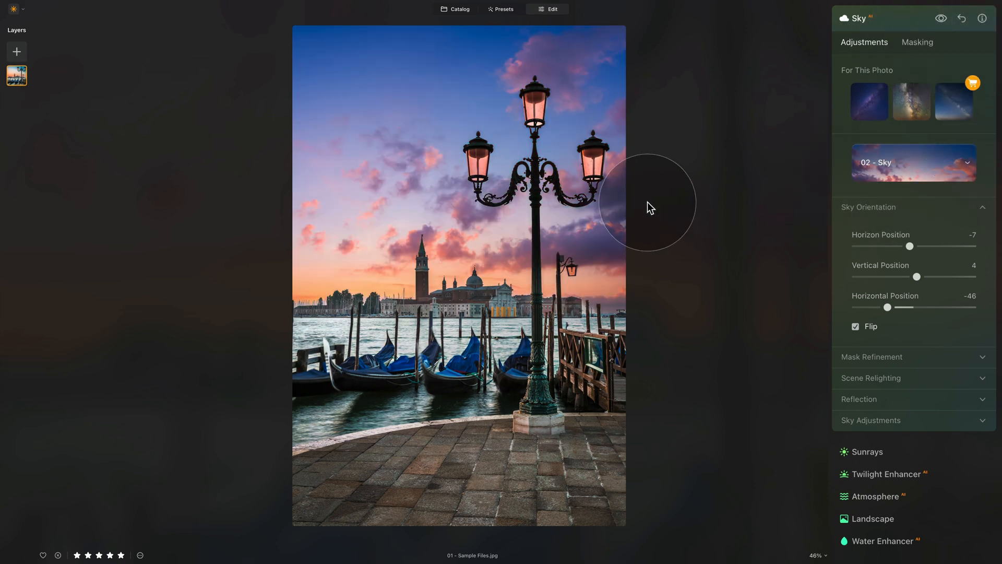
{"action": "mouse_move", "coordinate": [914, 291]}
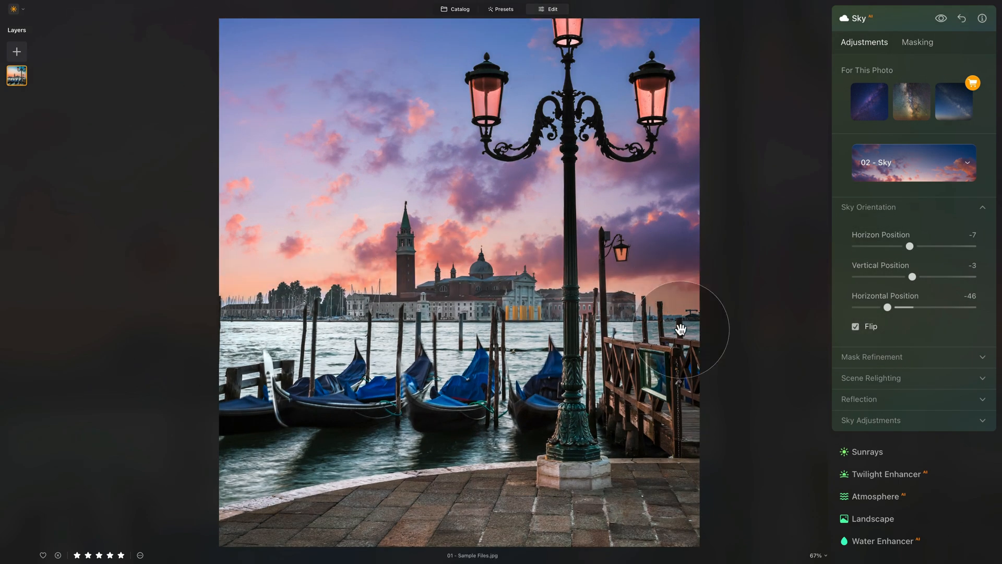
{"action": "mouse_move", "coordinate": [873, 232]}
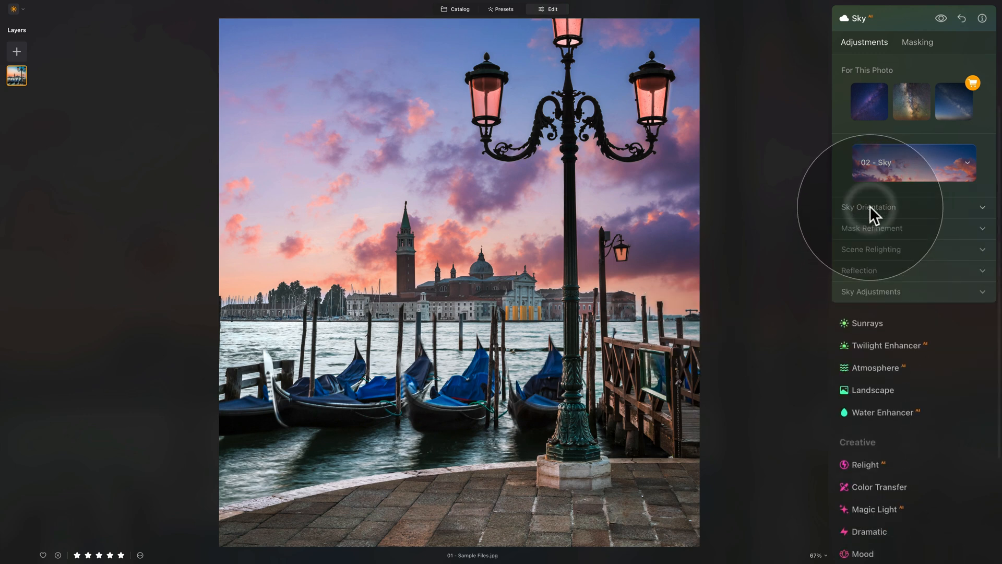
Expand Mask Refinement to raise the sky's Global blending toward 88.
{"action": "left_click", "coordinate": [870, 229]}
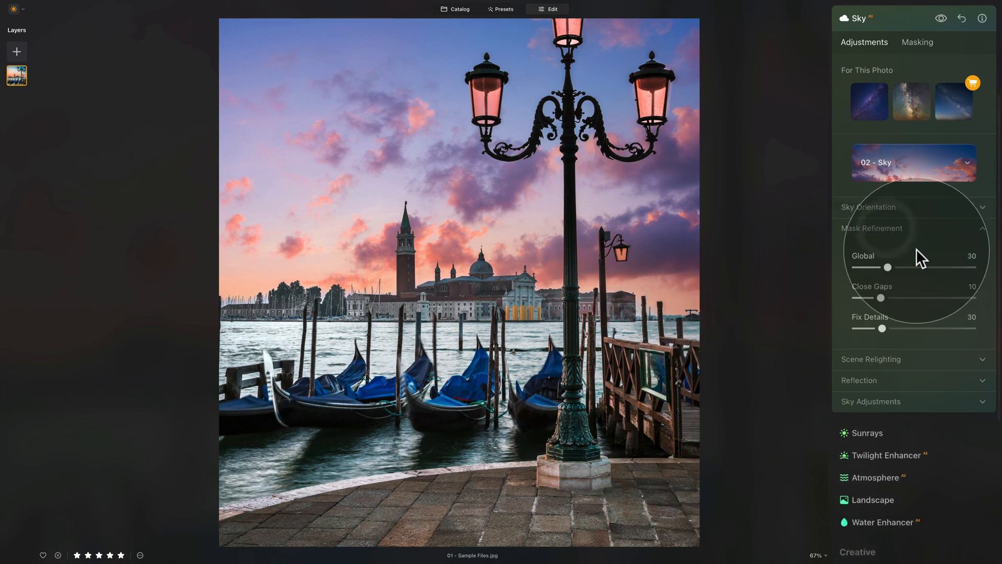
{"action": "mouse_move", "coordinate": [898, 277]}
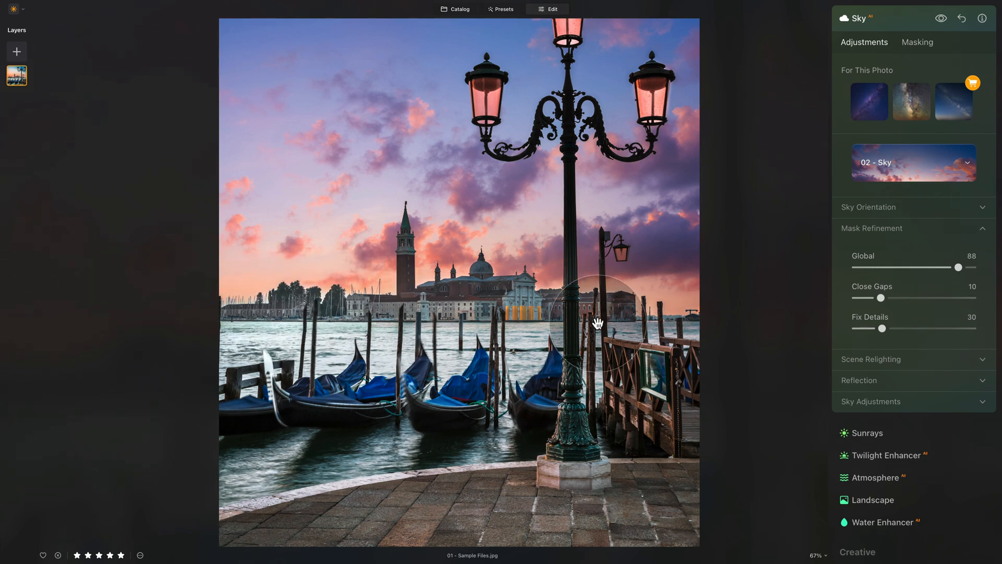
{"action": "mouse_move", "coordinate": [897, 301]}
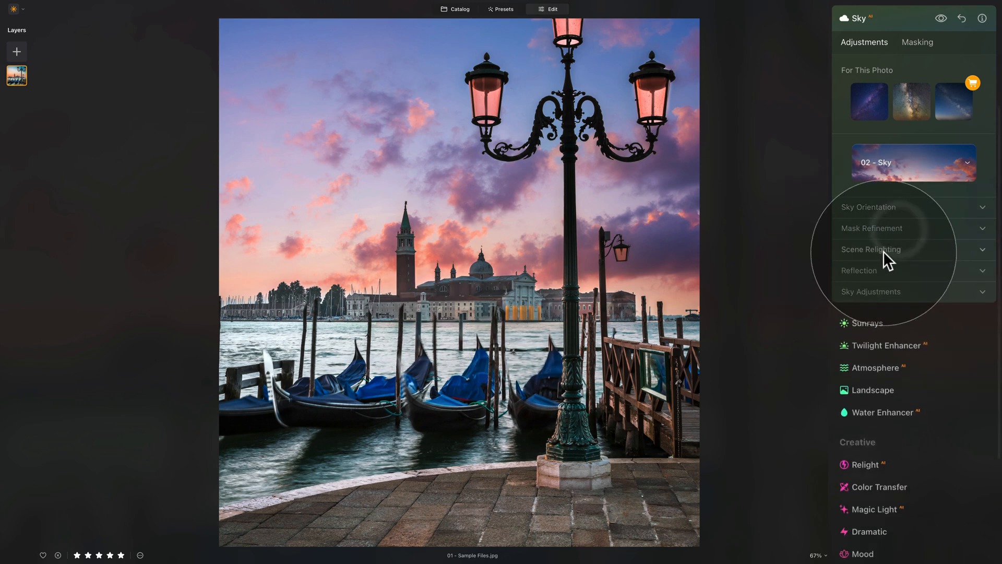
{"action": "left_click", "coordinate": [871, 248]}
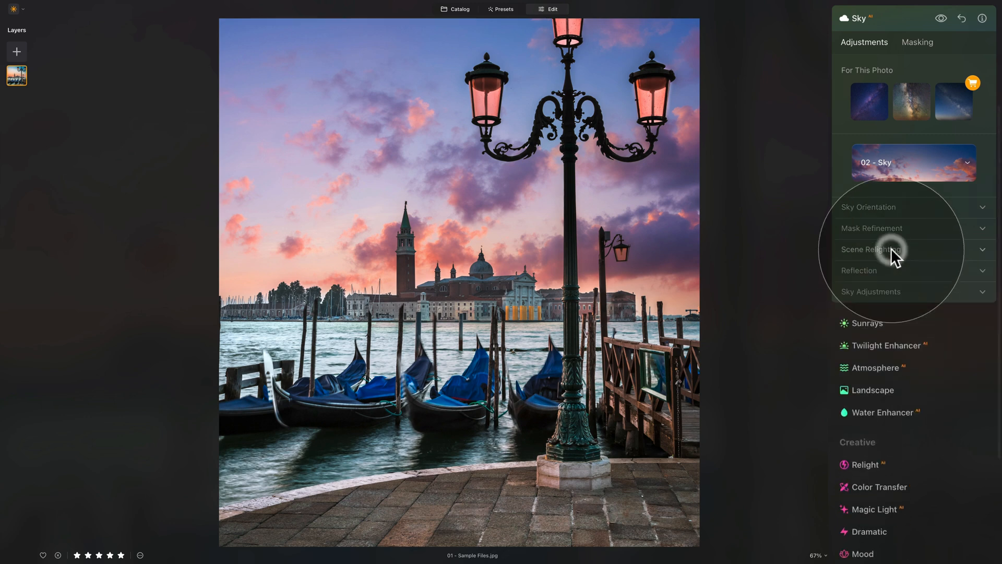
{"action": "left_click", "coordinate": [859, 269]}
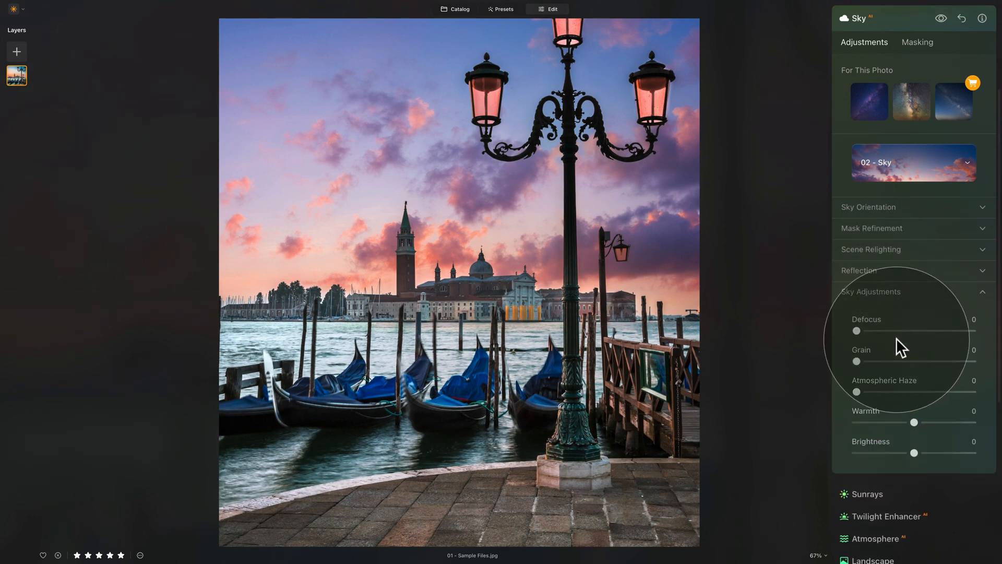
{"action": "mouse_move", "coordinate": [888, 355]}
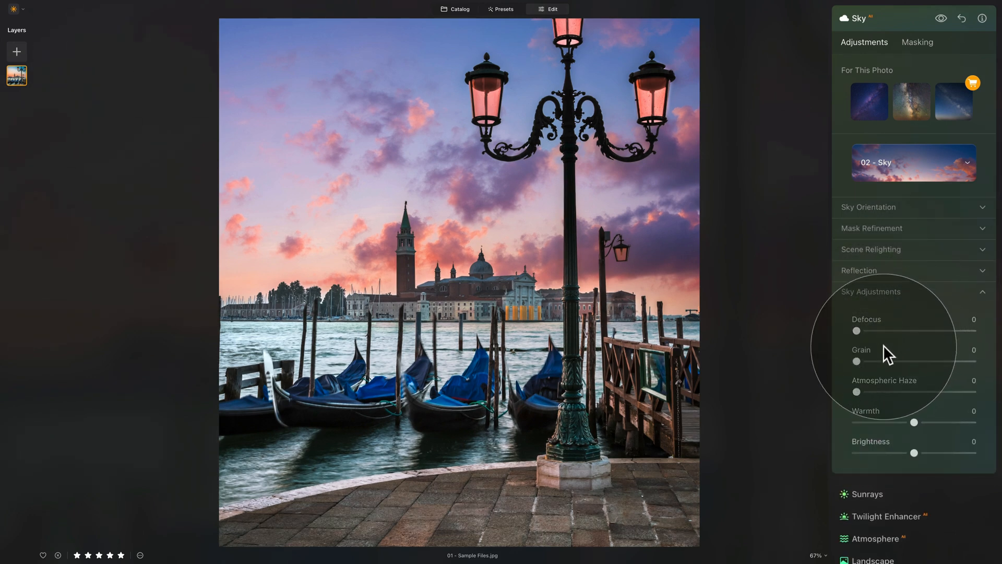
{"action": "mouse_move", "coordinate": [859, 399]}
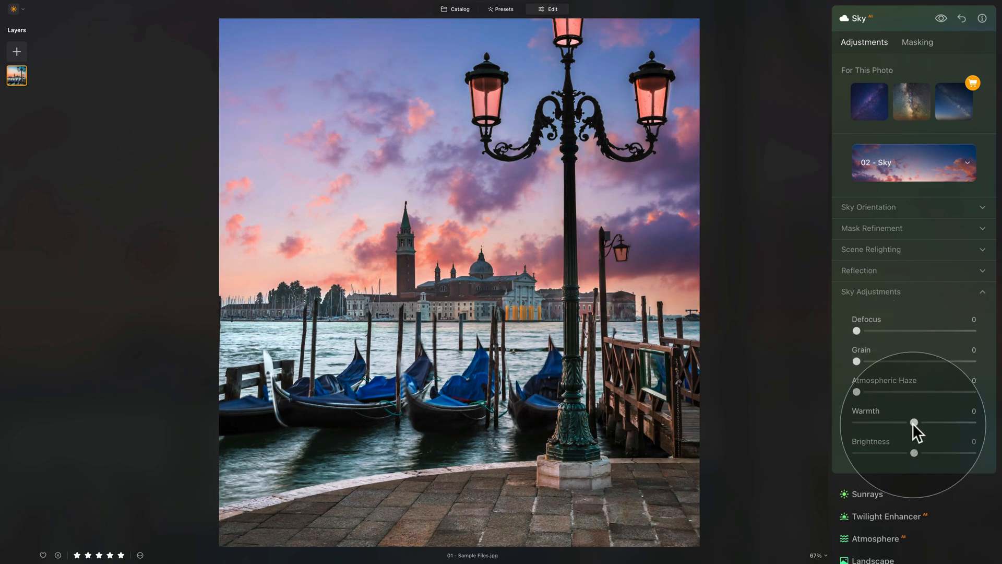
{"action": "mouse_move", "coordinate": [926, 462]}
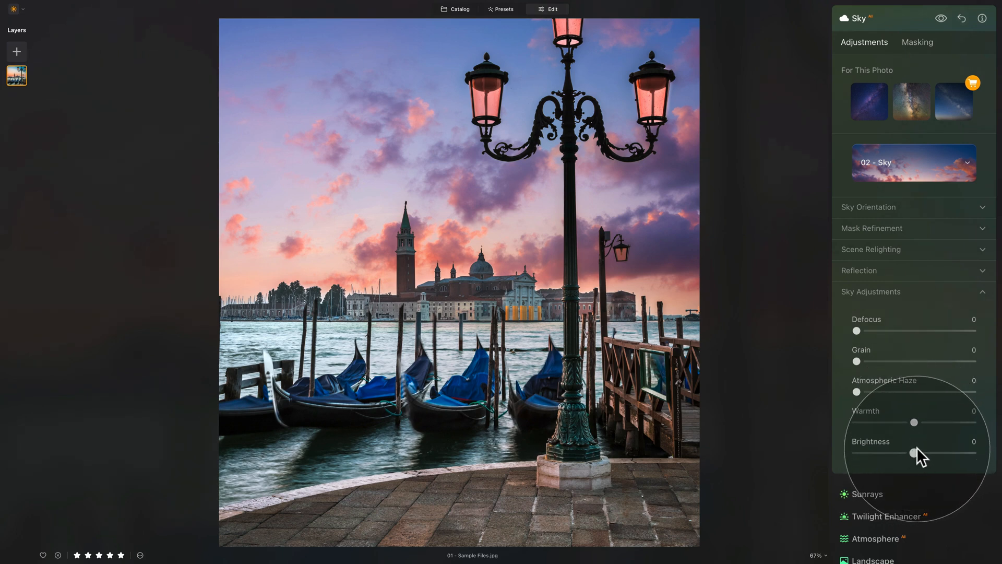
{"action": "mouse_move", "coordinate": [901, 396]}
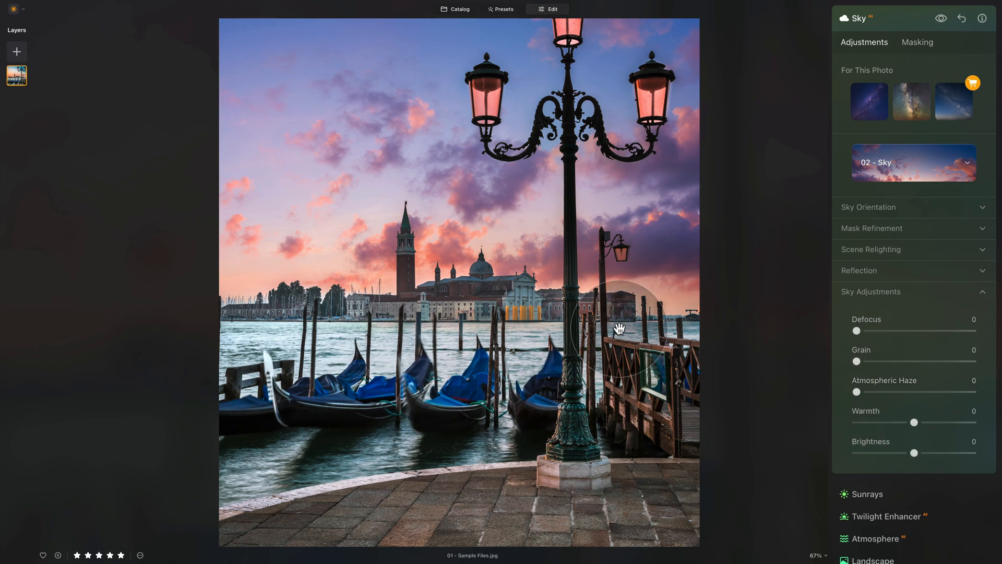
{"action": "mouse_move", "coordinate": [708, 338]}
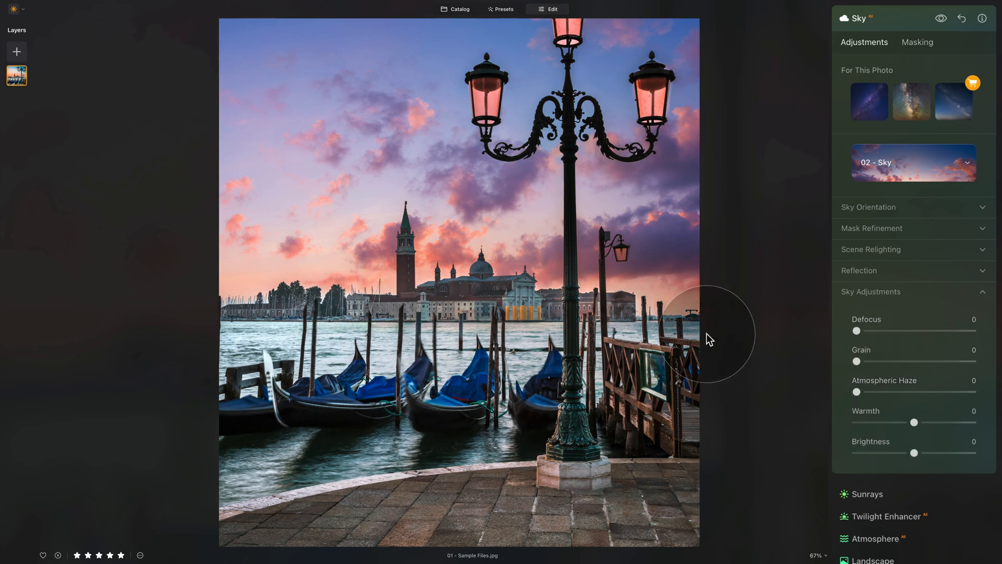
{"action": "left_click", "coordinate": [940, 18]}
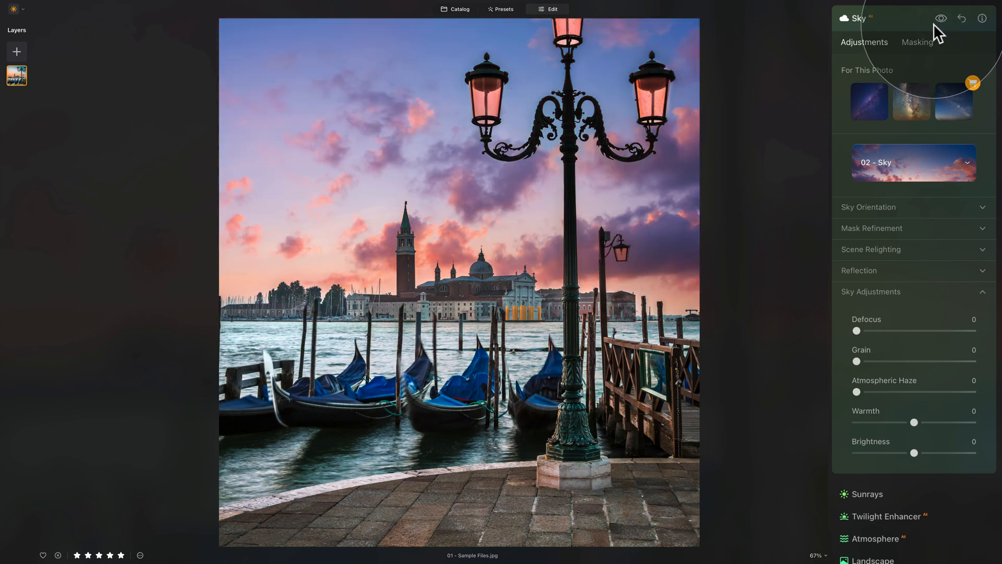
Erase the spilled sky off the water with the mask brush, then finish the Sky tool.
{"action": "left_click", "coordinate": [916, 42]}
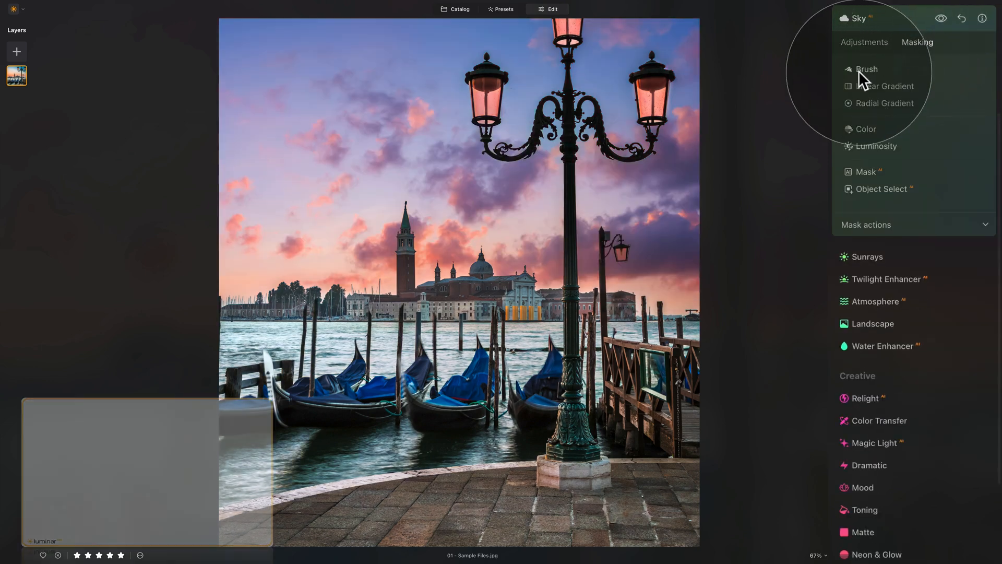
{"action": "left_click", "coordinate": [866, 69]}
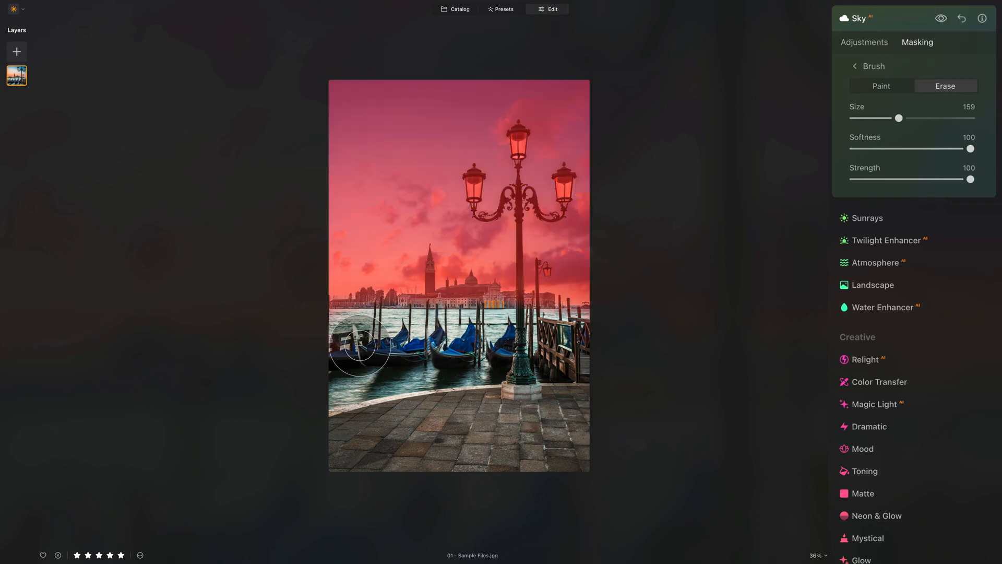
{"action": "mouse_move", "coordinate": [624, 358]}
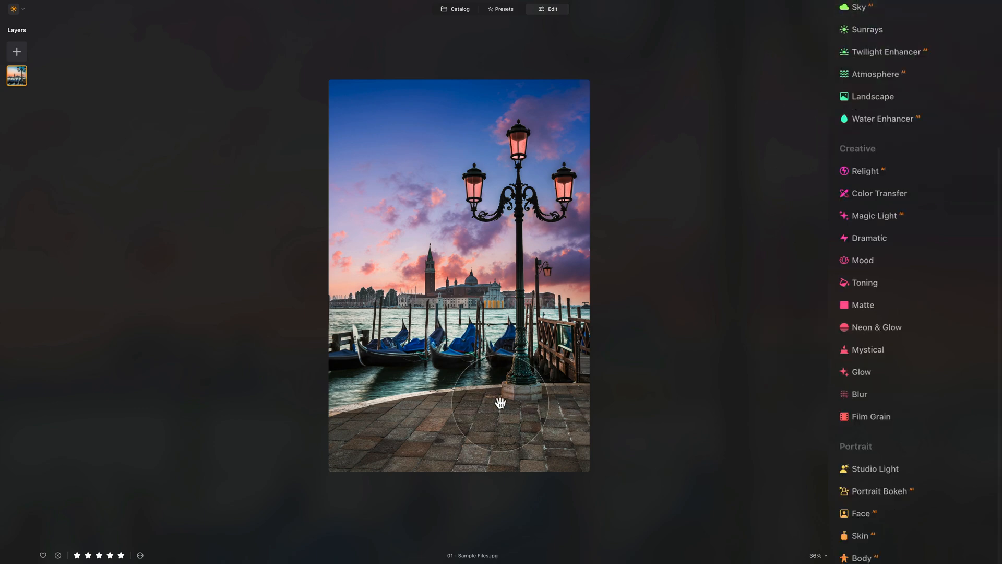
{"action": "scroll", "scroll_direction": "up", "scroll_amount": 3}
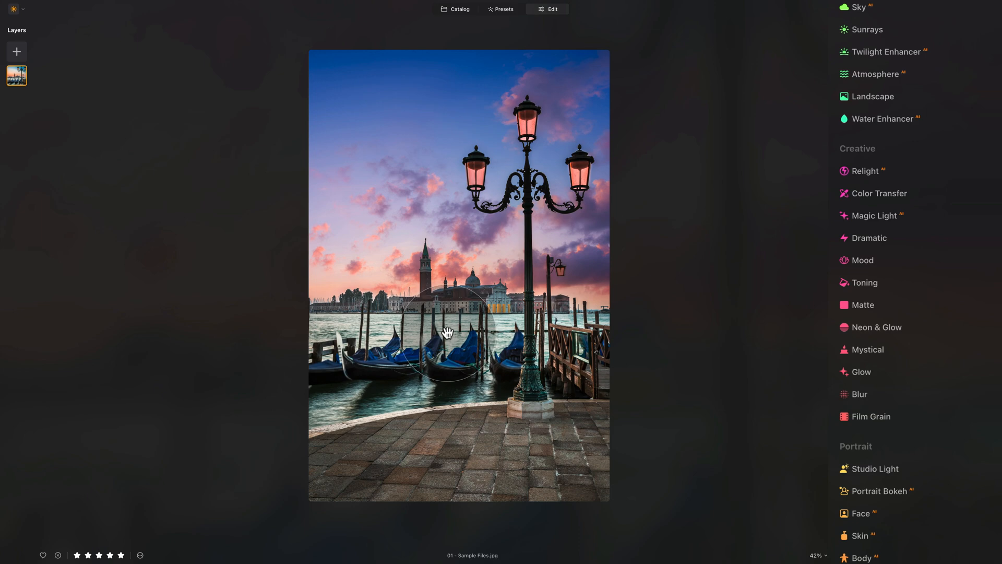
In Develop's masking, have the AI detect the scene and choose the sky as the mask area.
{"action": "scroll", "scroll_direction": "up", "scroll_amount": 3}
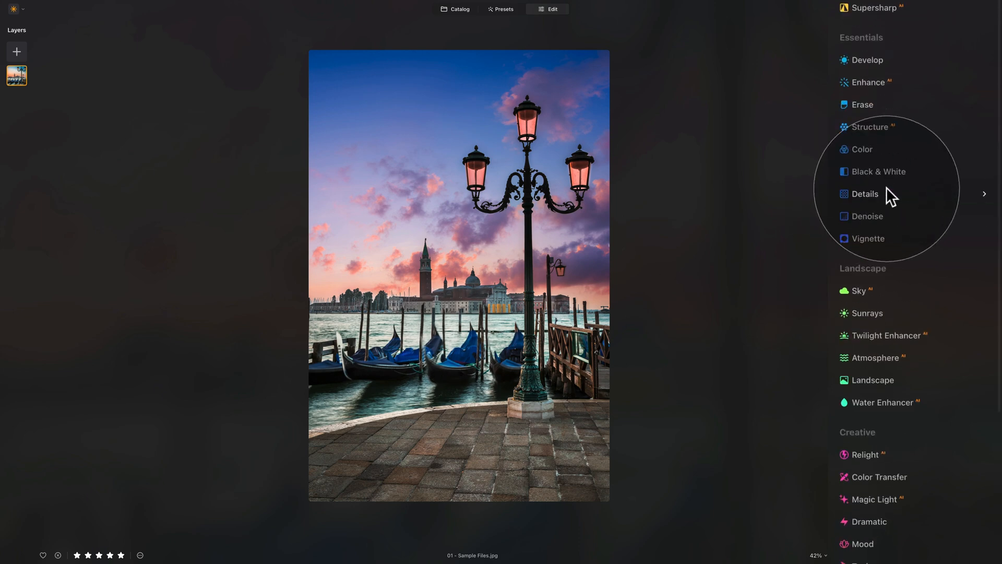
{"action": "left_click", "coordinate": [867, 60]}
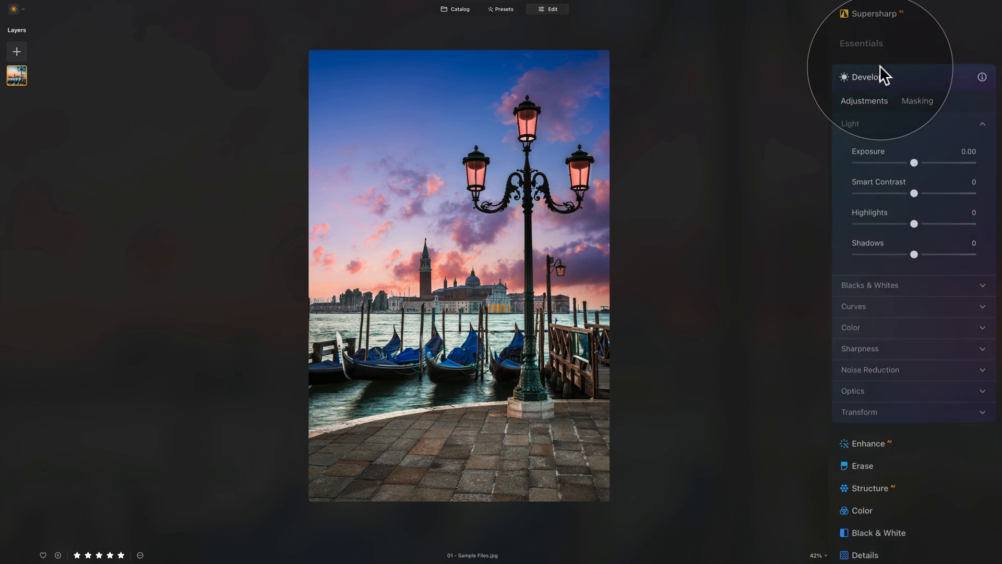
{"action": "mouse_move", "coordinate": [917, 112]}
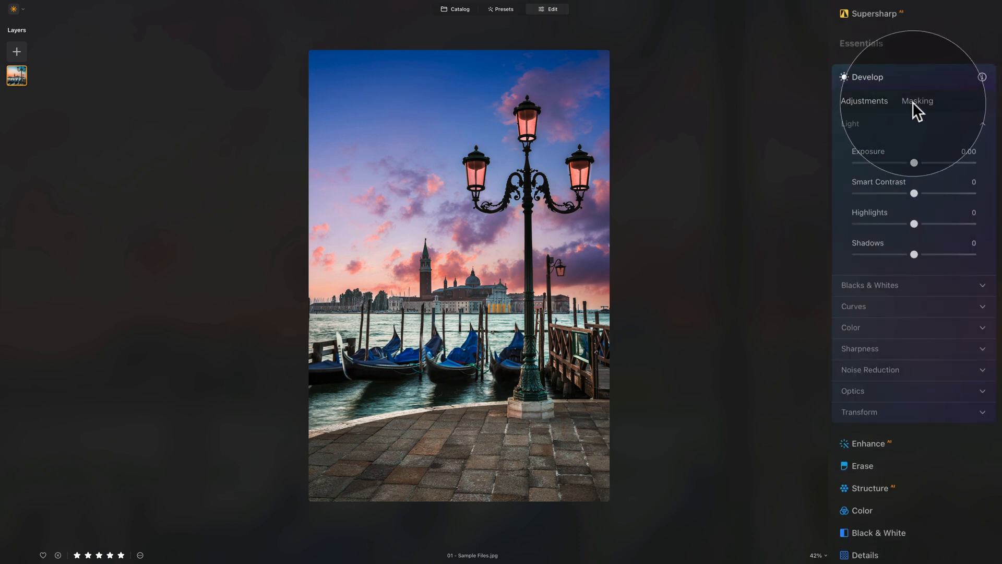
{"action": "left_click", "coordinate": [917, 102]}
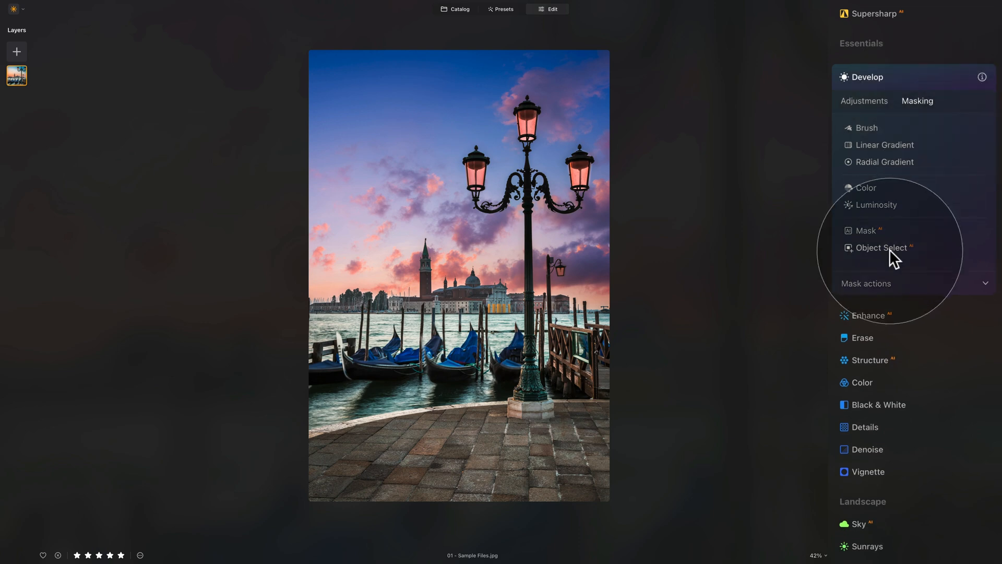
{"action": "left_click", "coordinate": [880, 247]}
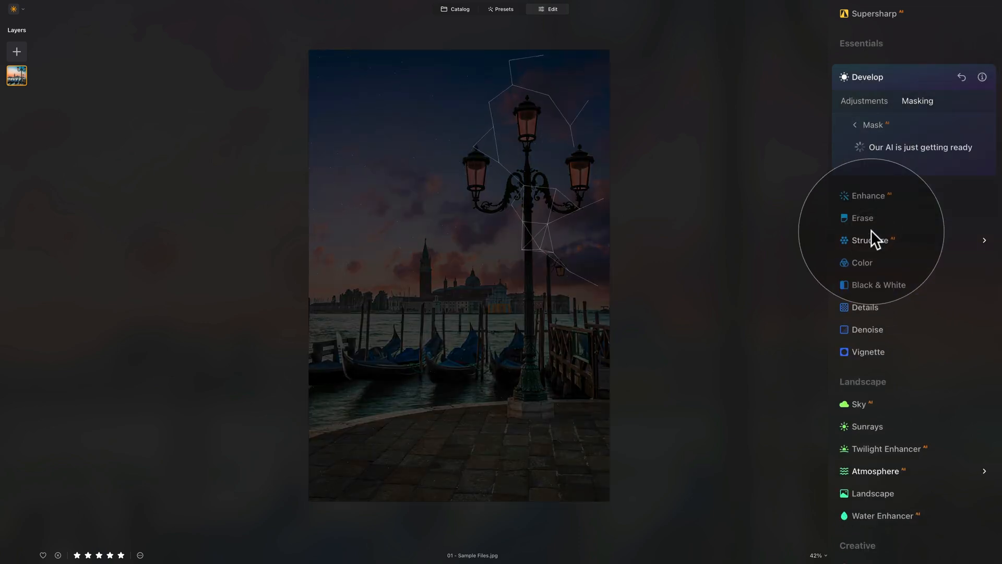
{"action": "mouse_move", "coordinate": [563, 230]}
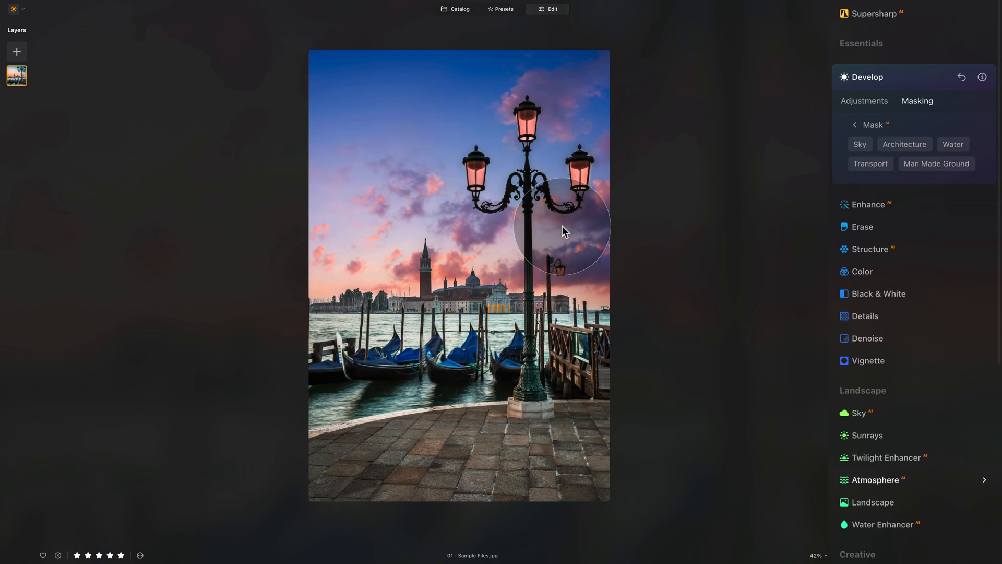
{"action": "mouse_move", "coordinate": [831, 139]}
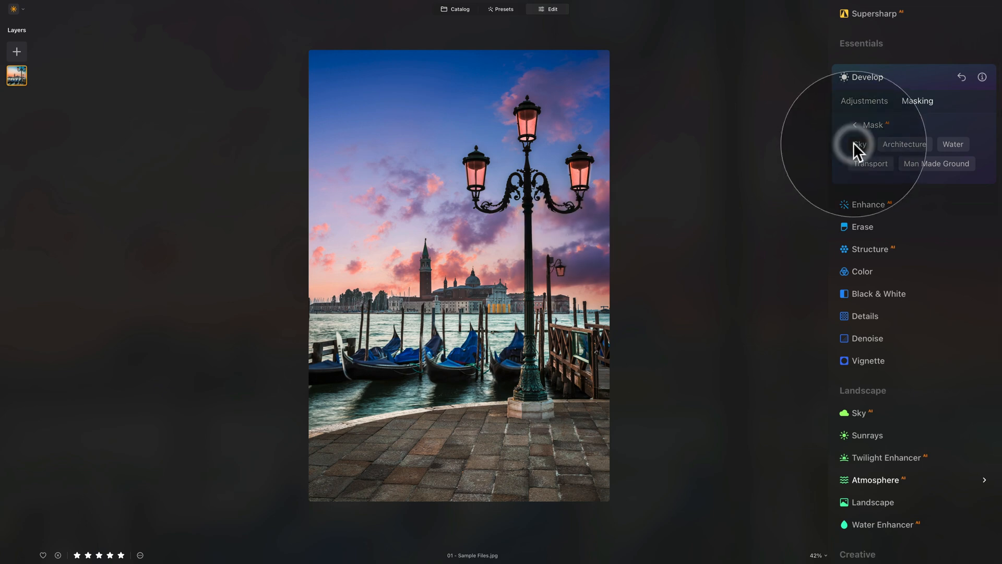
{"action": "left_click", "coordinate": [859, 144]}
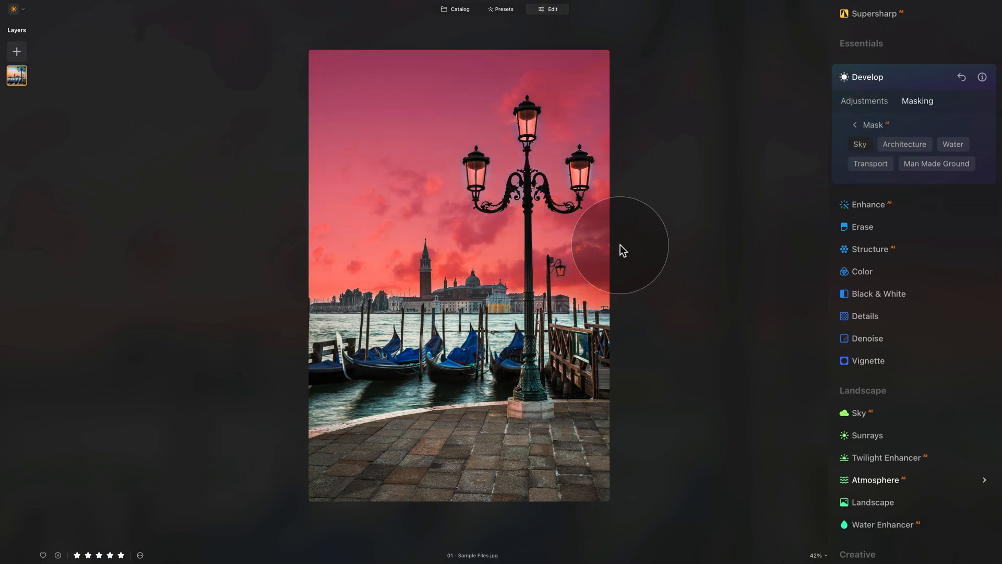
{"action": "mouse_move", "coordinate": [843, 146]}
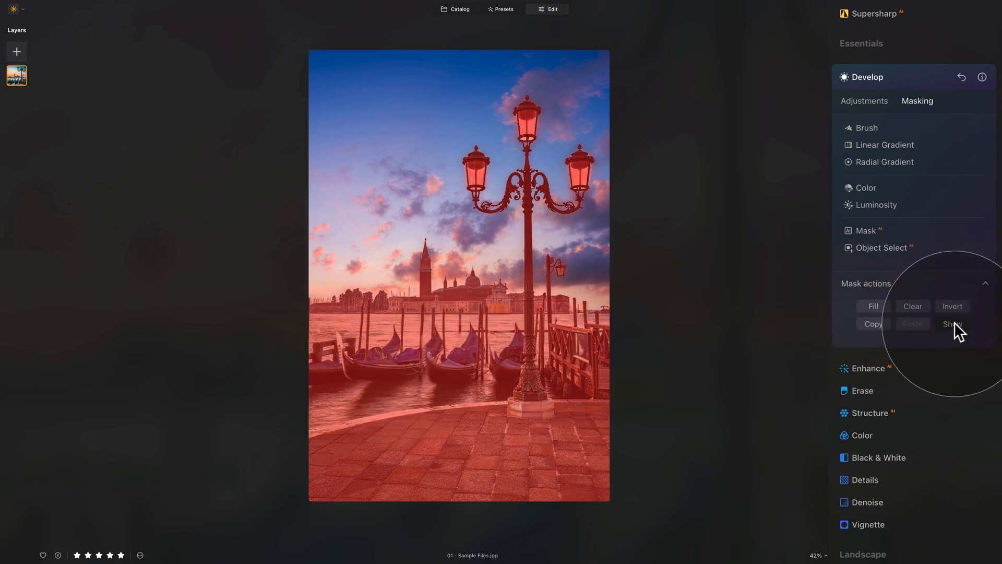
Give the masked foreground a Tint of 50 under Develop > Color, then collapse Develop.
{"action": "left_click", "coordinate": [863, 100]}
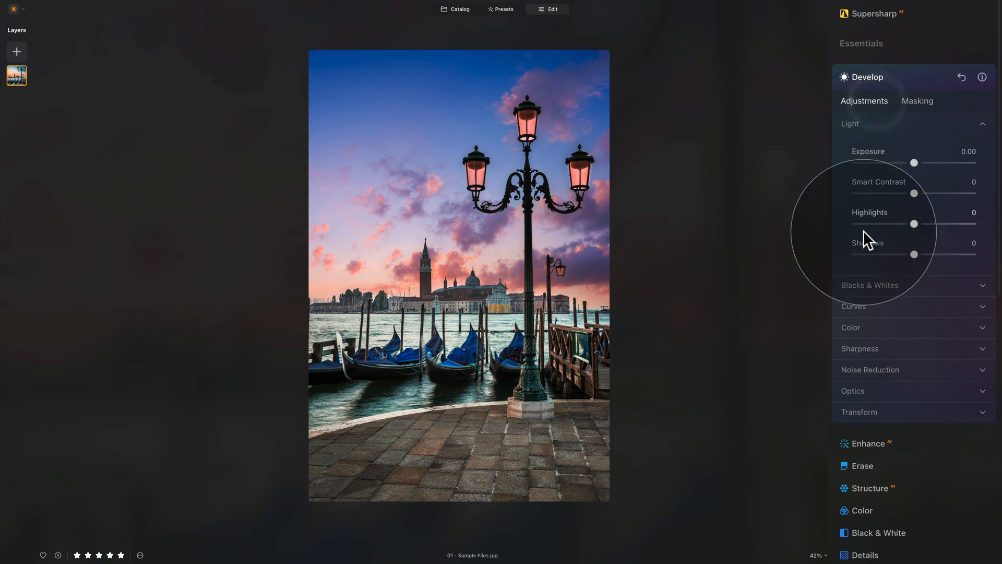
{"action": "left_click", "coordinate": [849, 123]}
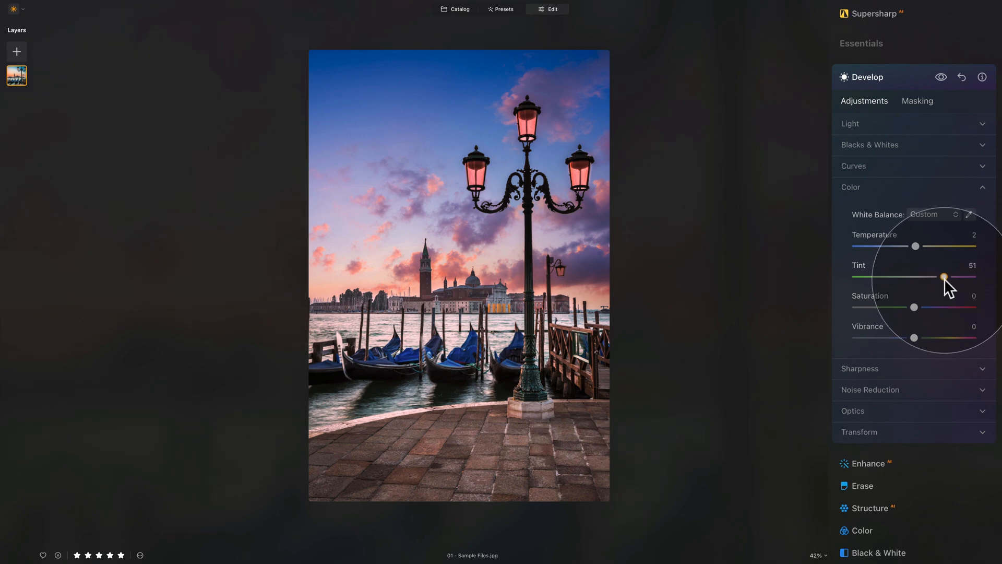
{"action": "mouse_move", "coordinate": [943, 319]}
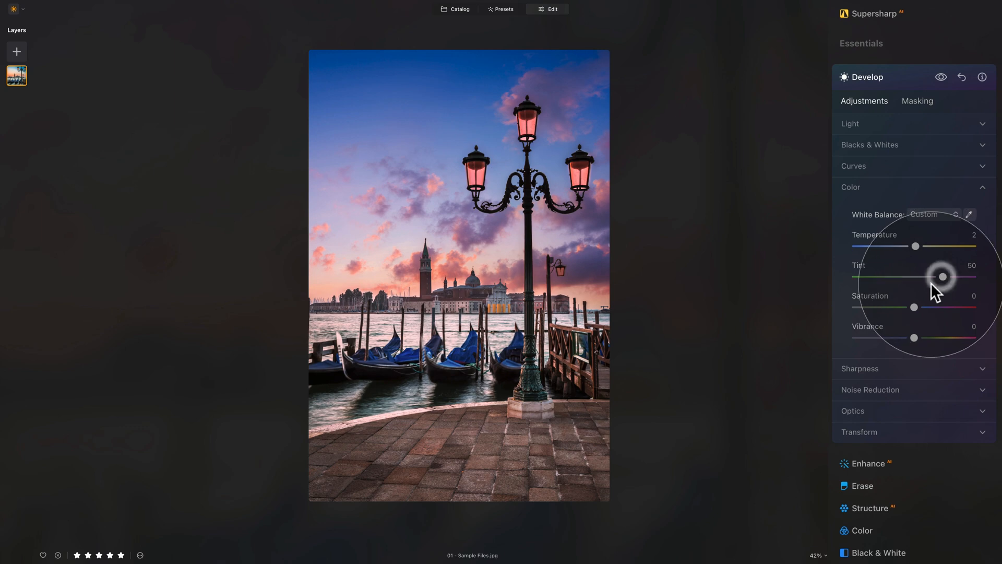
{"action": "mouse_move", "coordinate": [923, 255]}
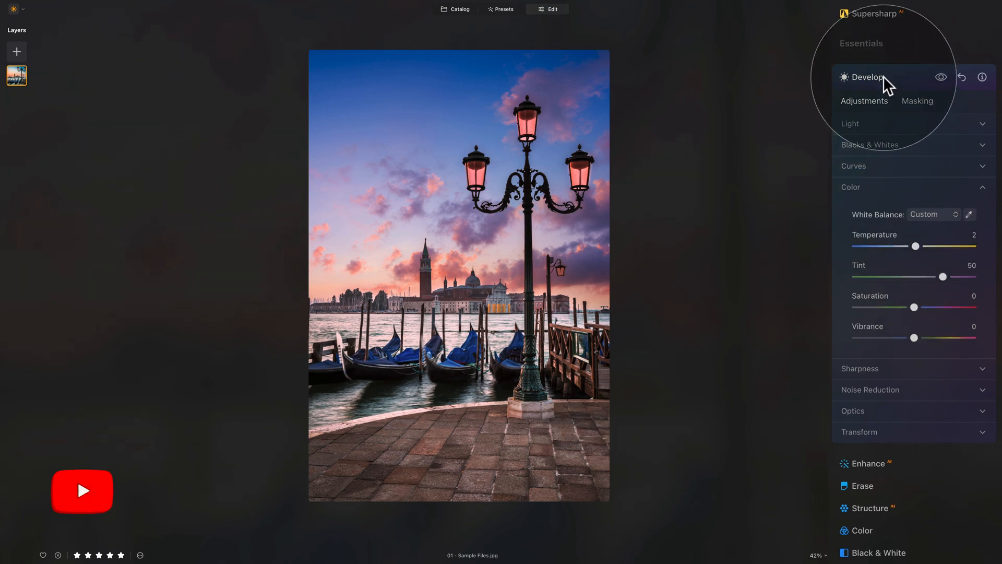
{"action": "left_click", "coordinate": [867, 77]}
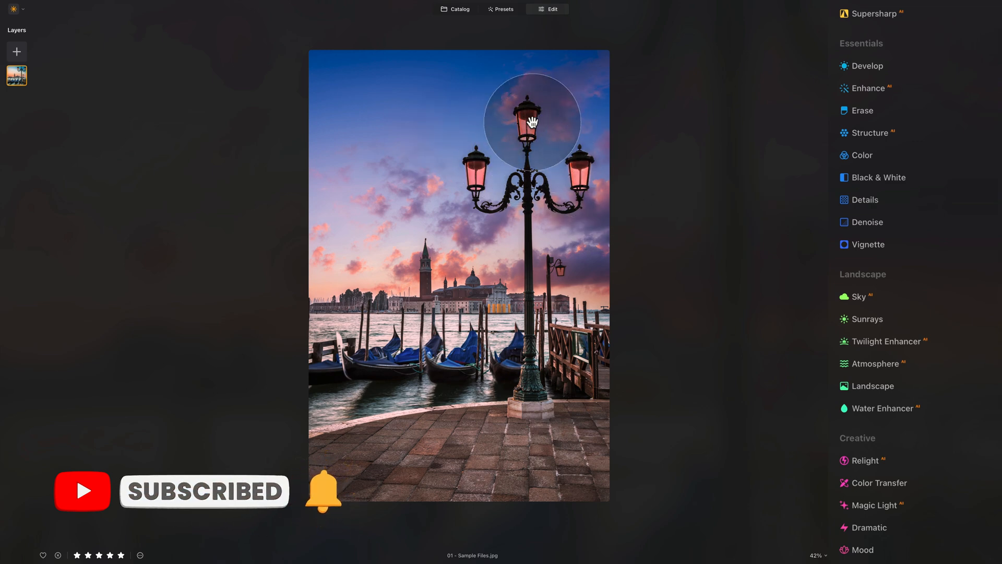
{"action": "mouse_move", "coordinate": [275, 102]}
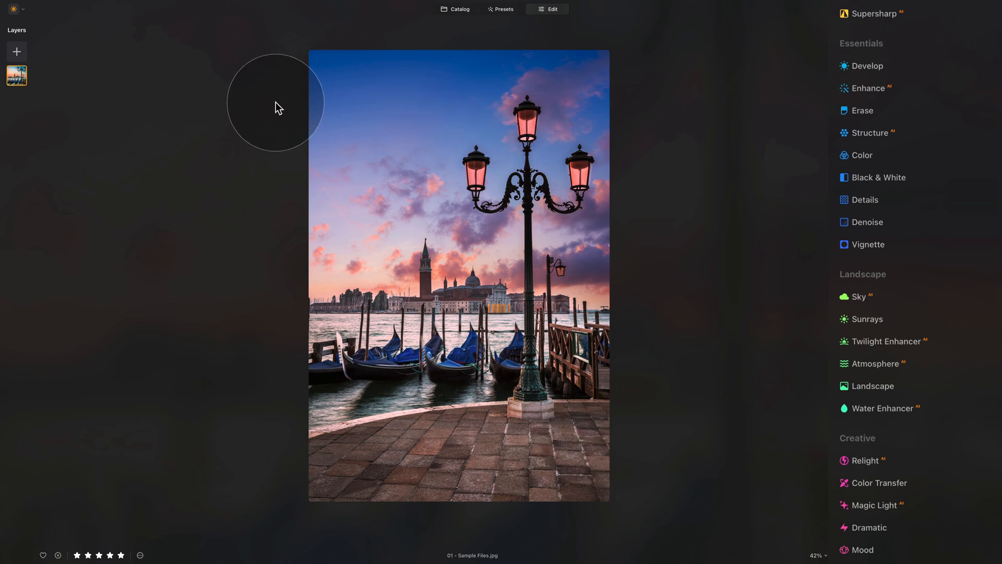
{"action": "mouse_move", "coordinate": [105, 84]}
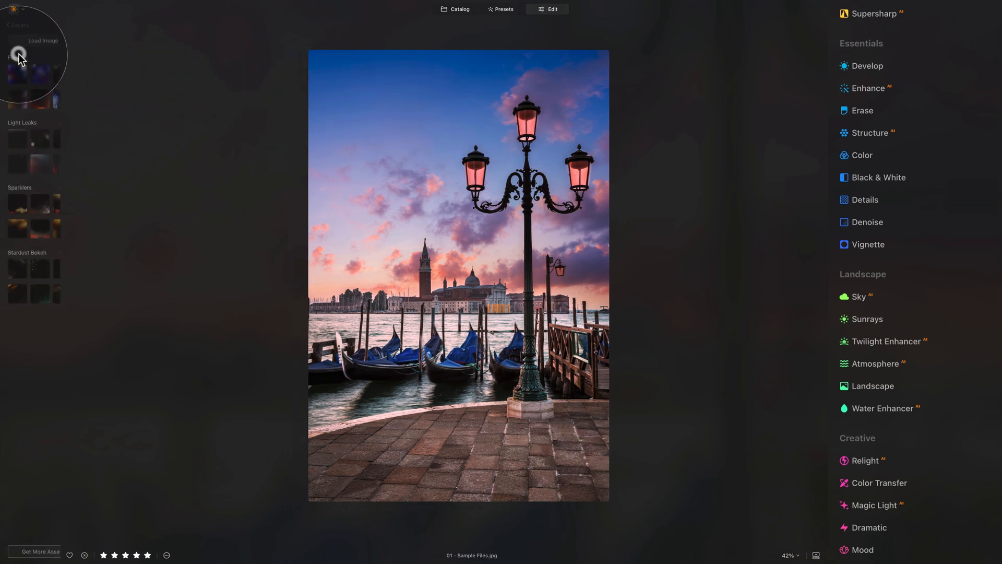
Add 03 - Light.jpg as a layer over the left lamp at opacity 100 with Screen blending.
{"action": "left_click", "coordinate": [41, 41]}
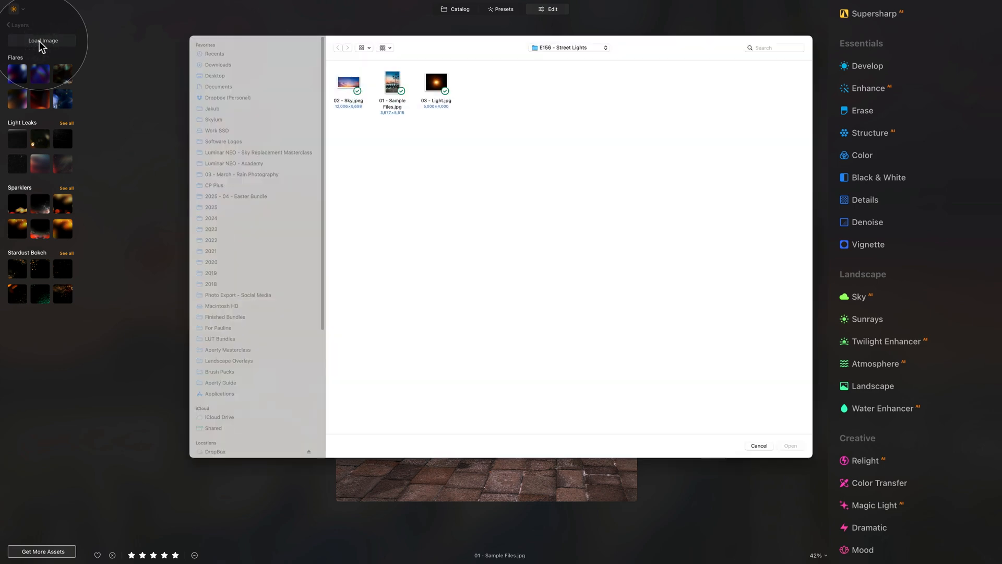
{"action": "mouse_move", "coordinate": [445, 108]}
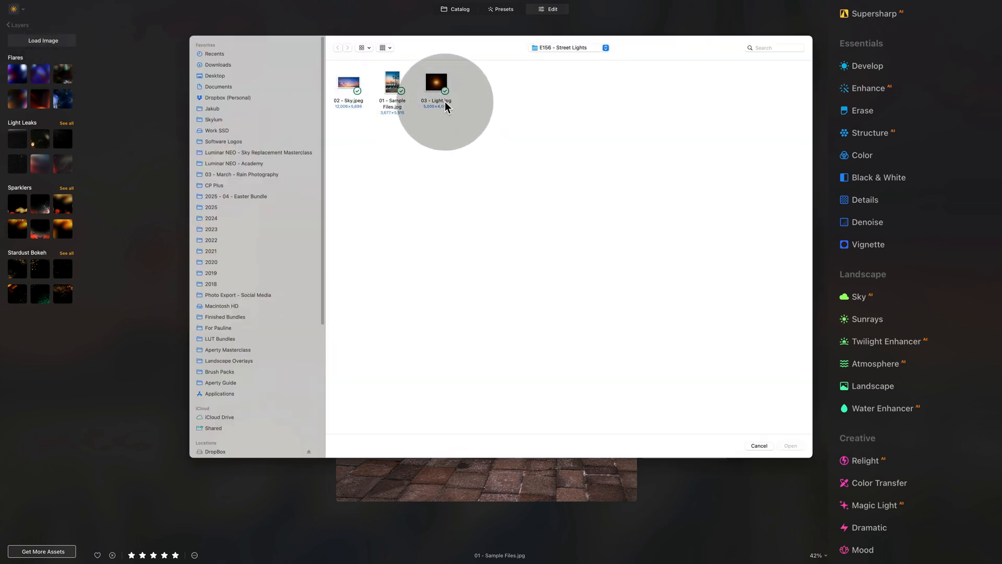
{"action": "left_click", "coordinate": [435, 81]}
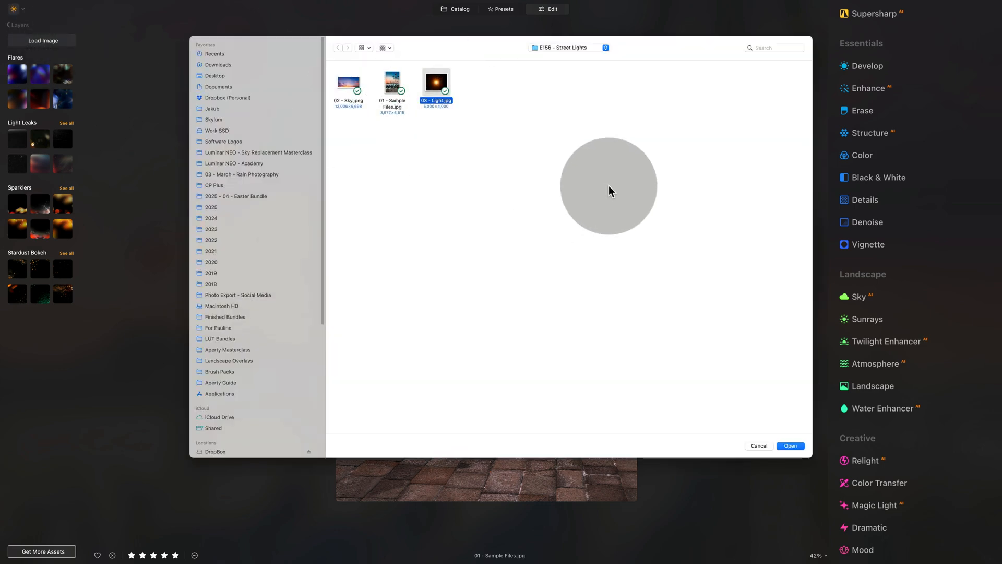
{"action": "left_click", "coordinate": [790, 446]}
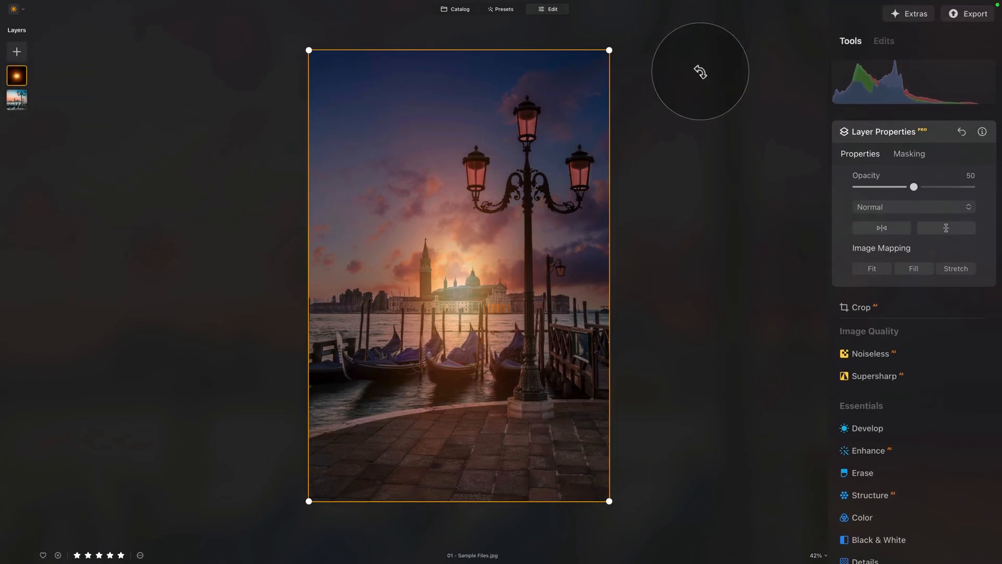
{"action": "mouse_move", "coordinate": [945, 288]}
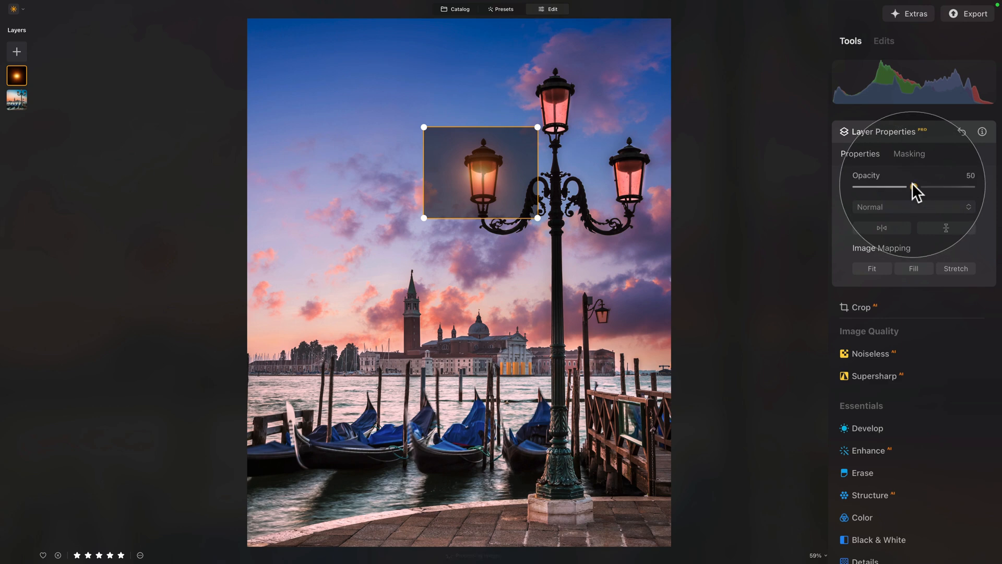
{"action": "left_click", "coordinate": [912, 206]}
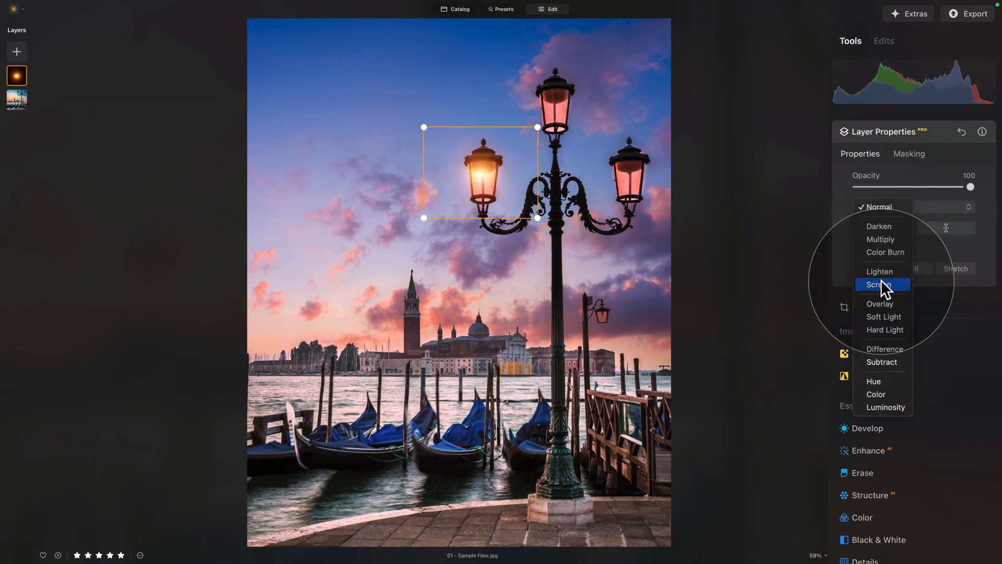
{"action": "left_click", "coordinate": [881, 284]}
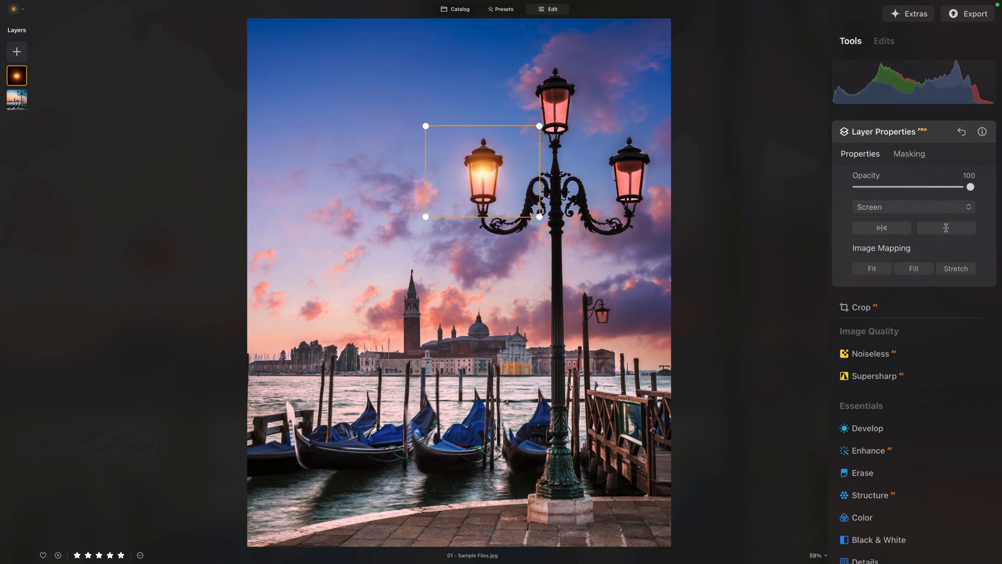
Duplicate the glow layer onto the other two lamp heads and a smaller copy on the distant lamp.
{"action": "right_click", "coordinate": [16, 76]}
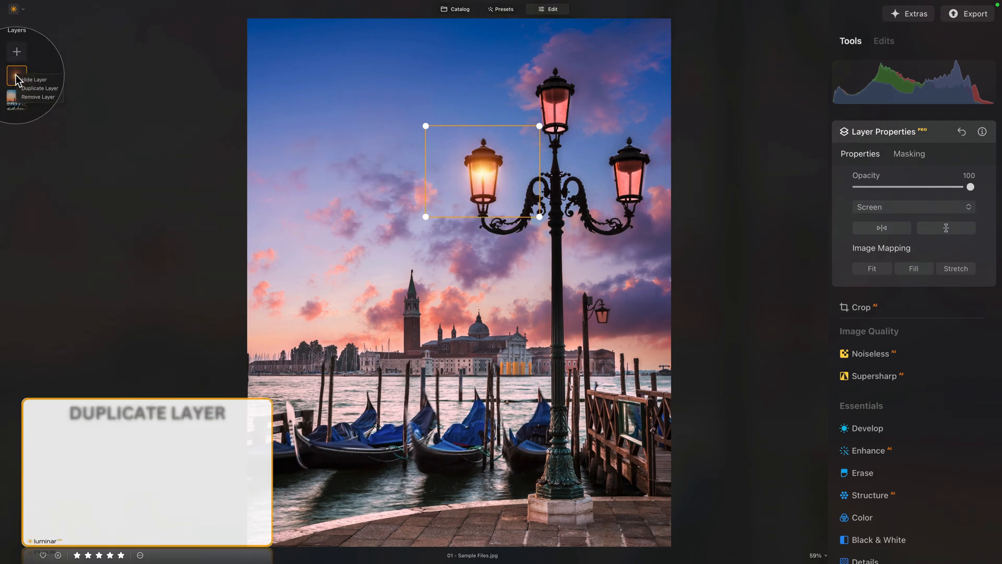
{"action": "mouse_move", "coordinate": [40, 88]}
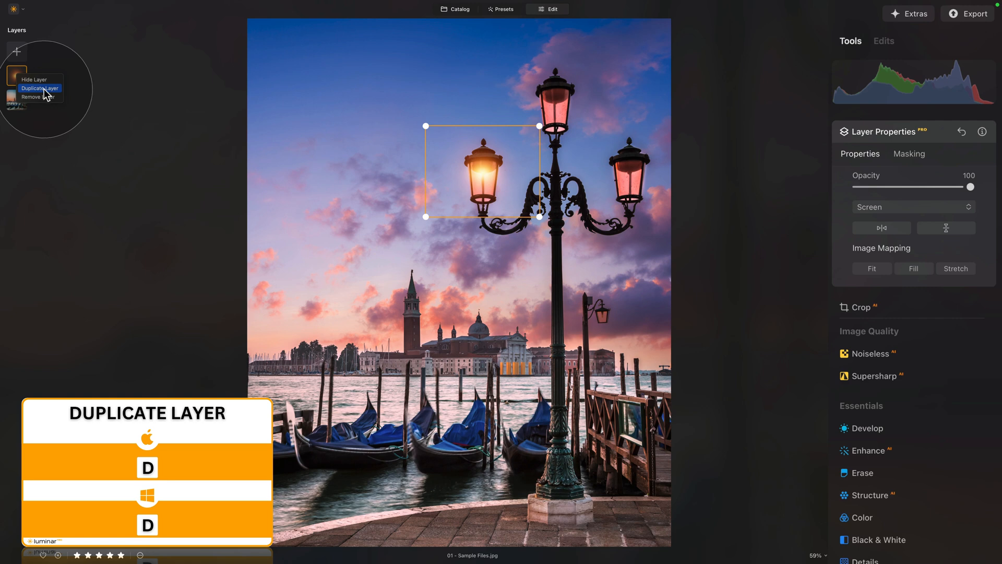
{"action": "left_click", "coordinate": [39, 88]}
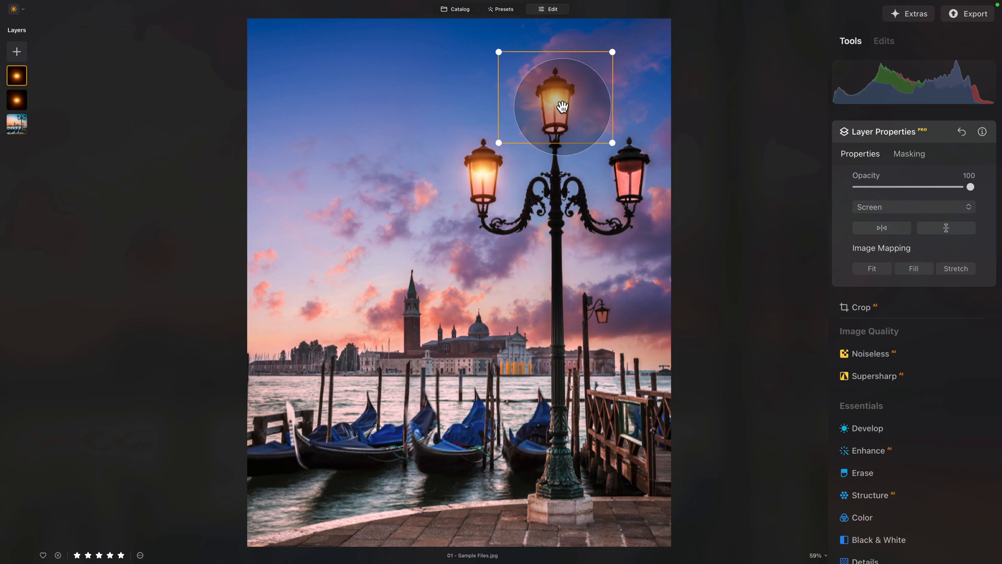
{"action": "right_click", "coordinate": [16, 75]}
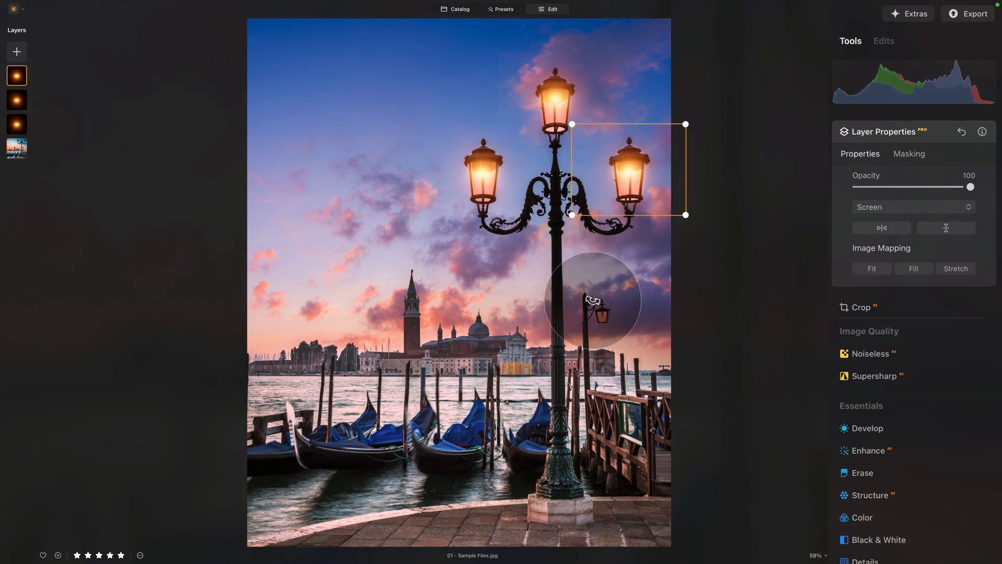
{"action": "mouse_move", "coordinate": [604, 322]}
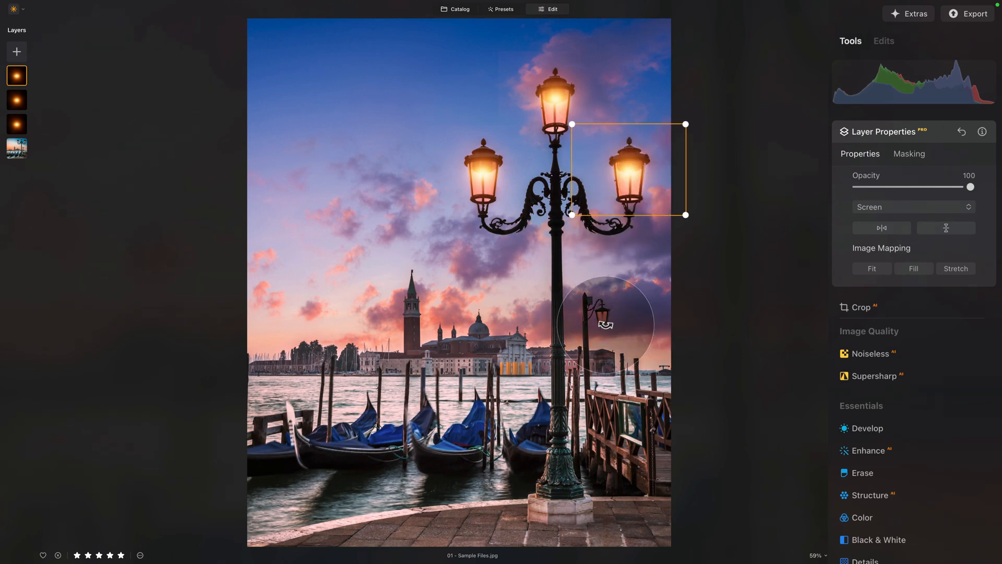
{"action": "right_click", "coordinate": [15, 76]}
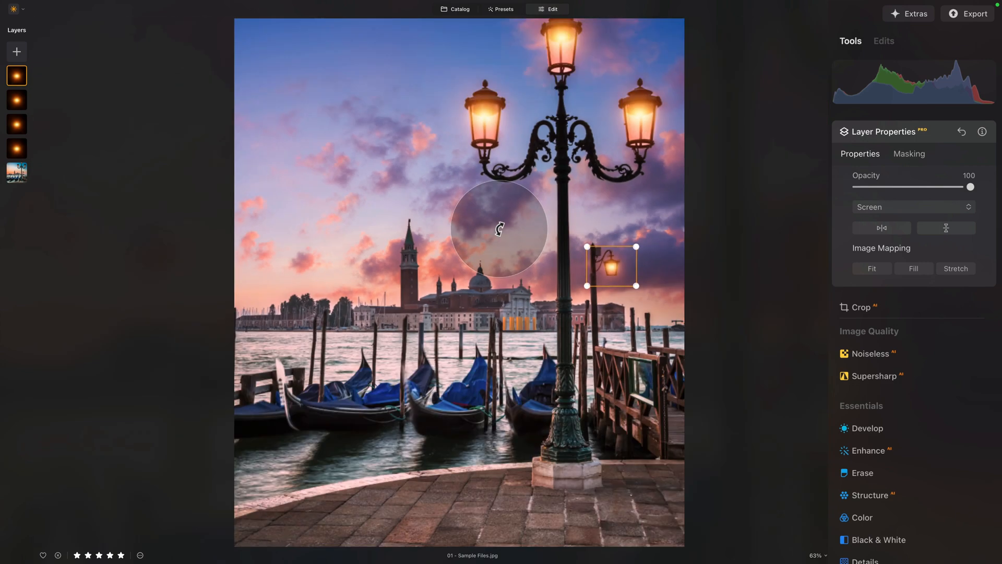
{"action": "scroll", "scroll_direction": "down", "scroll_amount": 3}
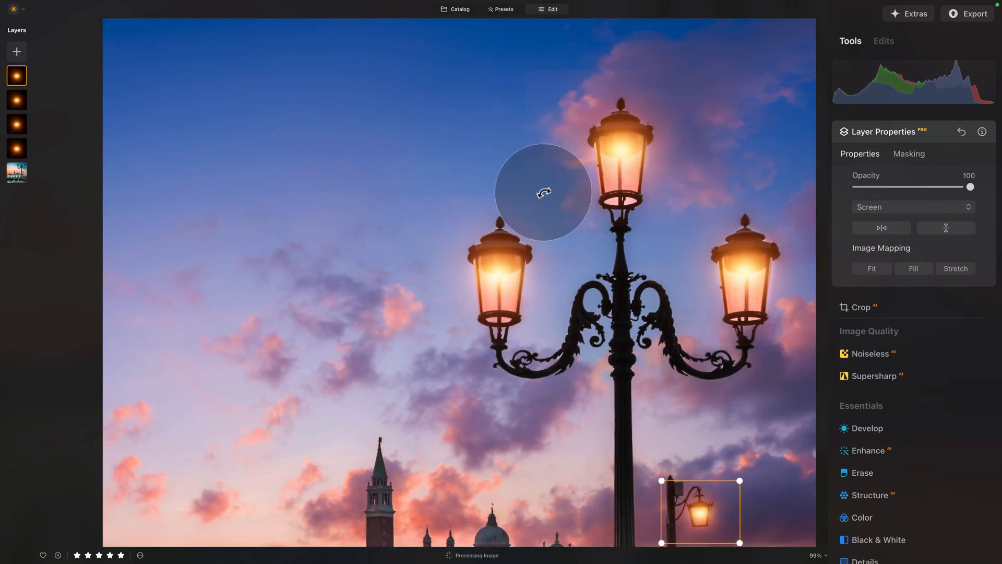
{"action": "scroll", "scroll_direction": "down", "scroll_amount": 3}
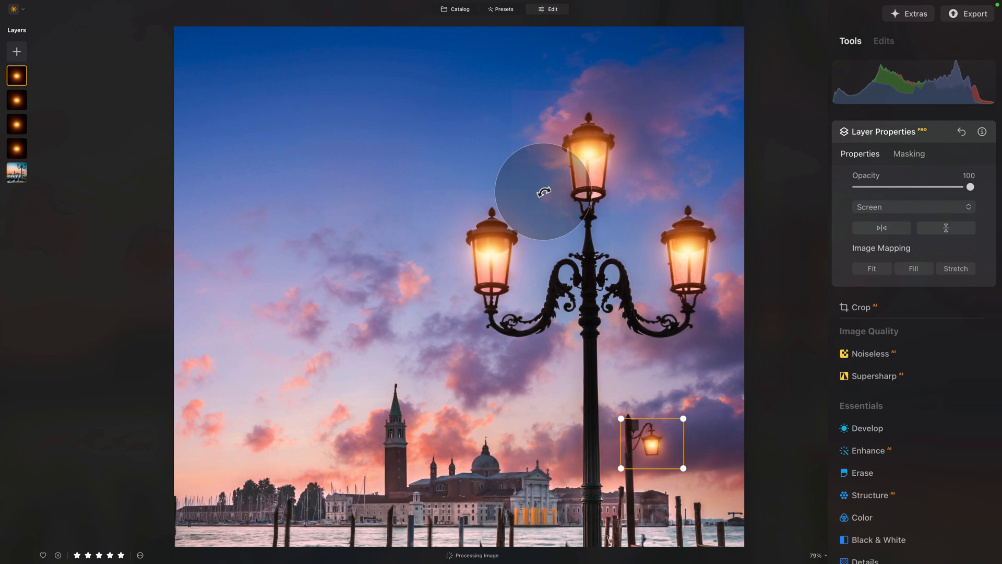
{"action": "mouse_move", "coordinate": [542, 192]}
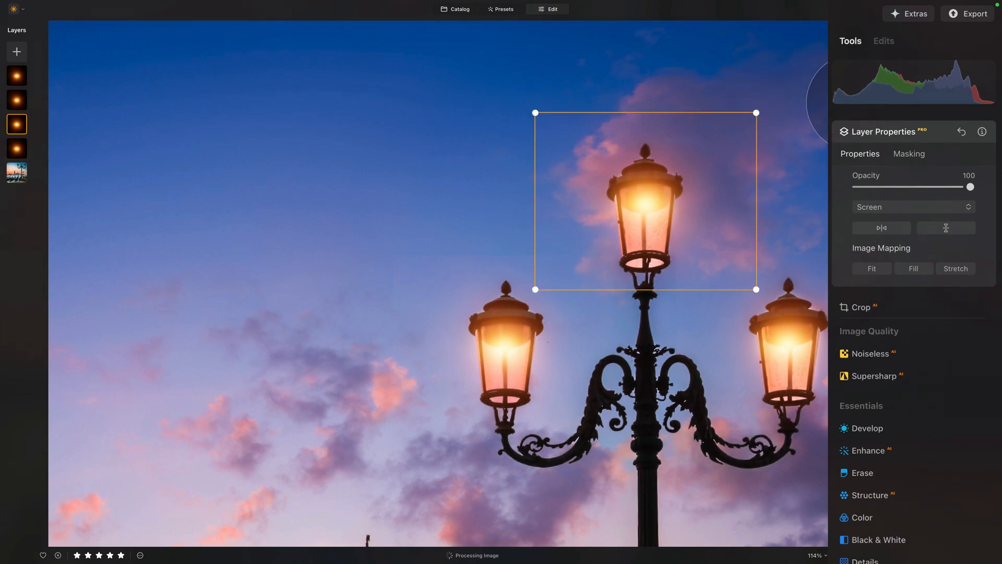
Brush-erase the excess glow from each lamp's layer mask, including the right and left lamps.
{"action": "left_click", "coordinate": [908, 153]}
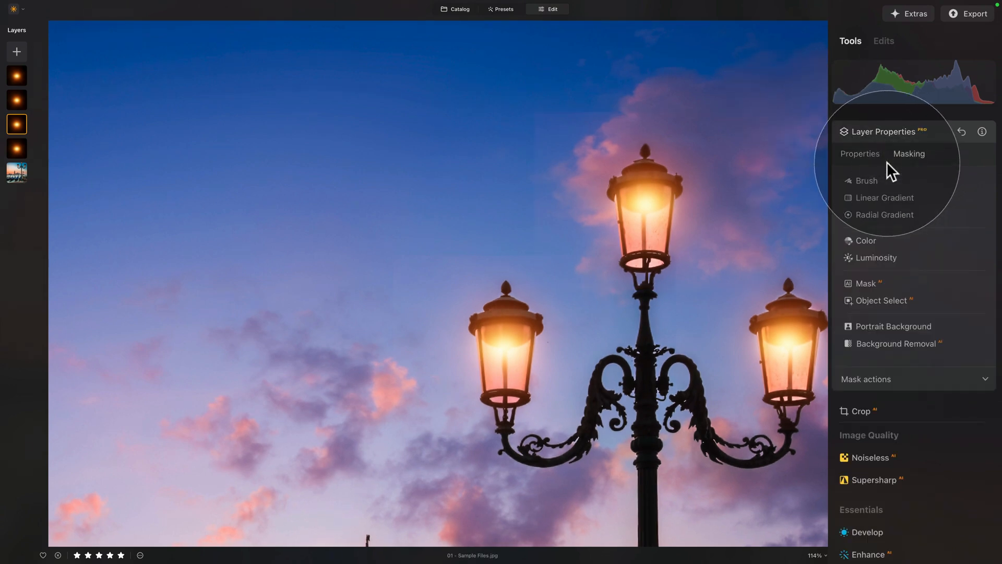
{"action": "left_click", "coordinate": [866, 180]}
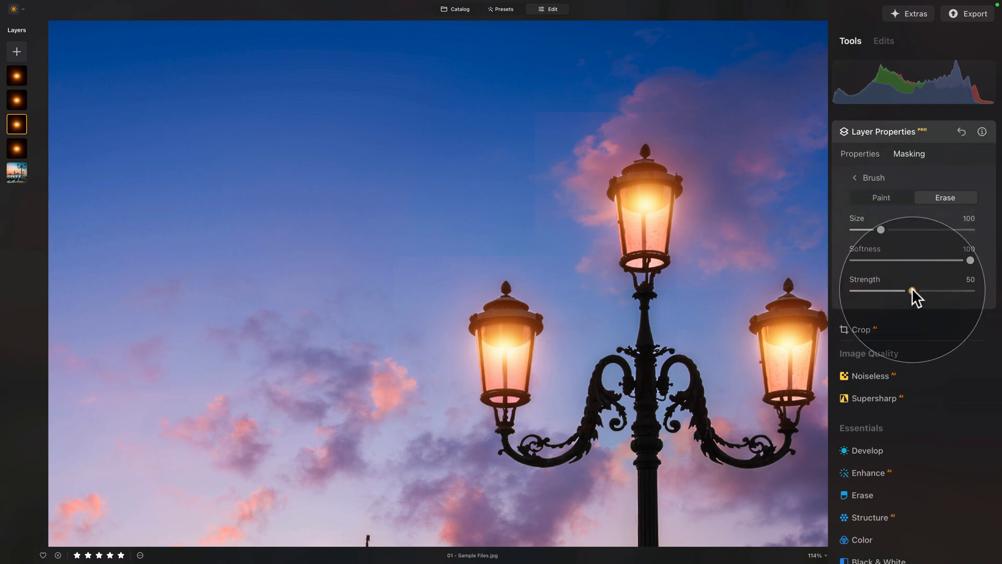
{"action": "mouse_move", "coordinate": [566, 124]}
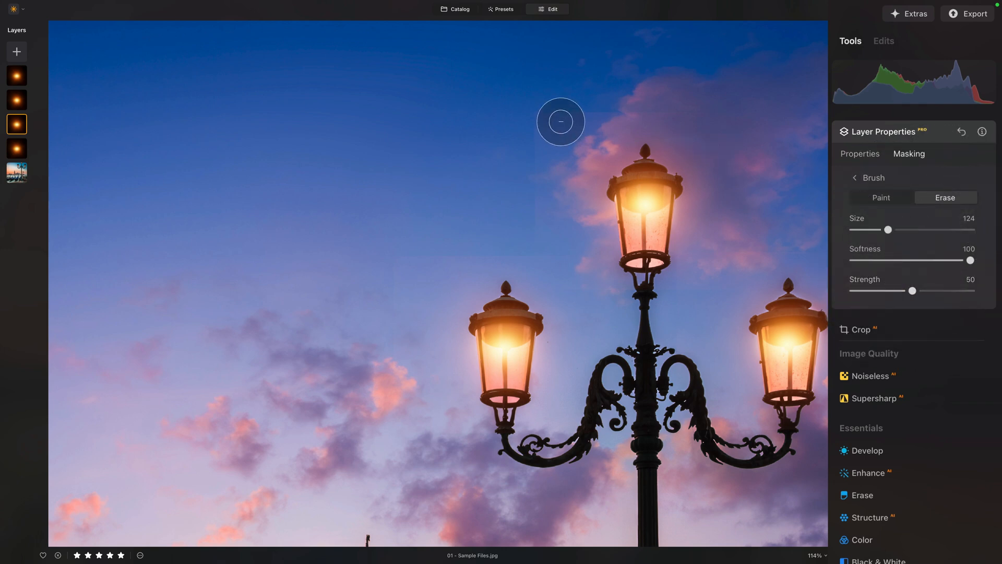
{"action": "mouse_move", "coordinate": [563, 103]}
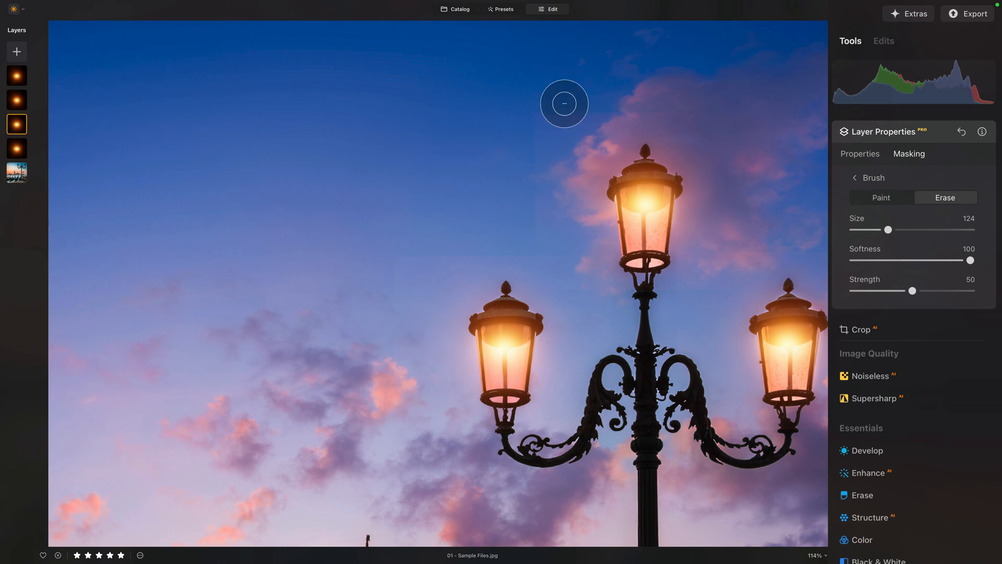
{"action": "mouse_move", "coordinate": [663, 95]}
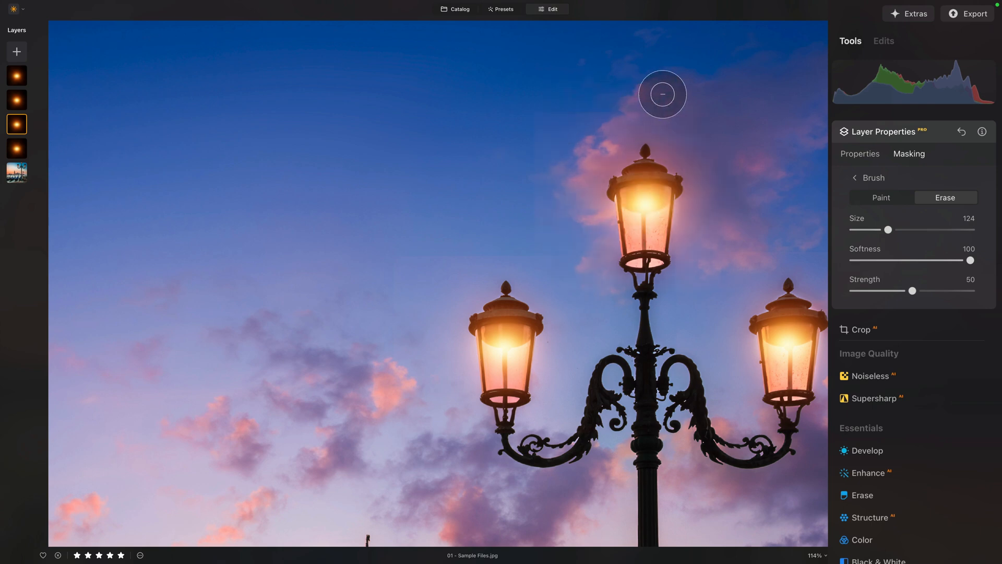
{"action": "mouse_move", "coordinate": [409, 144]}
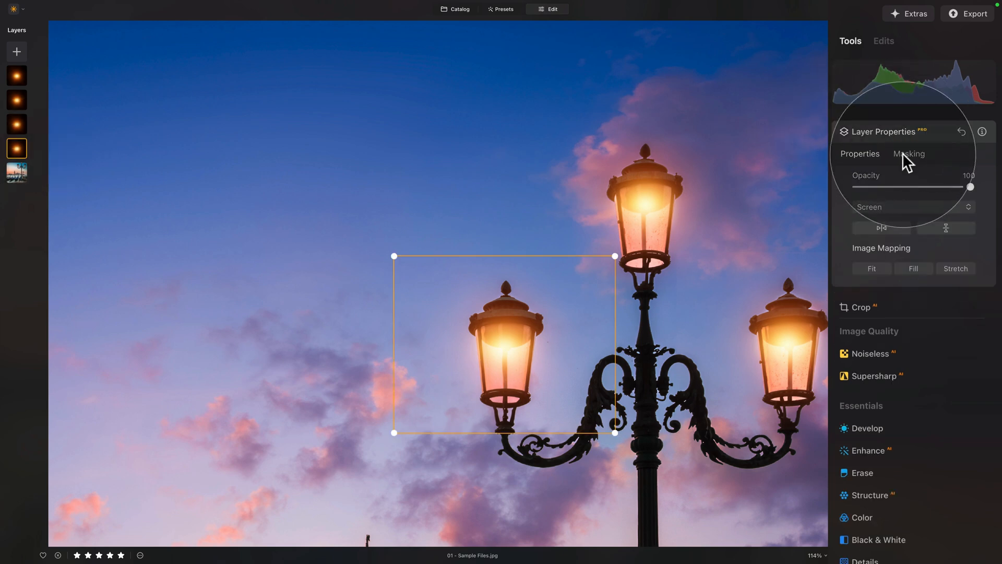
{"action": "left_click", "coordinate": [907, 154]}
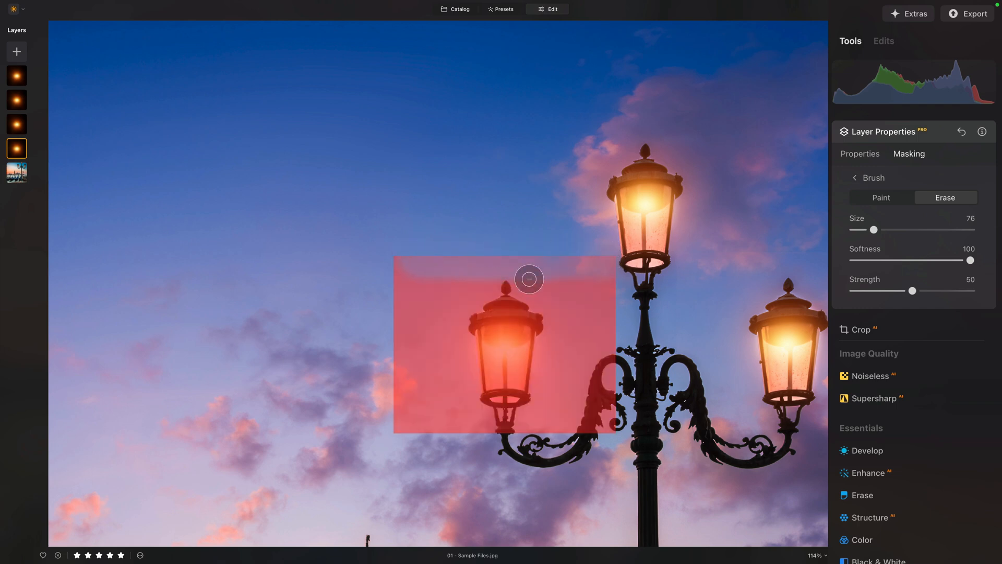
{"action": "mouse_move", "coordinate": [469, 260]}
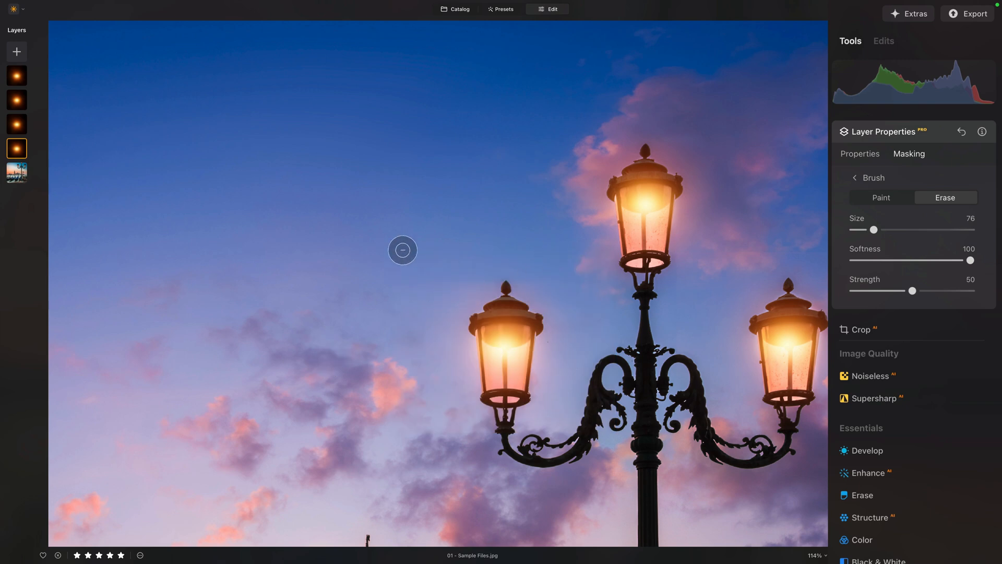
{"action": "mouse_move", "coordinate": [616, 377]}
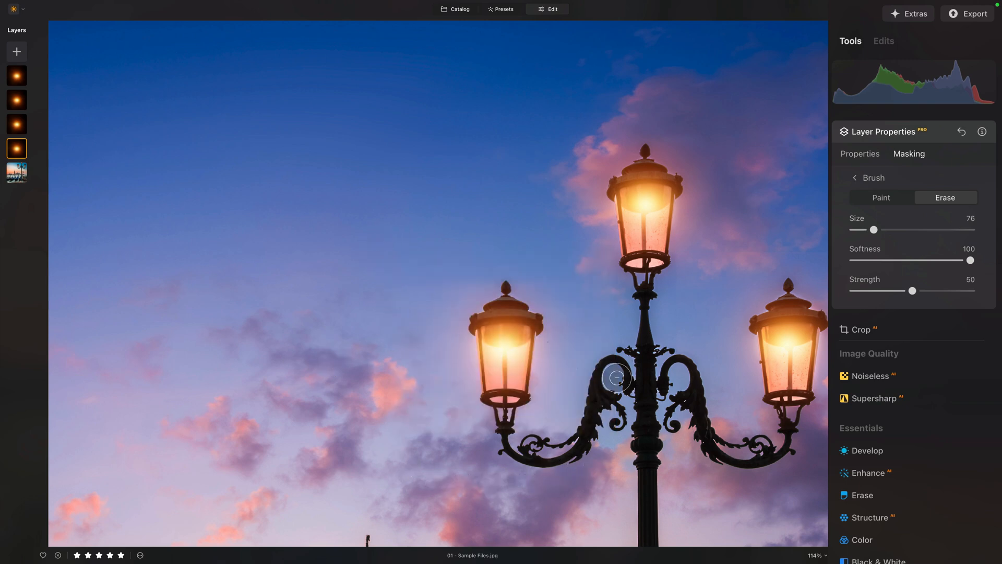
{"action": "mouse_move", "coordinate": [543, 246]}
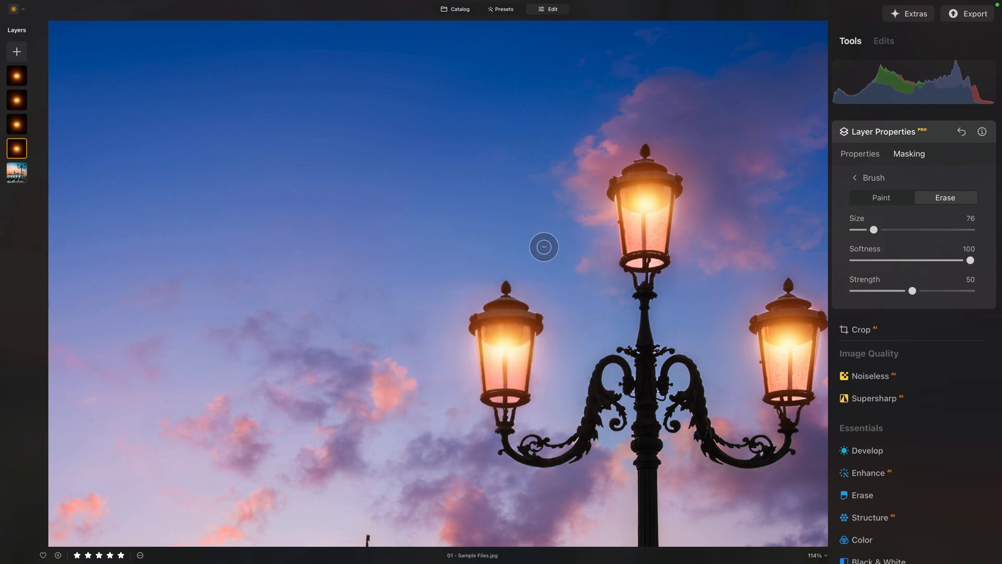
{"action": "mouse_move", "coordinate": [680, 467]}
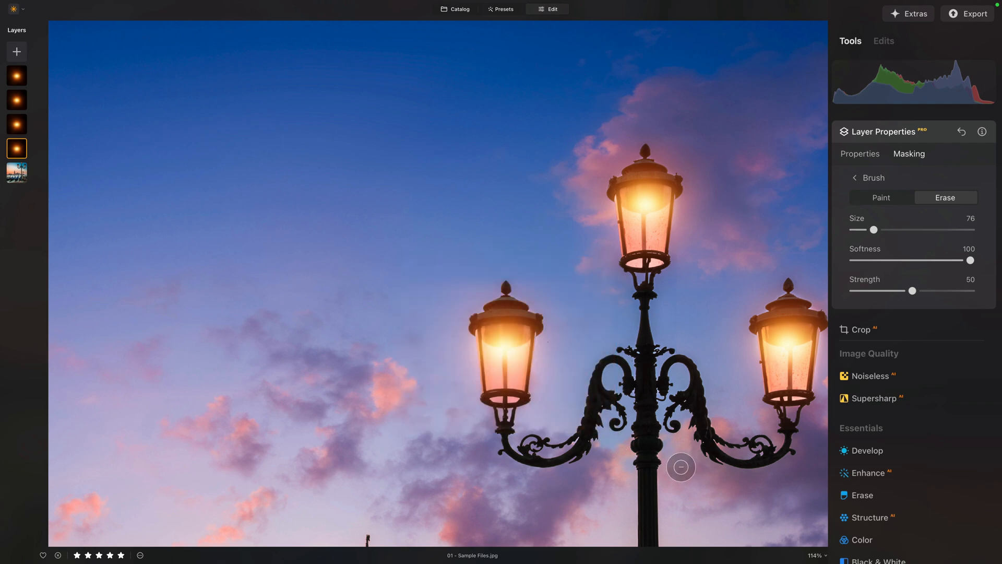
{"action": "mouse_move", "coordinate": [384, 267]}
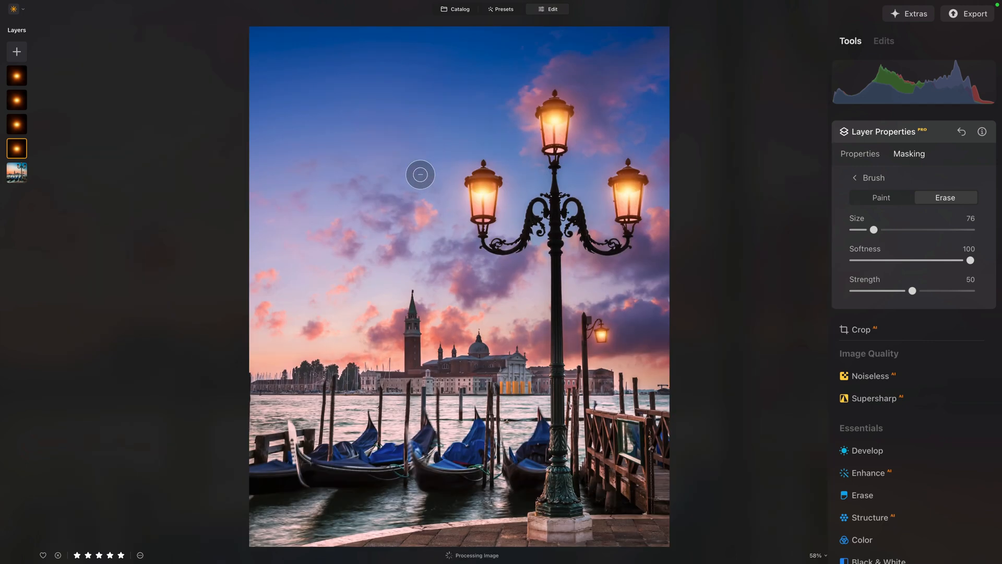
{"action": "mouse_move", "coordinate": [662, 154]}
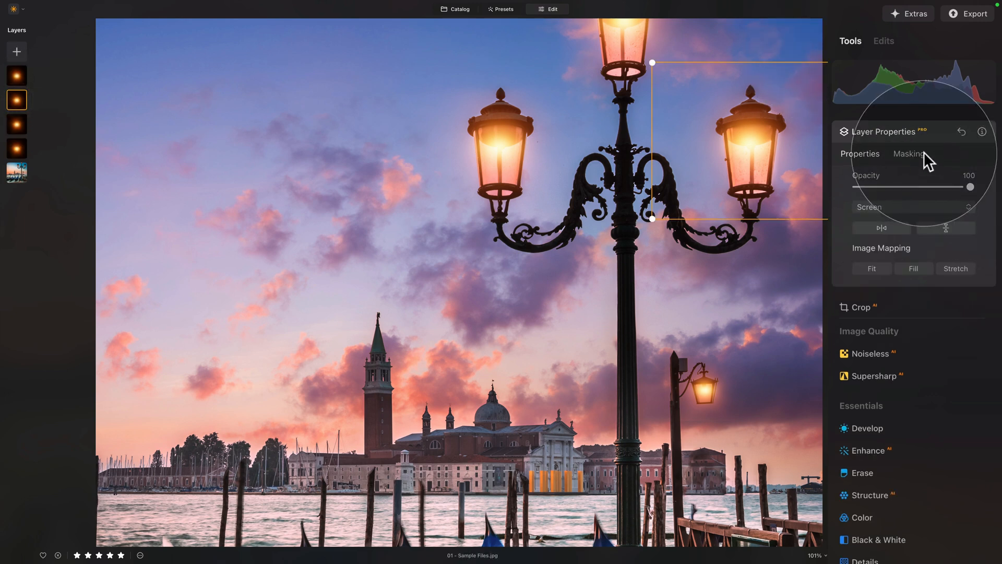
{"action": "left_click", "coordinate": [908, 153]}
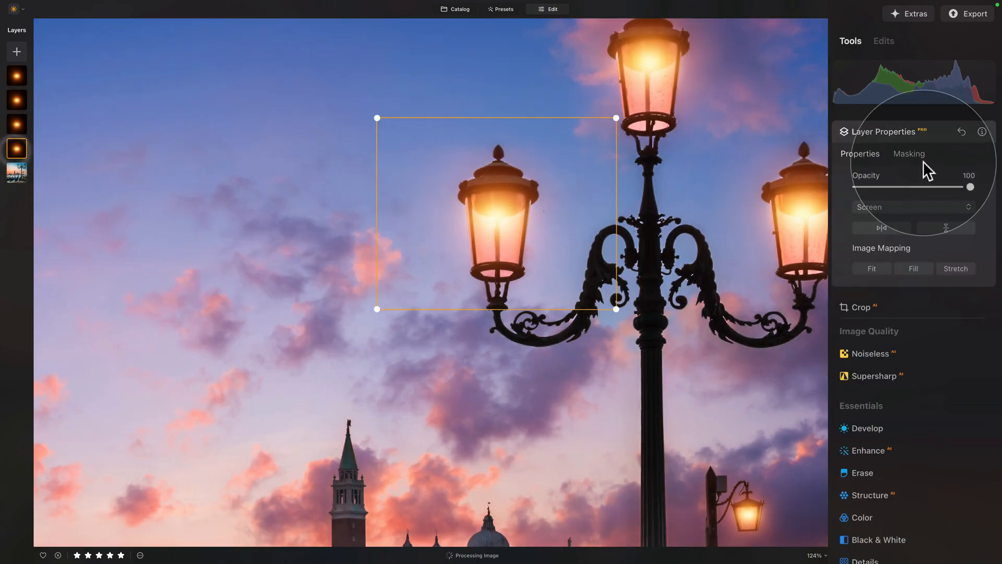
{"action": "left_click", "coordinate": [908, 153]}
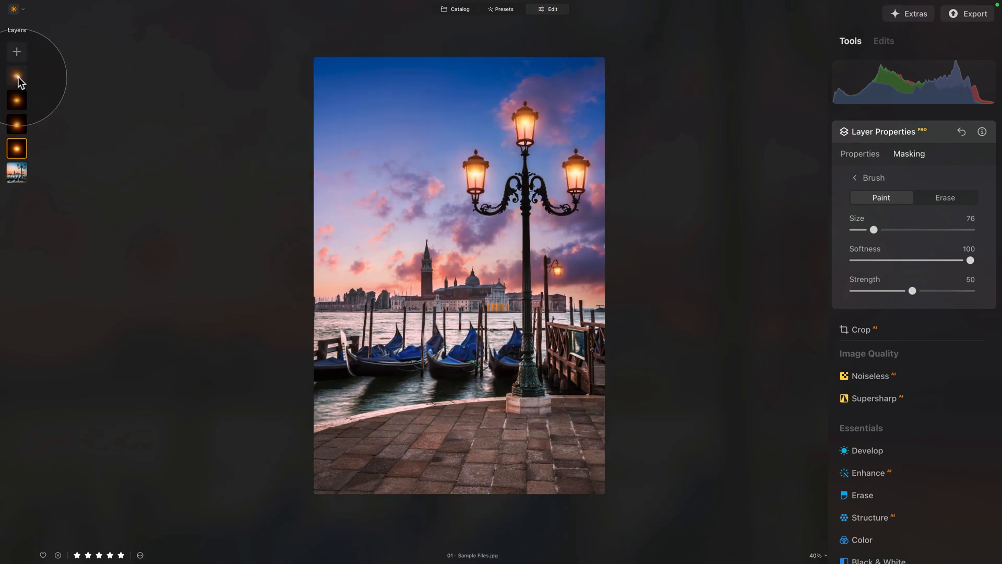
Merge the base photo and all glow layers into one combined layer on top.
{"action": "left_click", "coordinate": [17, 75]}
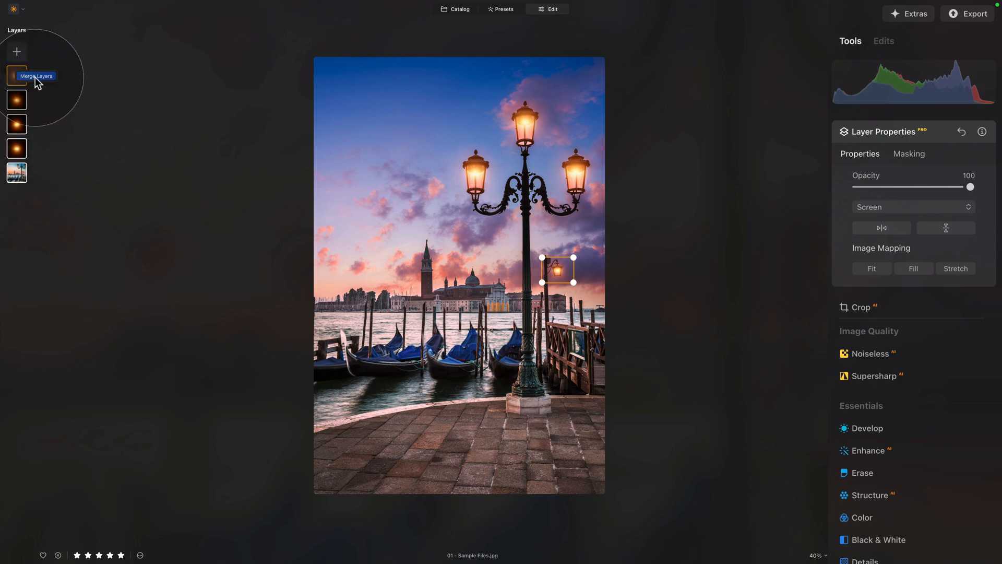
{"action": "left_click", "coordinate": [37, 75]}
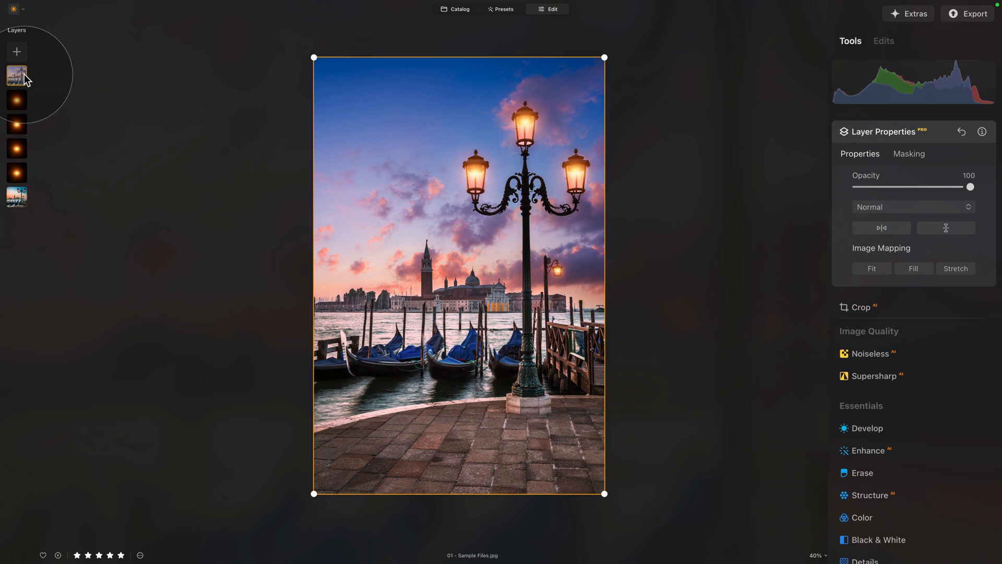
{"action": "mouse_move", "coordinate": [936, 201]}
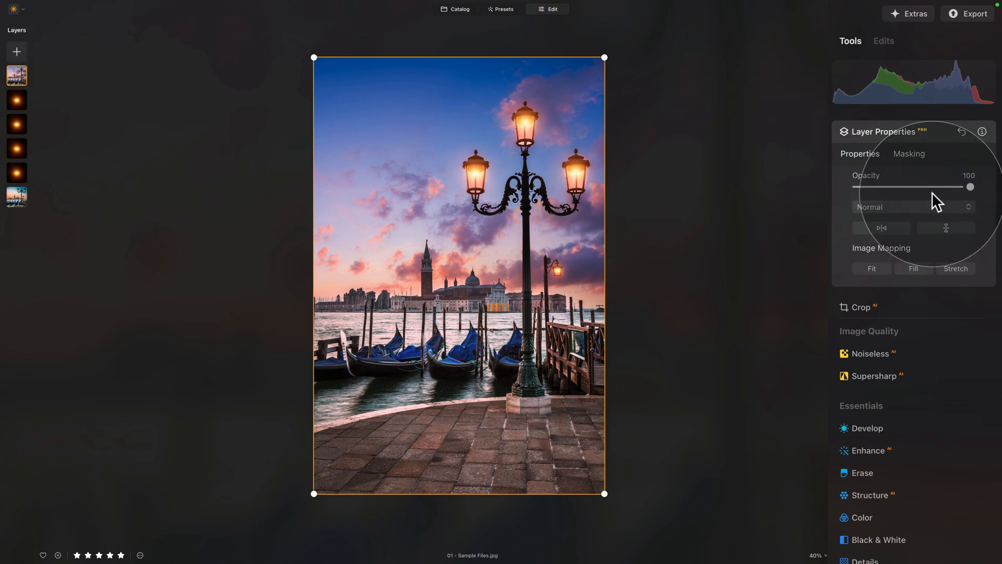
{"action": "mouse_move", "coordinate": [897, 255]}
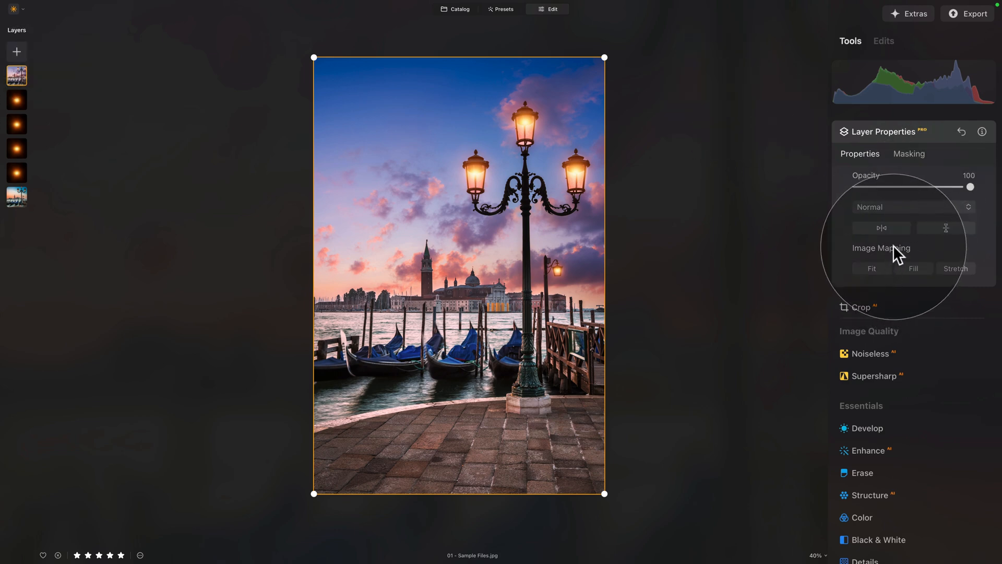
{"action": "mouse_move", "coordinate": [899, 465]}
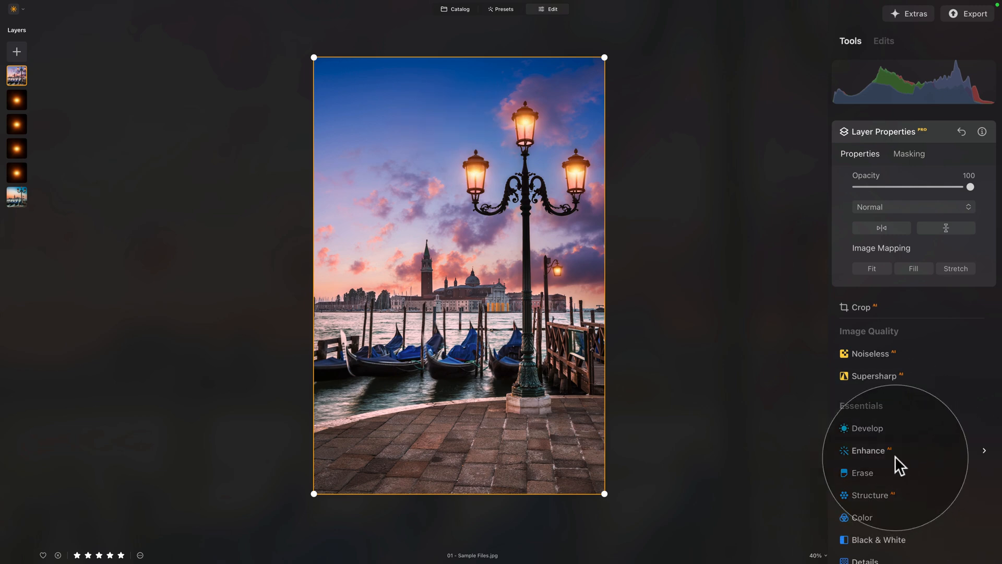
Bring up Magic Light in the Creative tools at intensity 70.
{"action": "scroll", "scroll_direction": "down", "scroll_amount": 3}
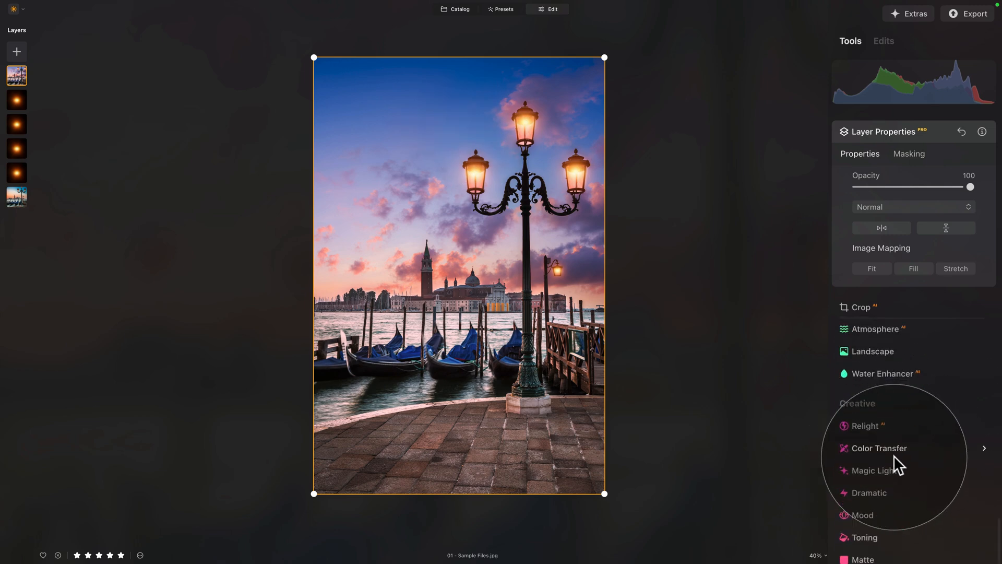
{"action": "left_click", "coordinate": [875, 470]}
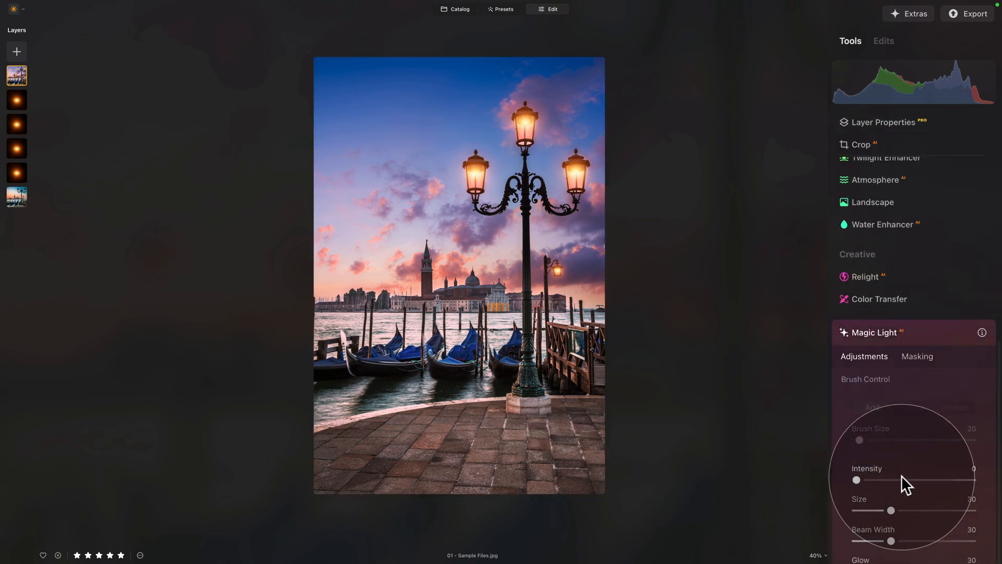
{"action": "scroll", "scroll_direction": "down", "scroll_amount": 3}
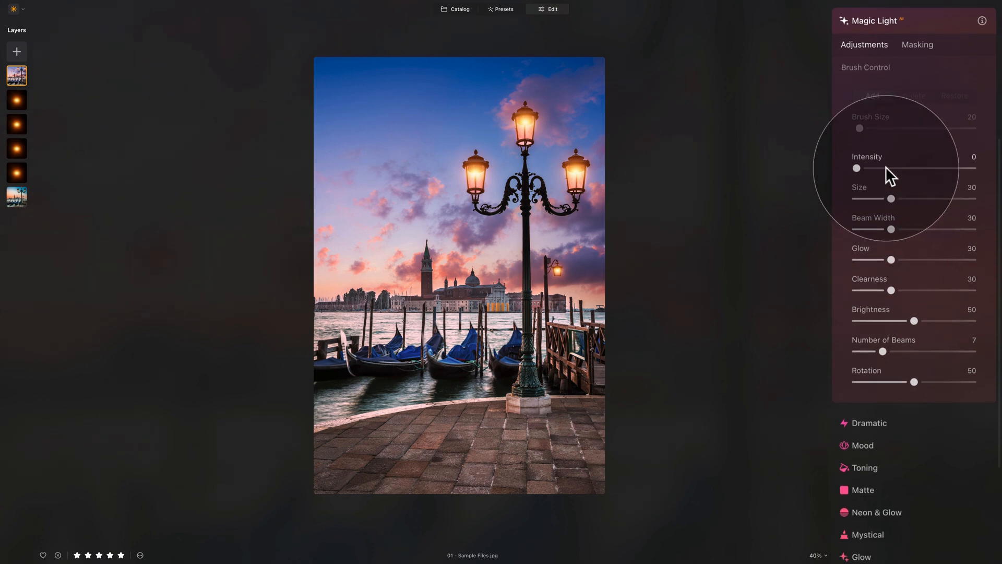
{"action": "mouse_move", "coordinate": [565, 172]}
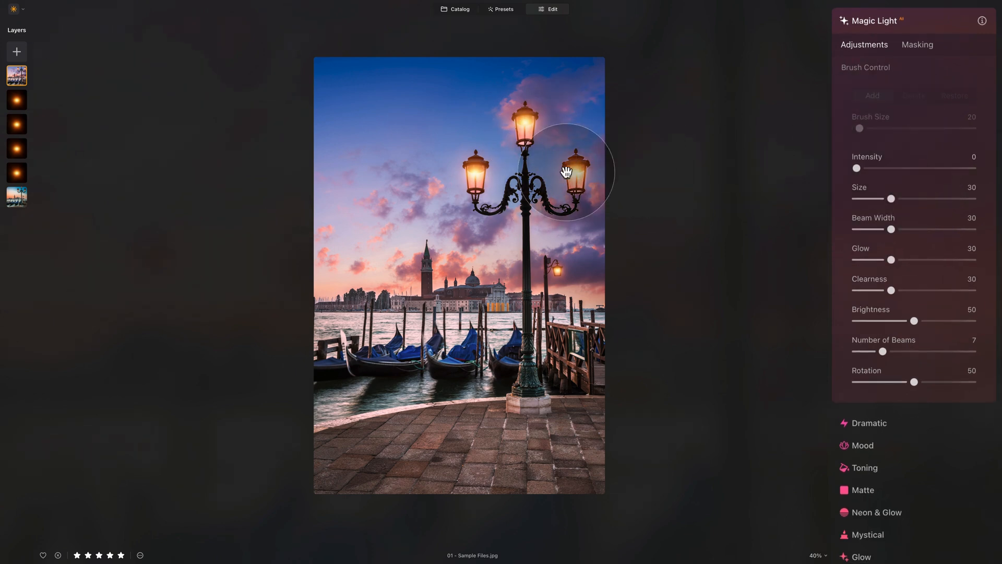
{"action": "mouse_move", "coordinate": [910, 175]}
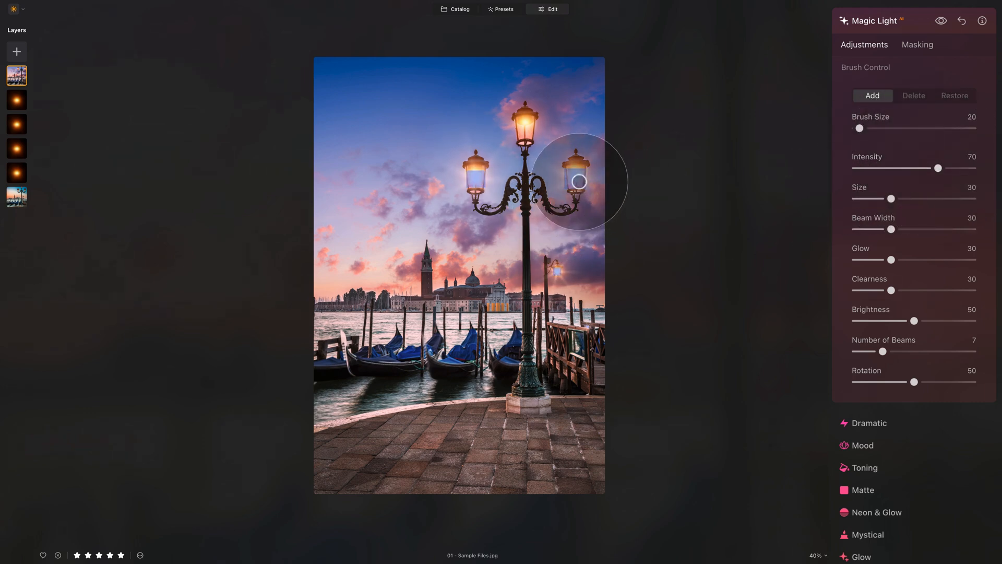
{"action": "mouse_move", "coordinate": [539, 132]}
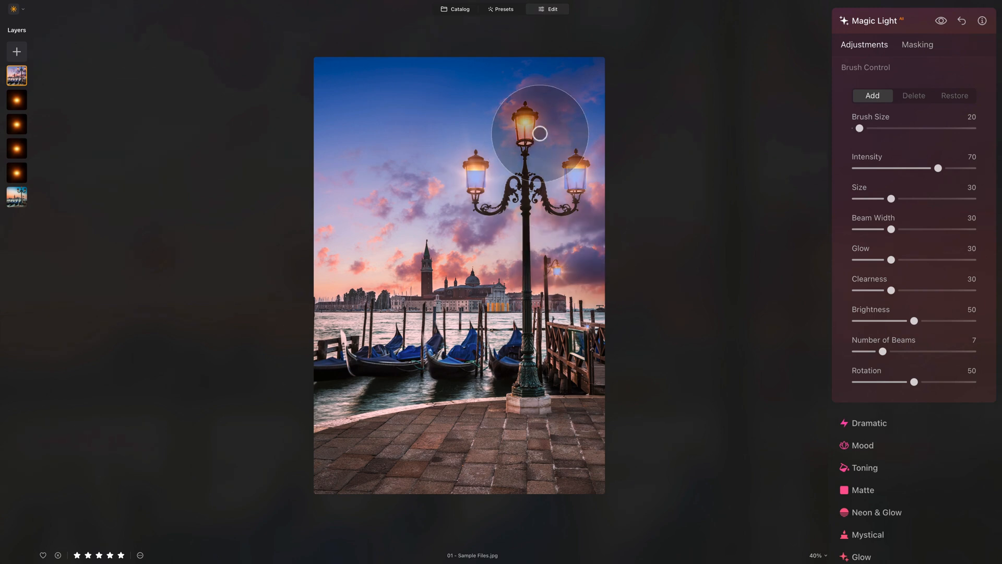
{"action": "mouse_move", "coordinate": [900, 112]}
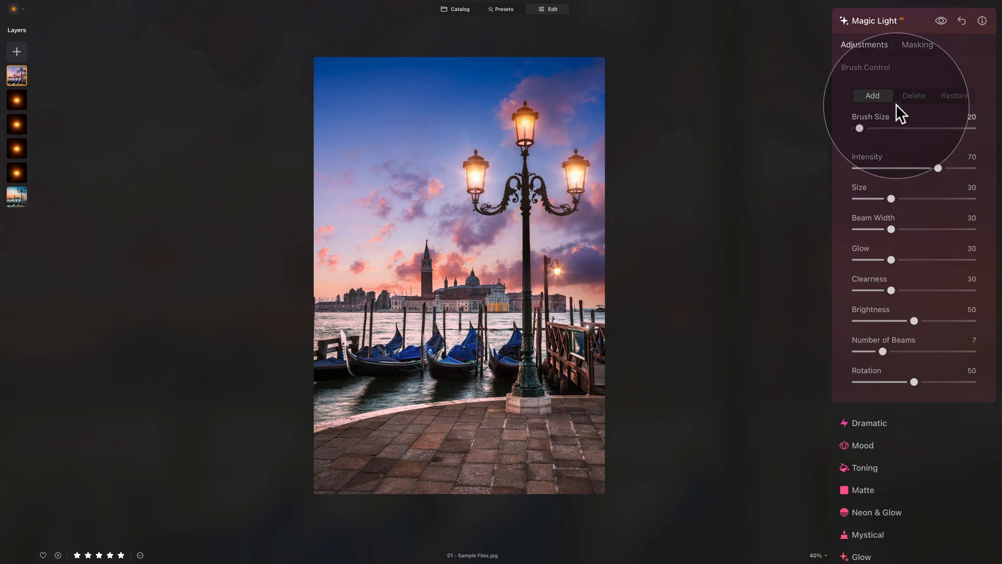
Remove the misplaced light source on the top lamp and place one on the right lamp.
{"action": "left_click", "coordinate": [913, 95]}
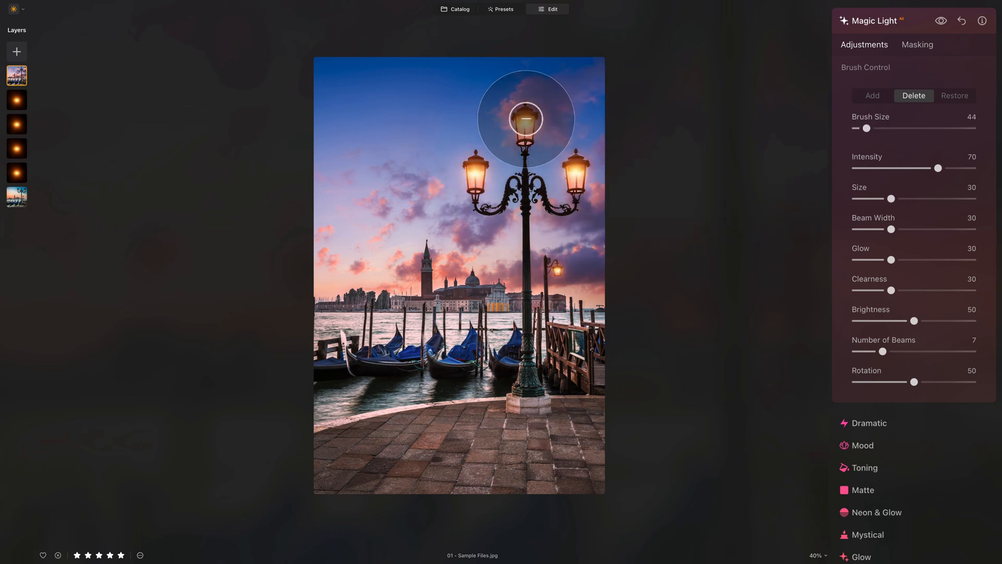
{"action": "left_click", "coordinate": [871, 95]}
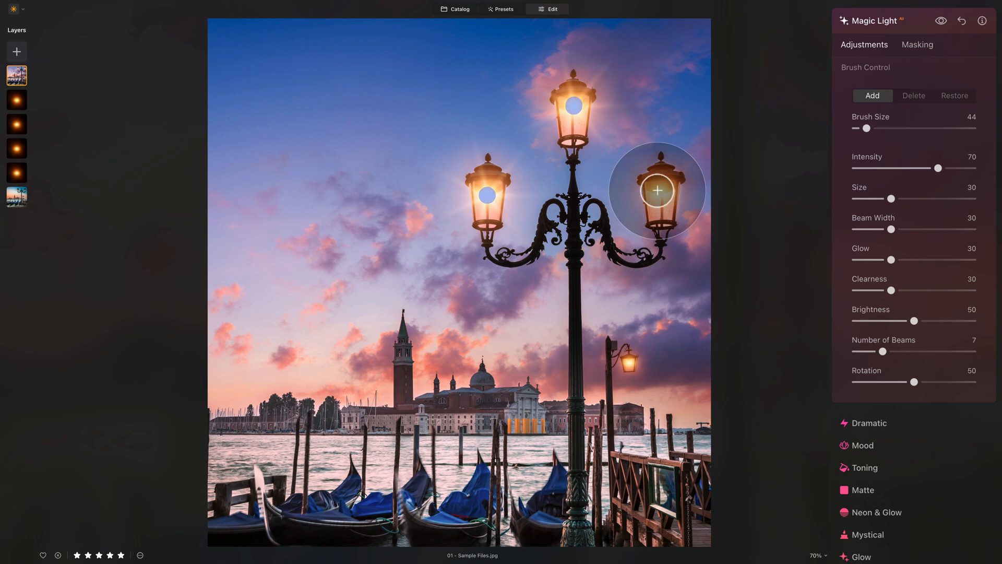
{"action": "left_click", "coordinate": [656, 190]}
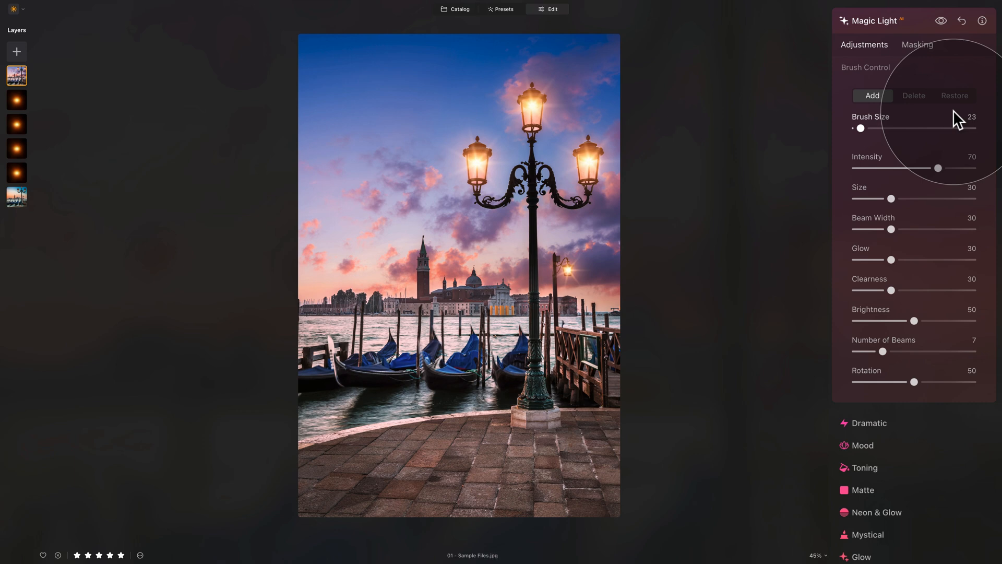
{"action": "mouse_move", "coordinate": [930, 178]}
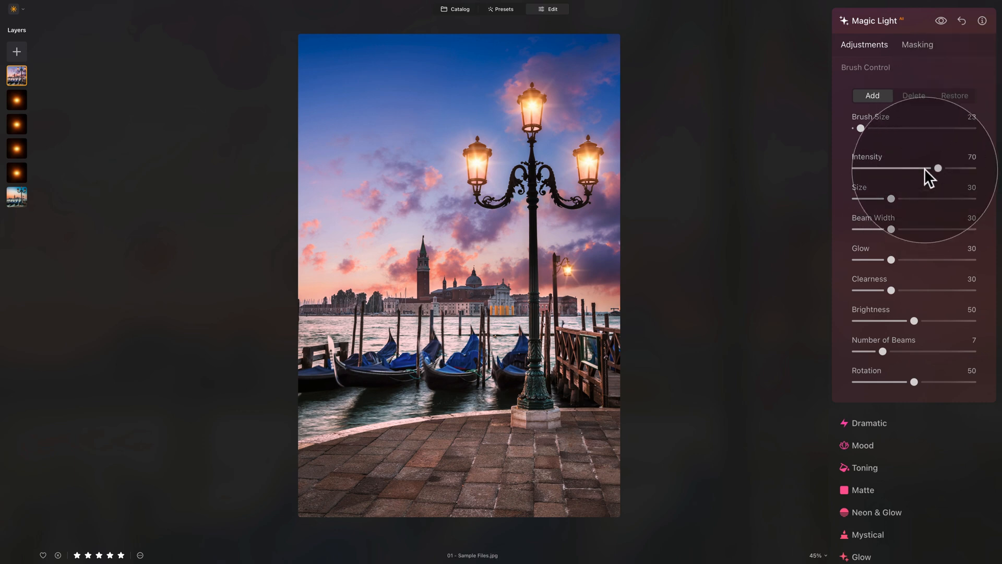
{"action": "mouse_move", "coordinate": [894, 233]}
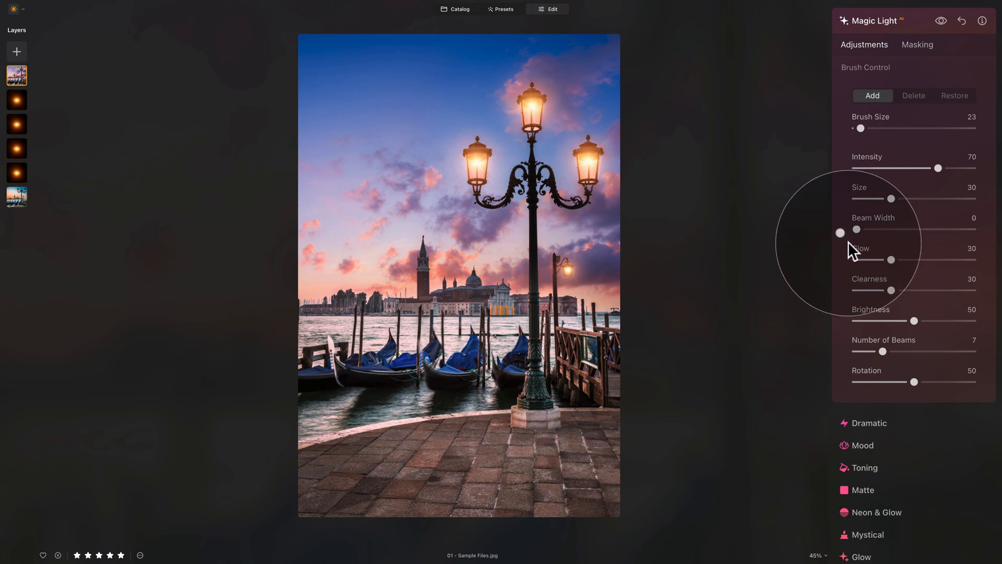
{"action": "mouse_move", "coordinate": [914, 265]}
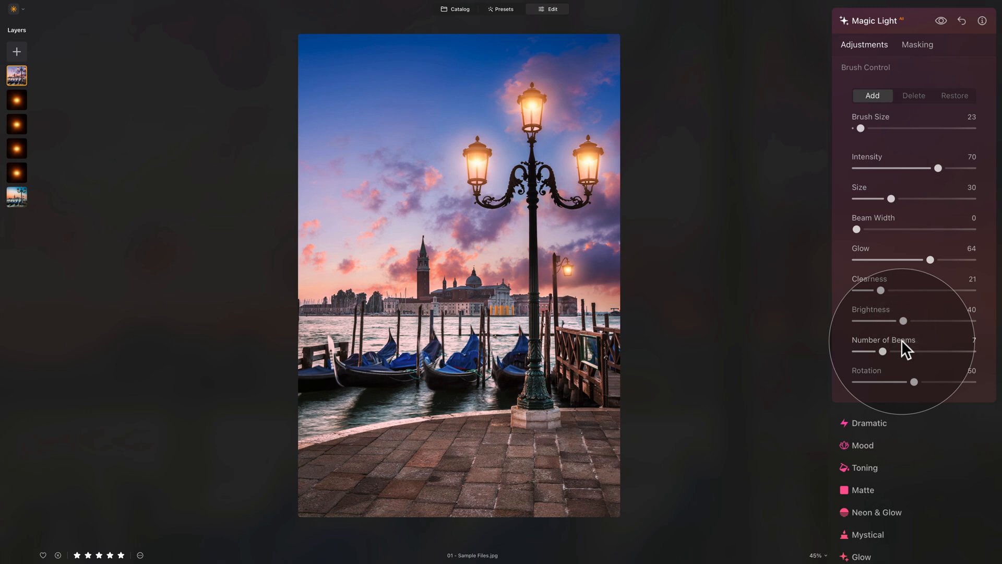
{"action": "mouse_move", "coordinate": [965, 47]}
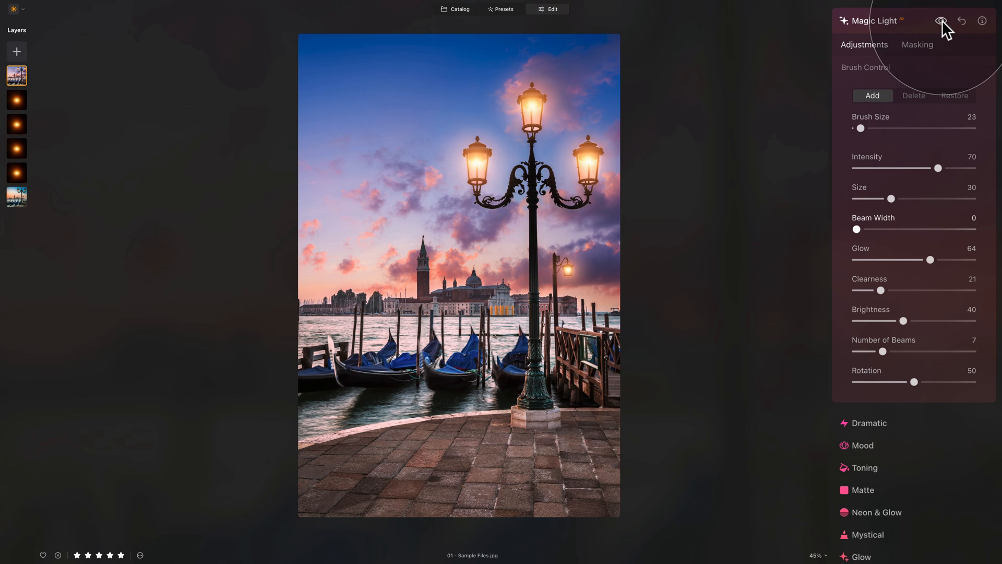
{"action": "mouse_move", "coordinate": [906, 27]}
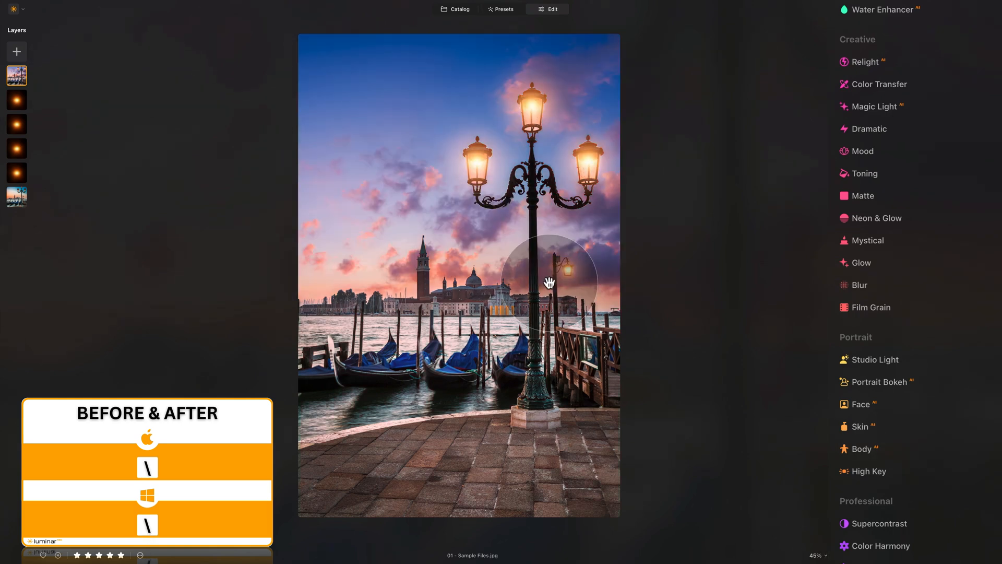
{"action": "mouse_move", "coordinate": [711, 259]}
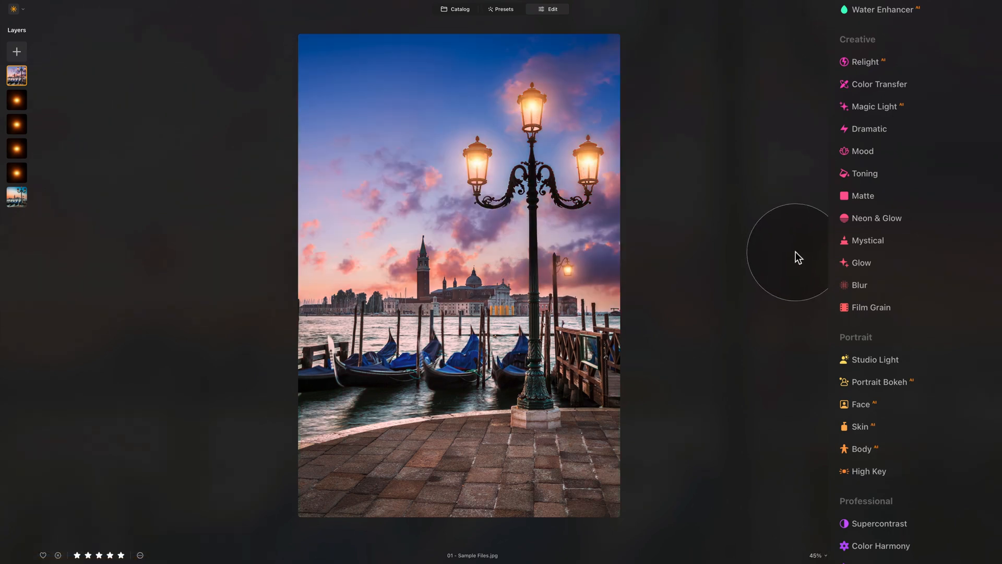
Add a touch of Mystical softness and put the tool away.
{"action": "left_click", "coordinate": [867, 240]}
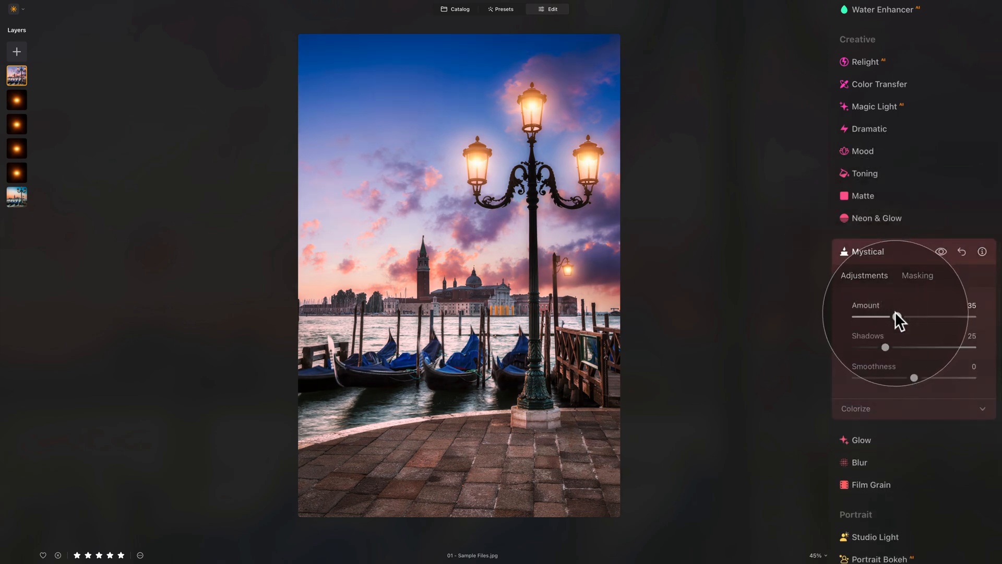
{"action": "mouse_move", "coordinate": [890, 257]}
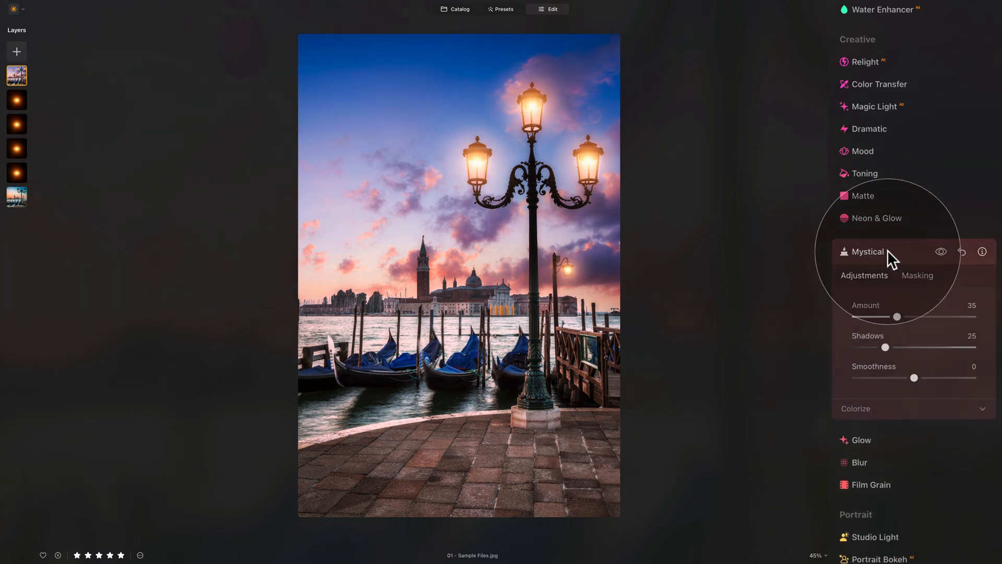
{"action": "left_click", "coordinate": [863, 151]}
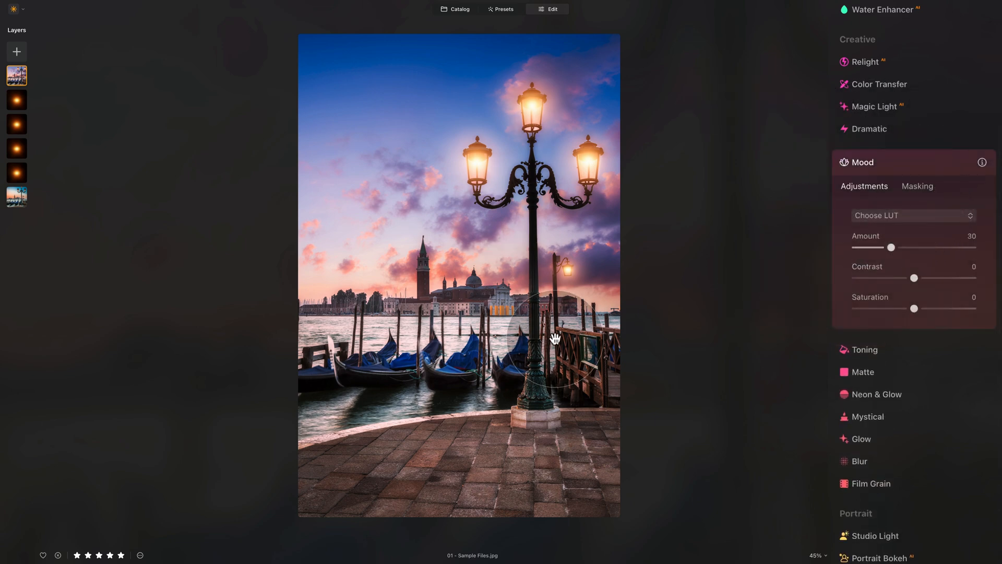
{"action": "mouse_move", "coordinate": [914, 220]}
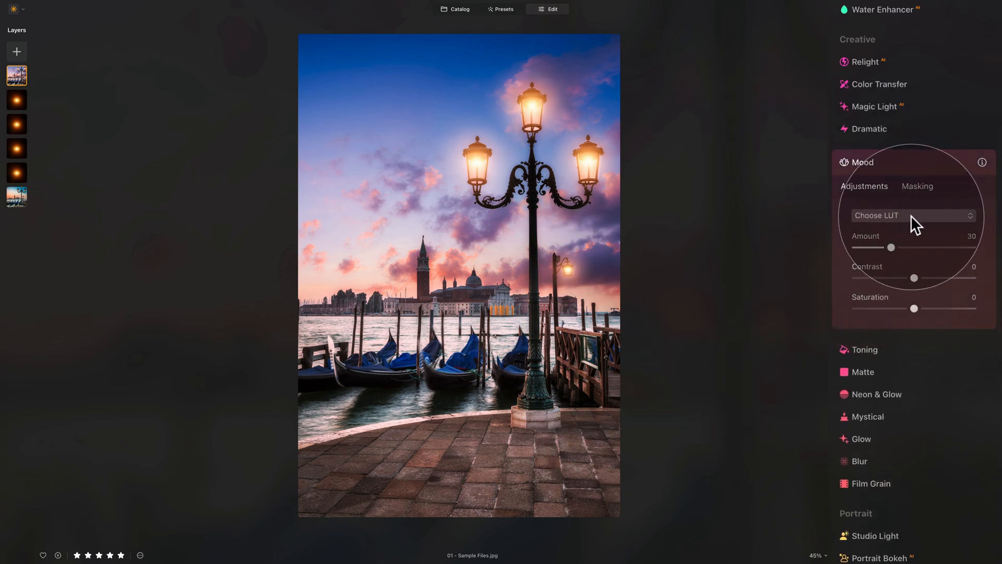
Apply the Long Beach cinematic LUT through Mood at amount 30, then collapse it.
{"action": "left_click", "coordinate": [913, 215]}
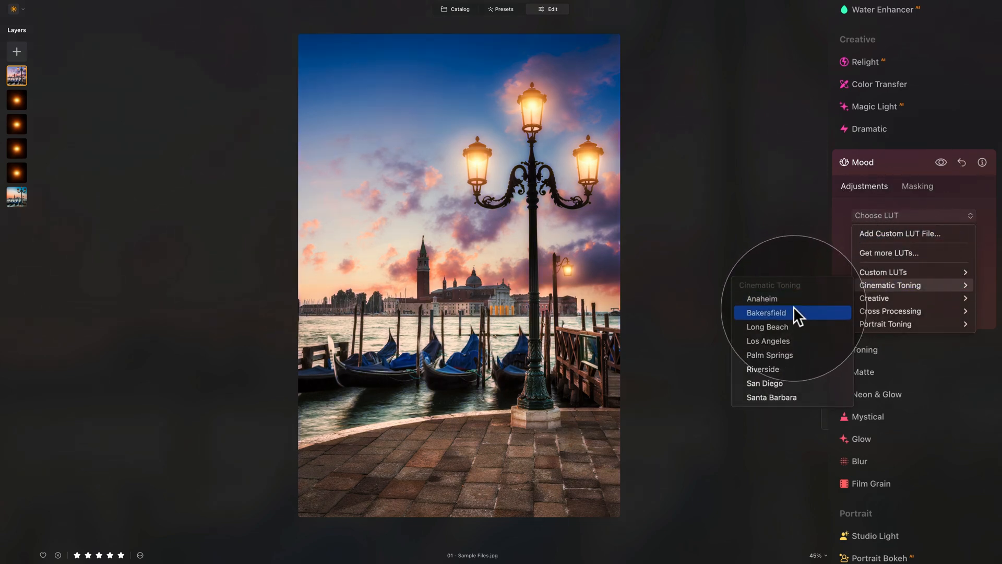
{"action": "mouse_move", "coordinate": [797, 340]}
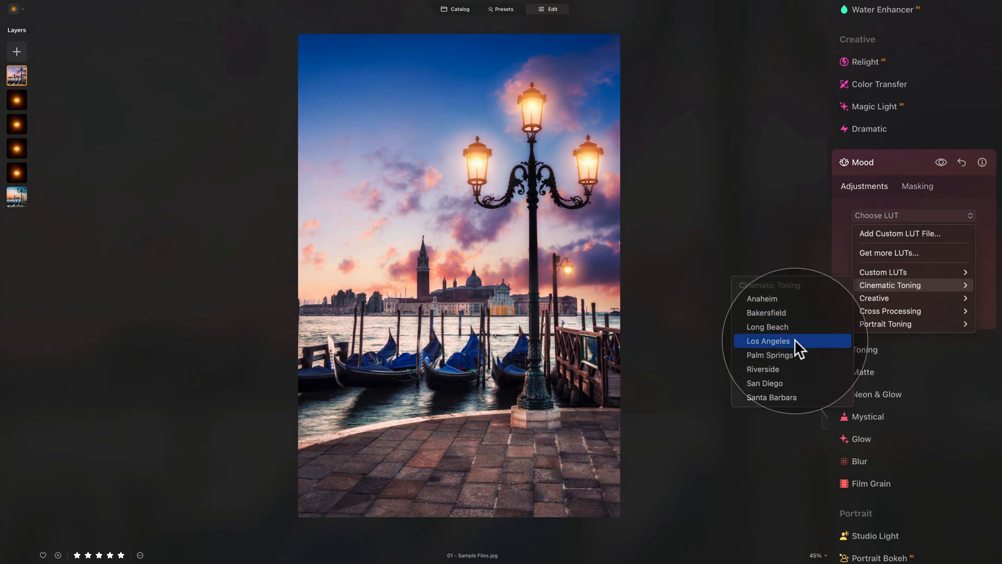
{"action": "mouse_move", "coordinate": [767, 327]}
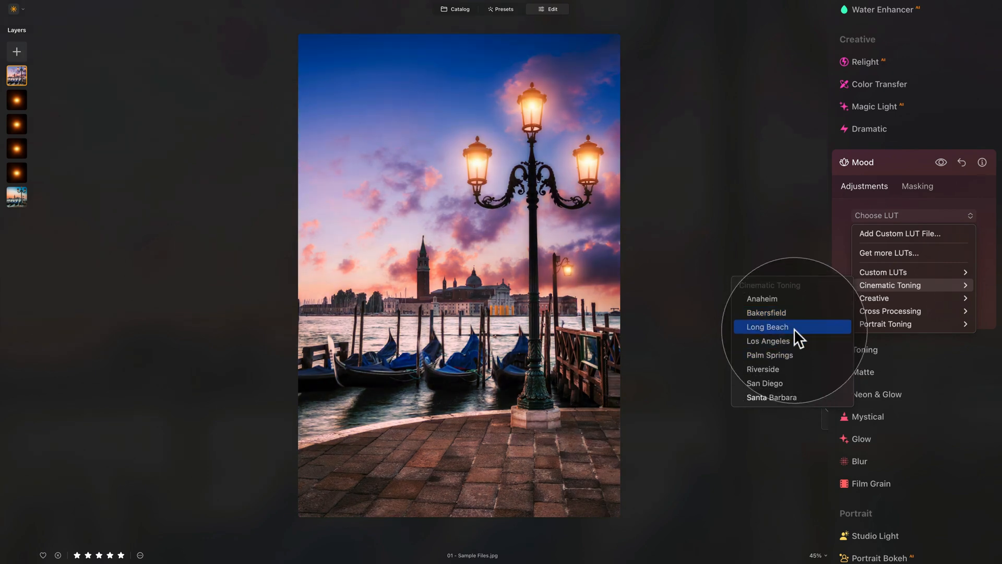
{"action": "left_click", "coordinate": [888, 298]}
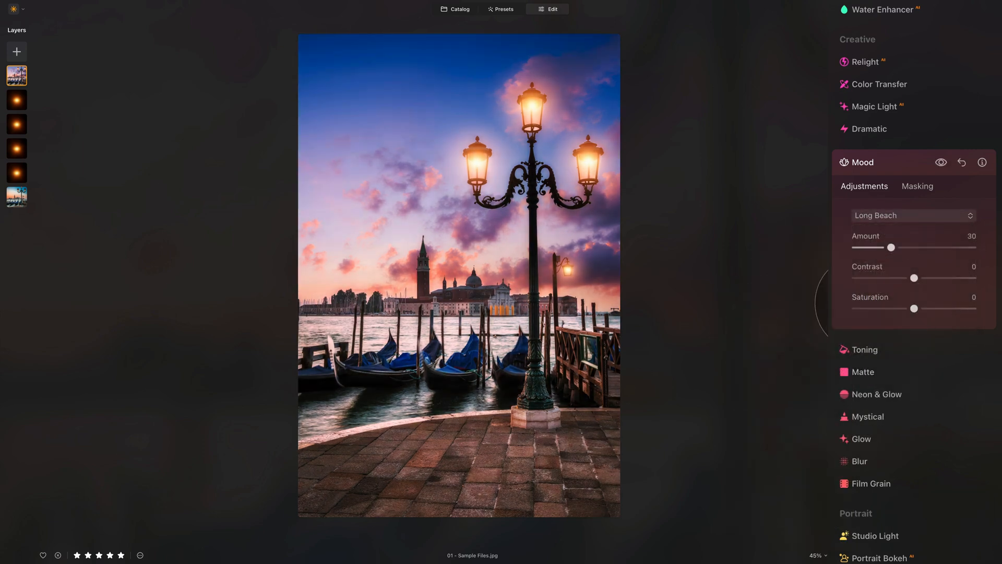
{"action": "left_click", "coordinate": [861, 161]}
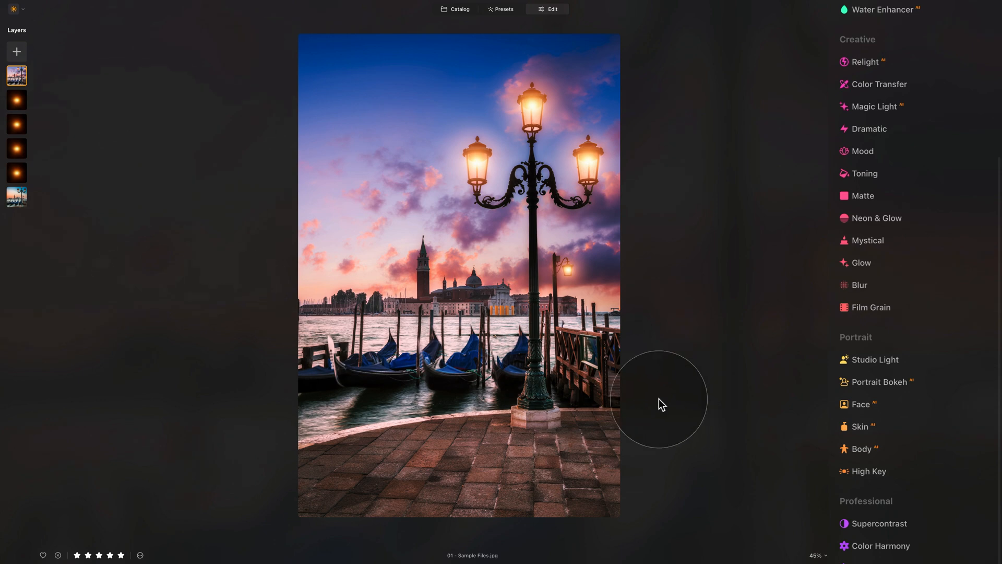
{"action": "mouse_move", "coordinate": [515, 241]}
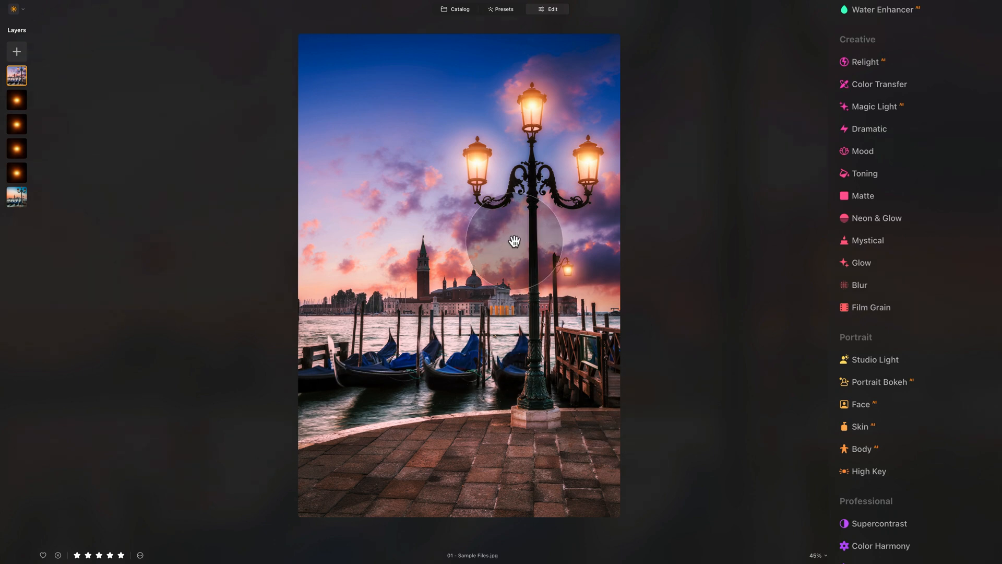
Set a vignette of amount -49 with inner light 14 and collapse the tool.
{"action": "scroll", "scroll_direction": "up", "scroll_amount": 3}
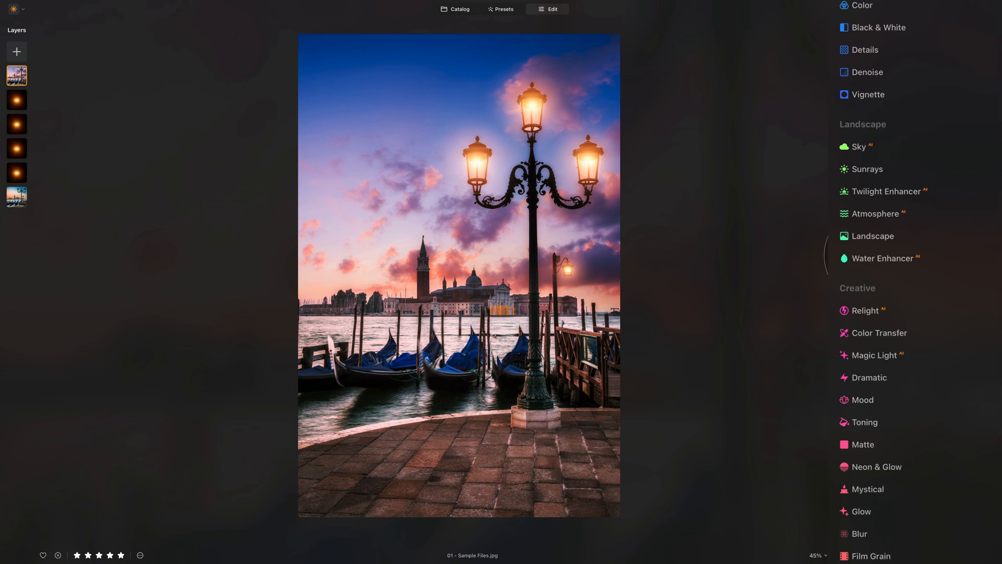
{"action": "mouse_move", "coordinate": [557, 457]}
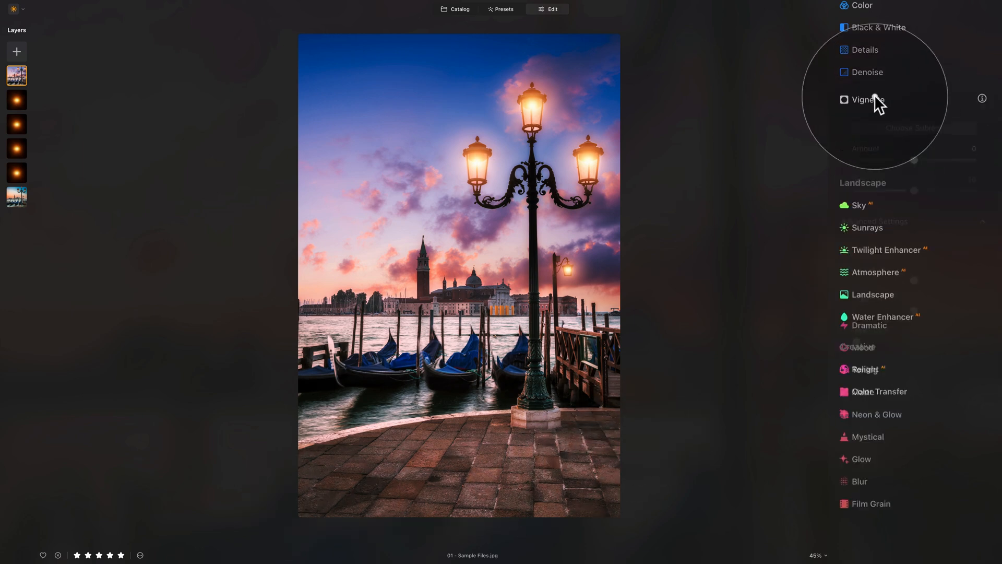
{"action": "left_click", "coordinate": [868, 100]}
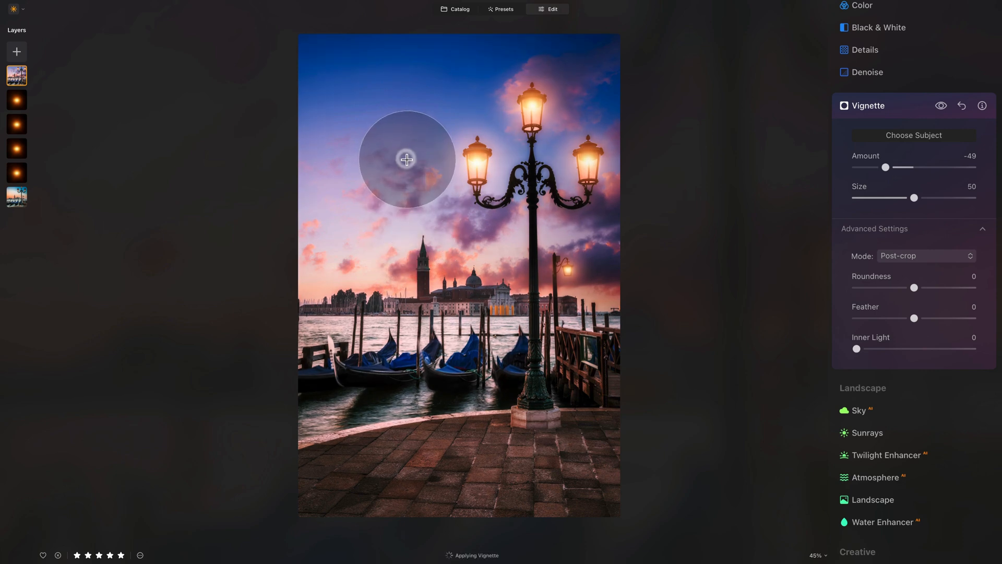
{"action": "mouse_move", "coordinate": [870, 268]}
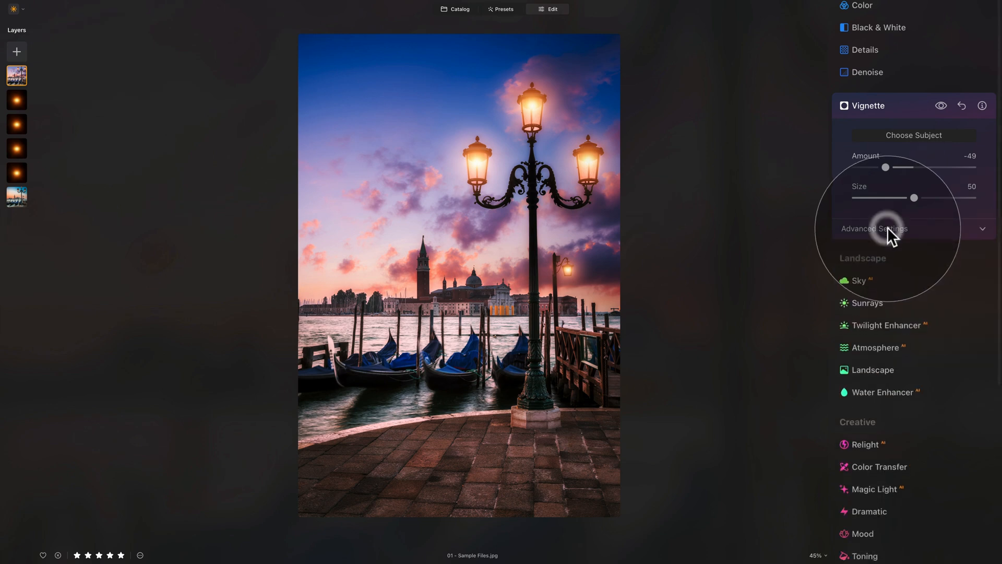
{"action": "left_click", "coordinate": [875, 229]}
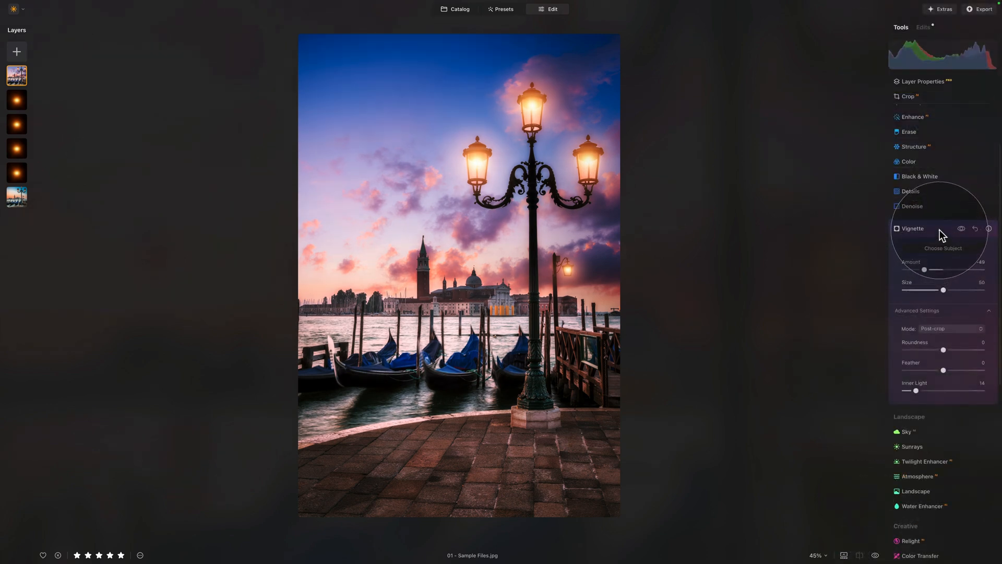
{"action": "left_click", "coordinate": [912, 229]}
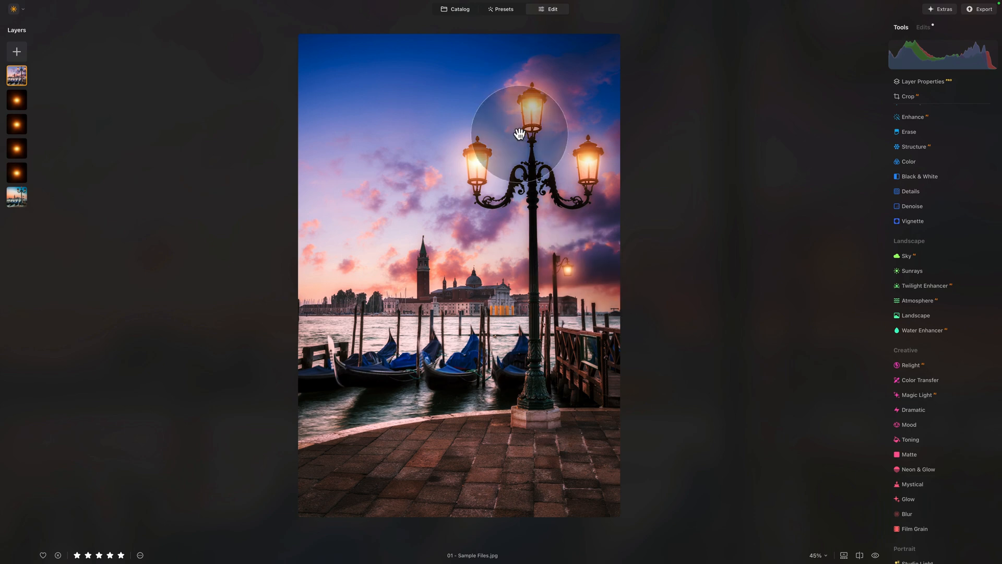
{"action": "mouse_move", "coordinate": [519, 139]}
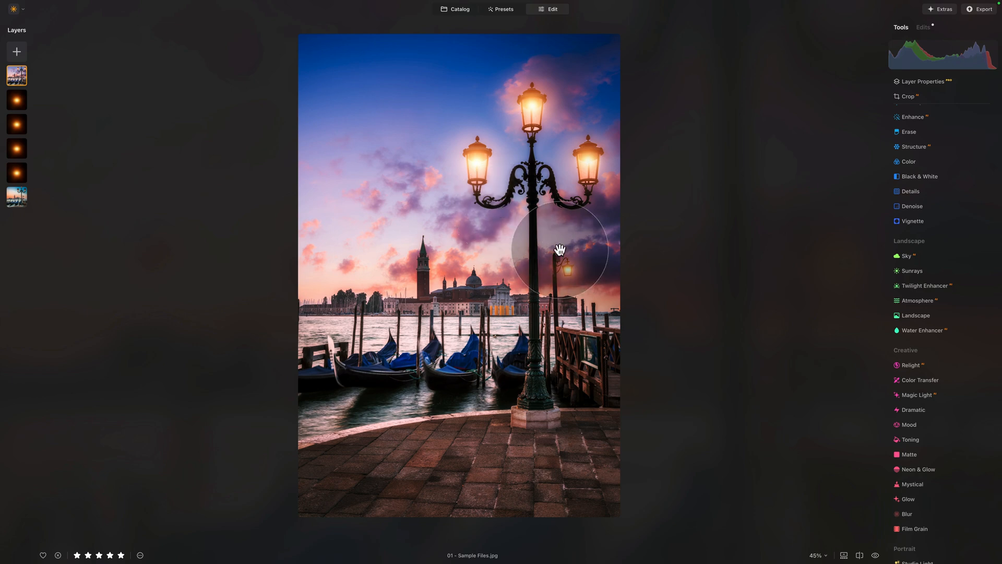
{"action": "mouse_move", "coordinate": [736, 313]}
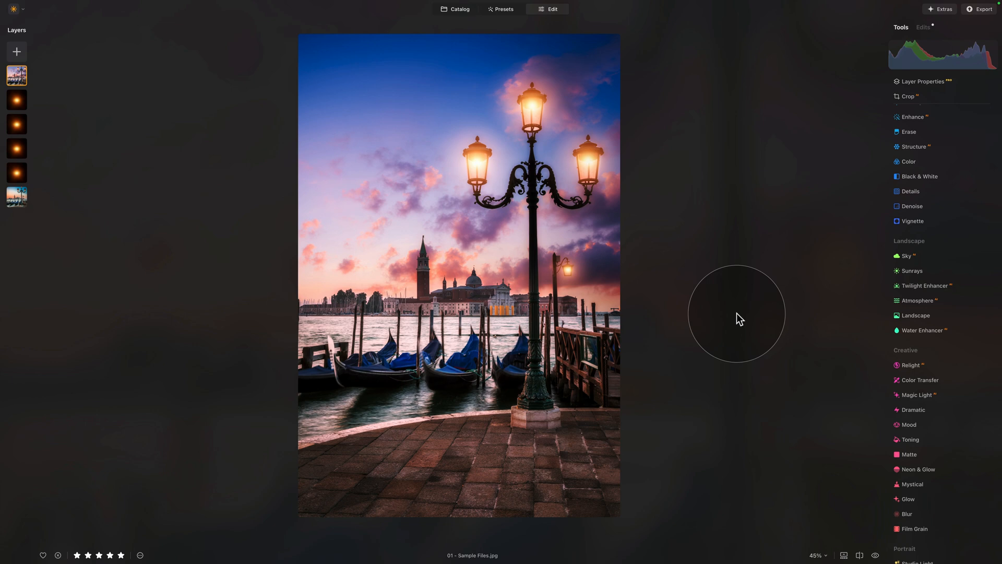
{"action": "mouse_move", "coordinate": [675, 218]}
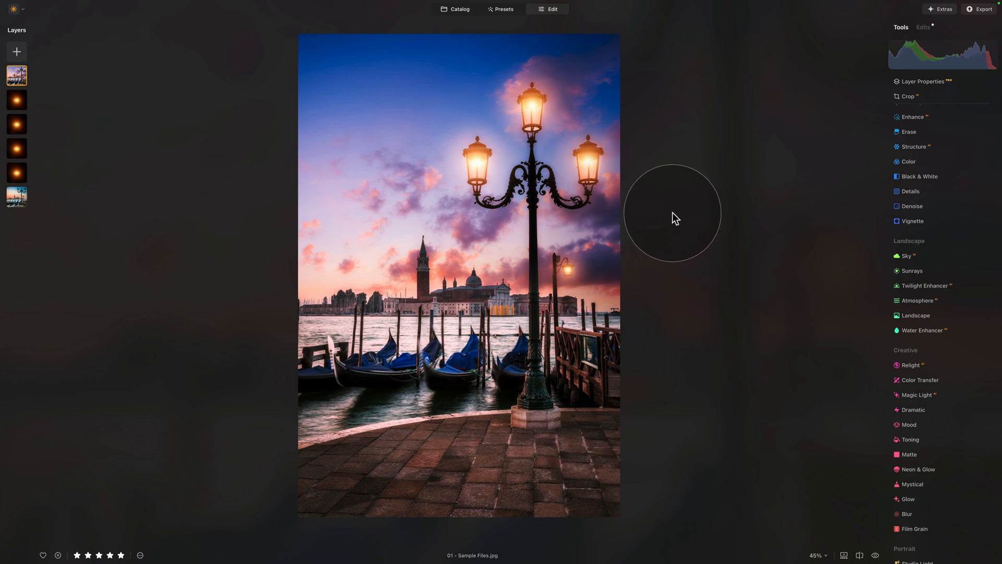
{"action": "mouse_move", "coordinate": [672, 216]}
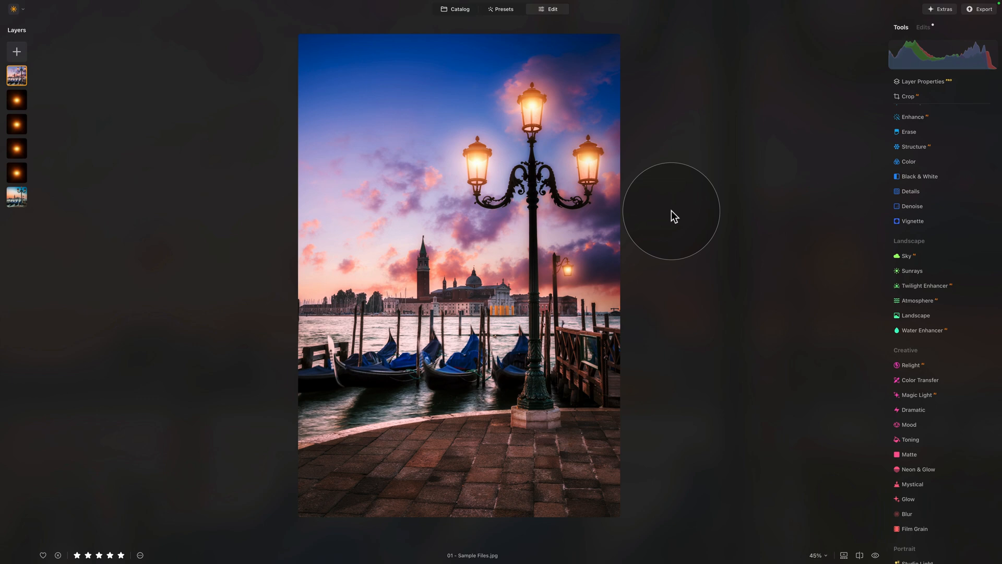
{"action": "mouse_move", "coordinate": [853, 184]}
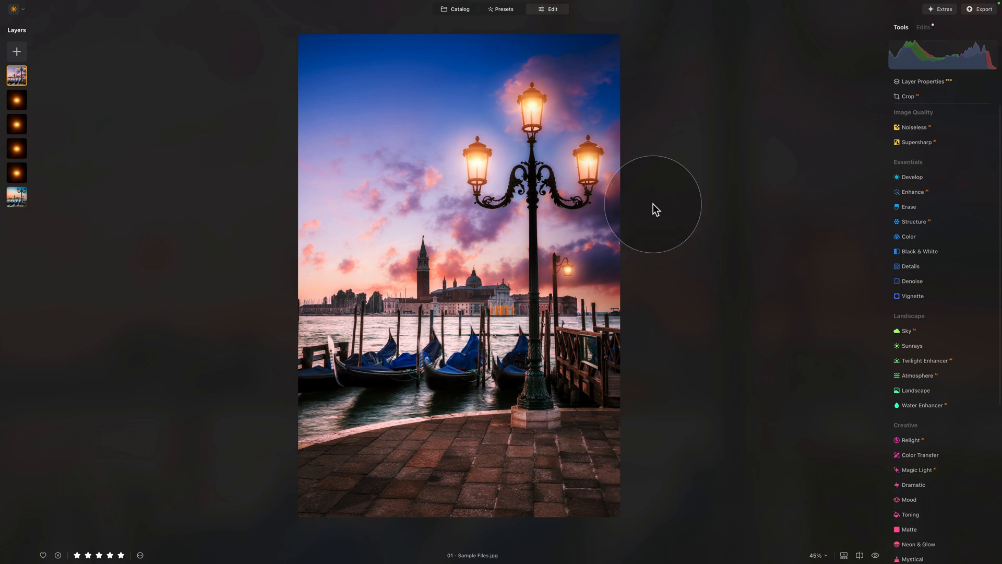
{"action": "mouse_move", "coordinate": [608, 202]}
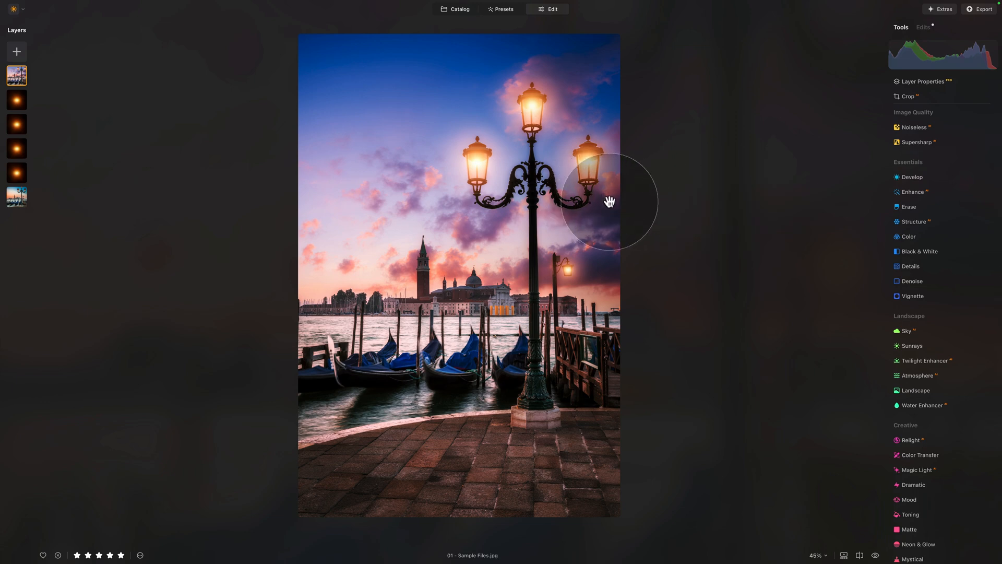
{"action": "mouse_move", "coordinate": [641, 206]}
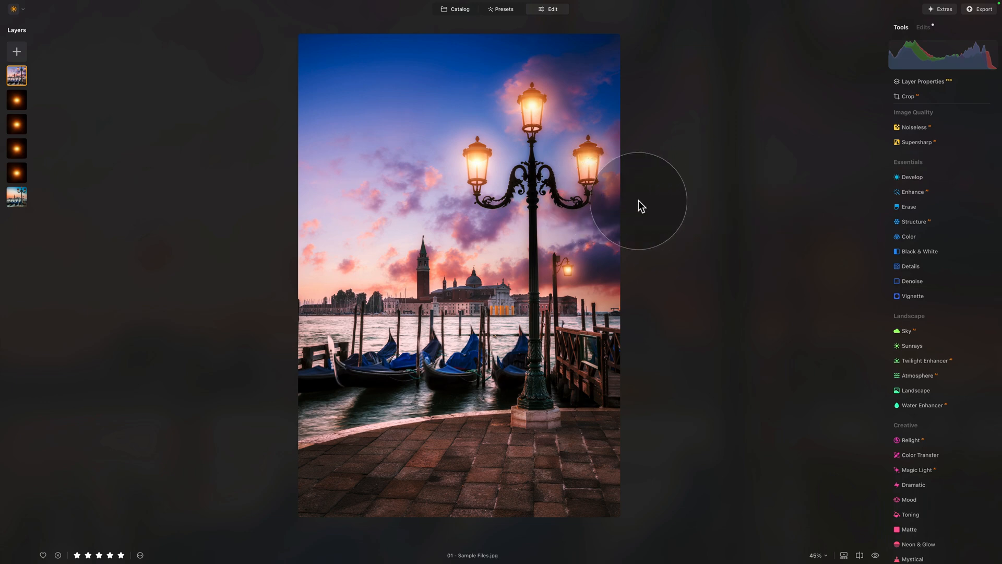
{"action": "mouse_move", "coordinate": [559, 328]}
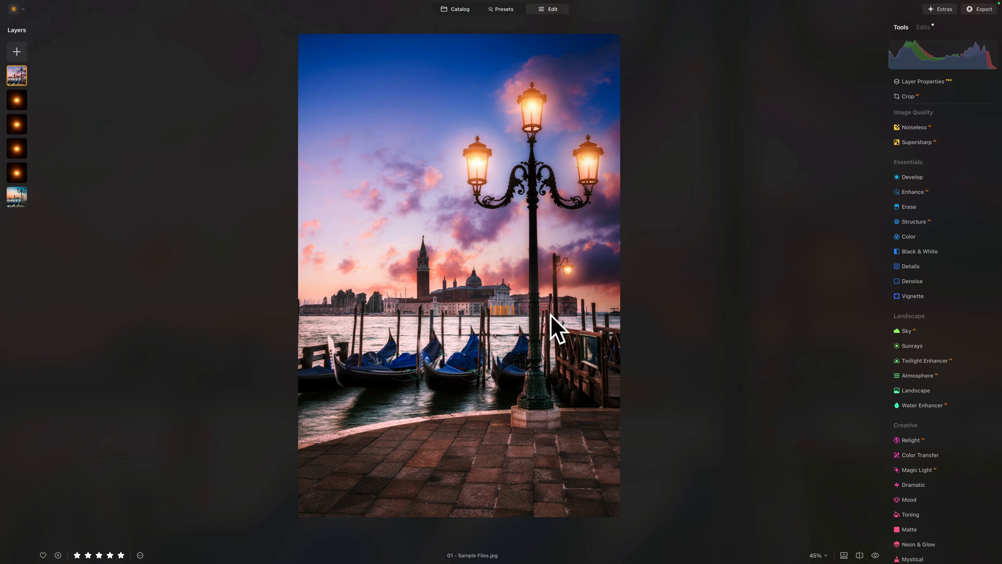
{"action": "mouse_move", "coordinate": [598, 277]}
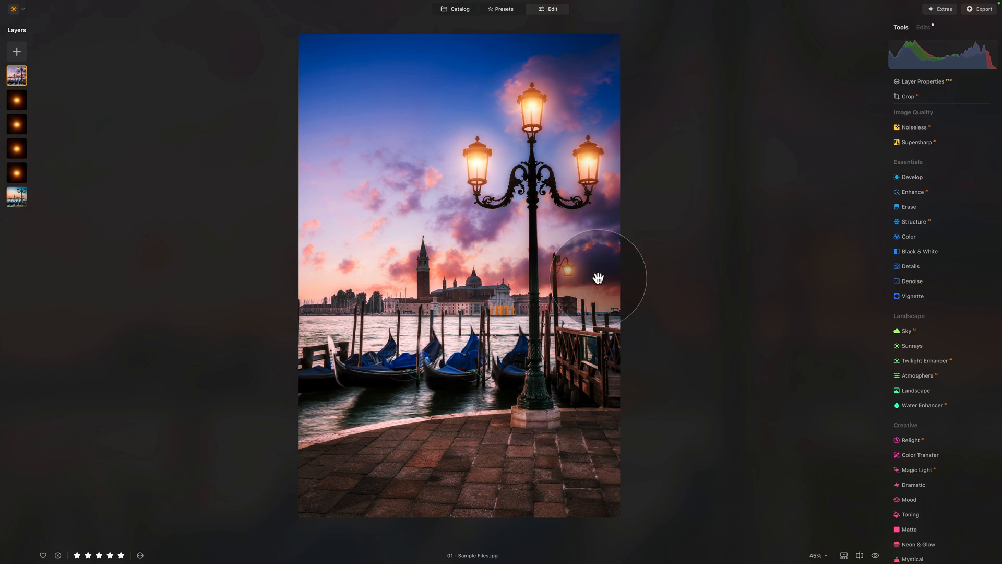